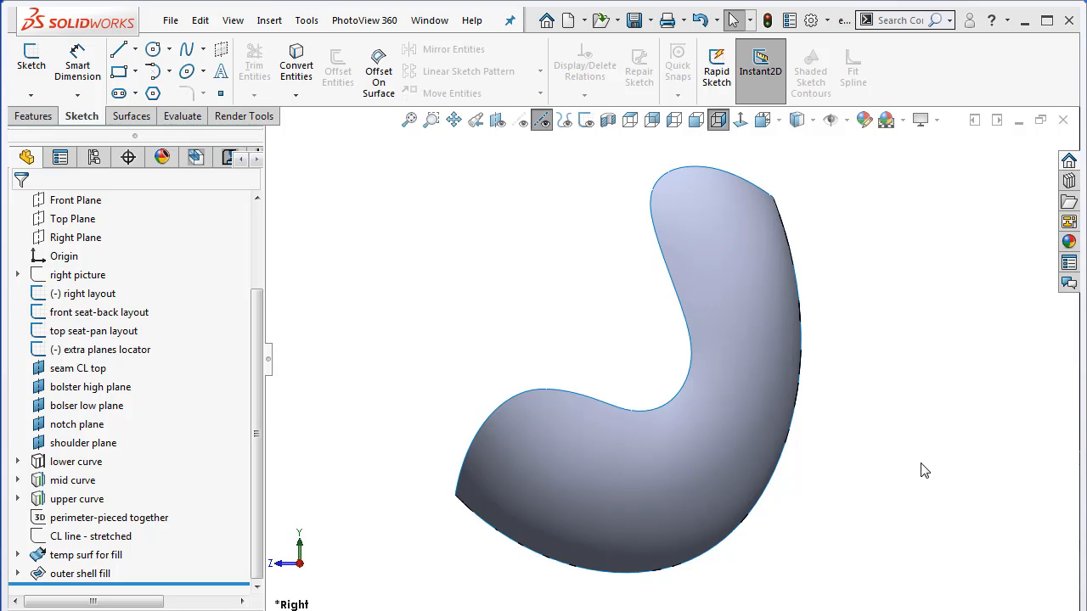
{"action": "mouse_move", "coordinate": [927, 469]}
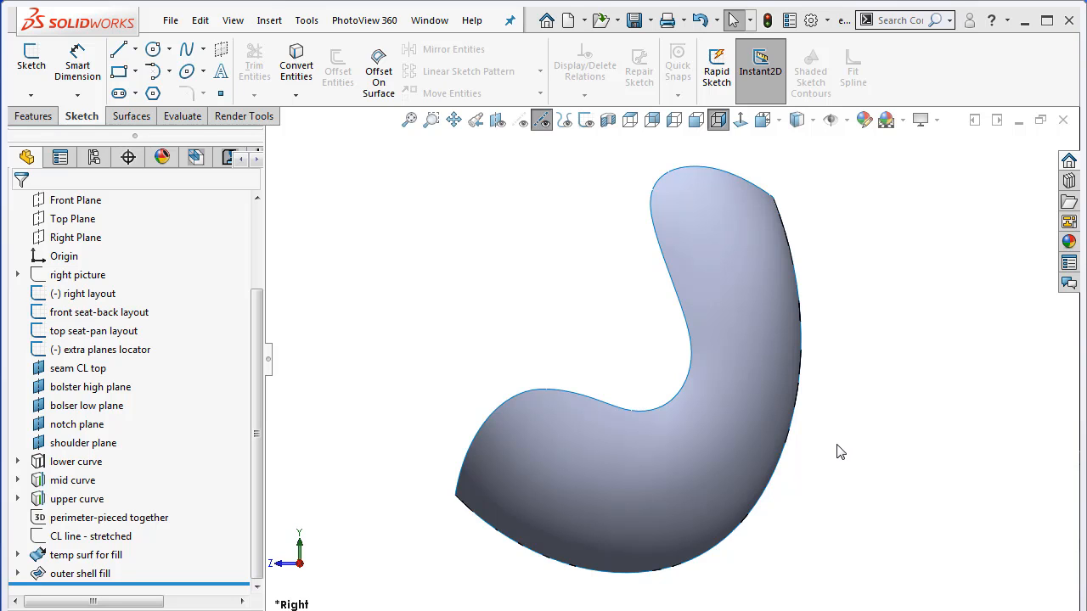
{"action": "mouse_move", "coordinate": [873, 414]}
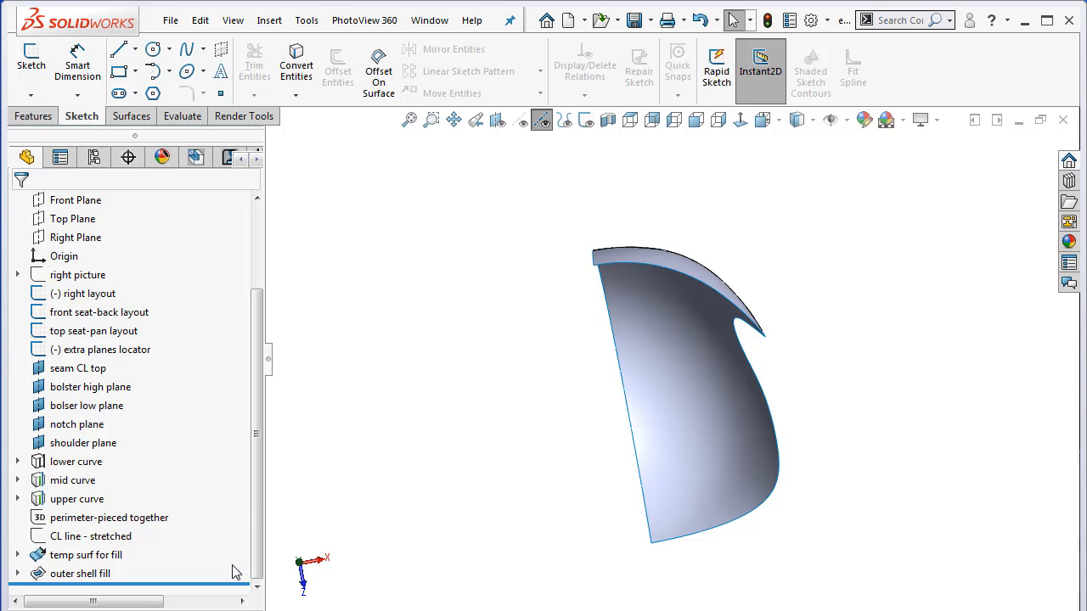
Roll the model history back to just after the right layout sketch to review its chair perimeter profile.
{"action": "left_click", "coordinate": [75, 200]}
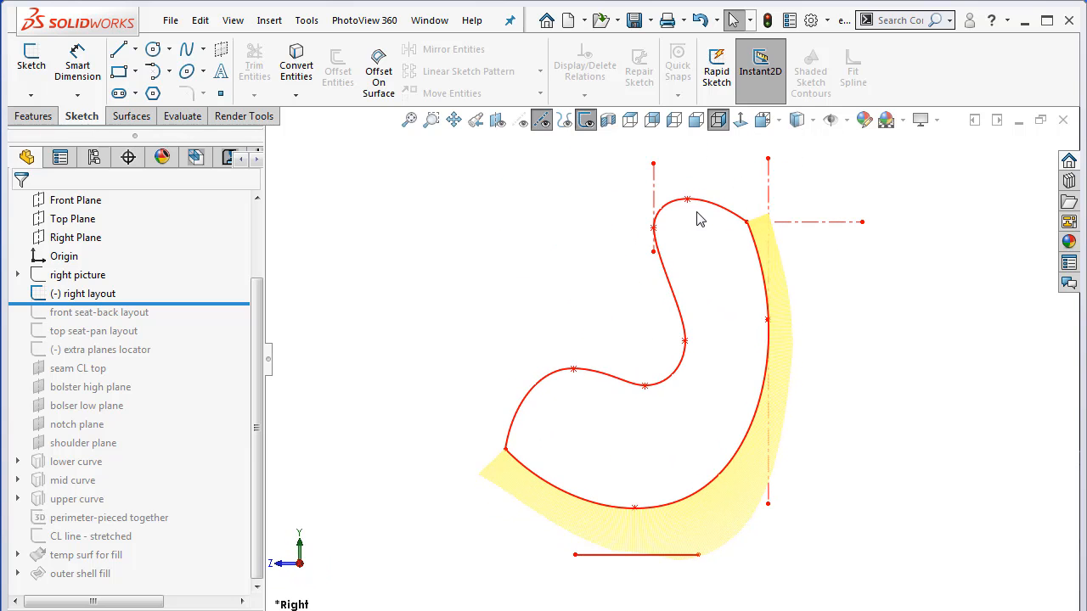
{"action": "mouse_move", "coordinate": [734, 346]}
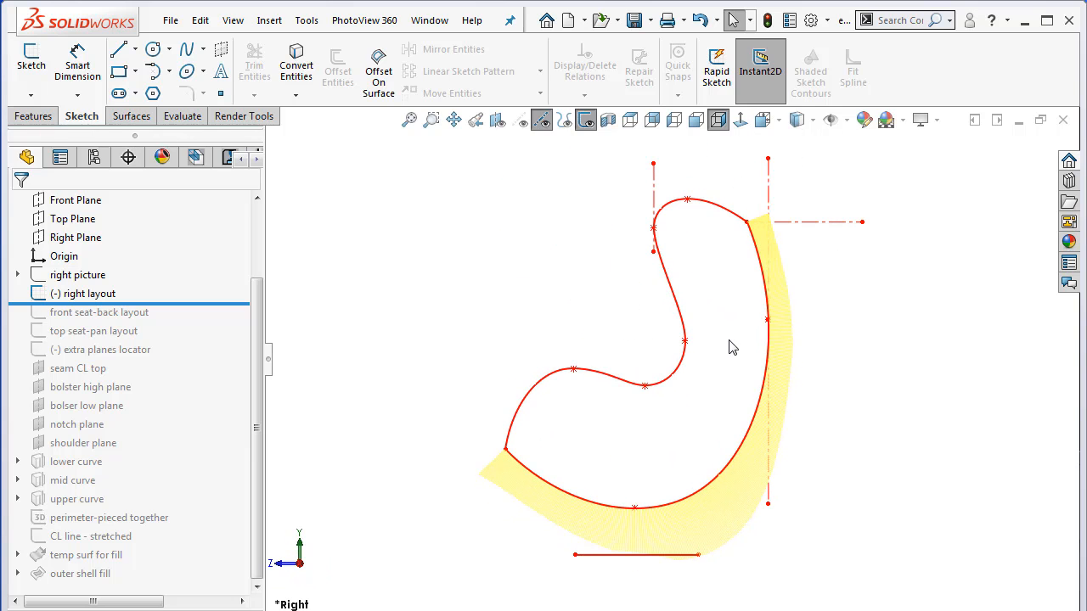
{"action": "mouse_move", "coordinate": [521, 277]}
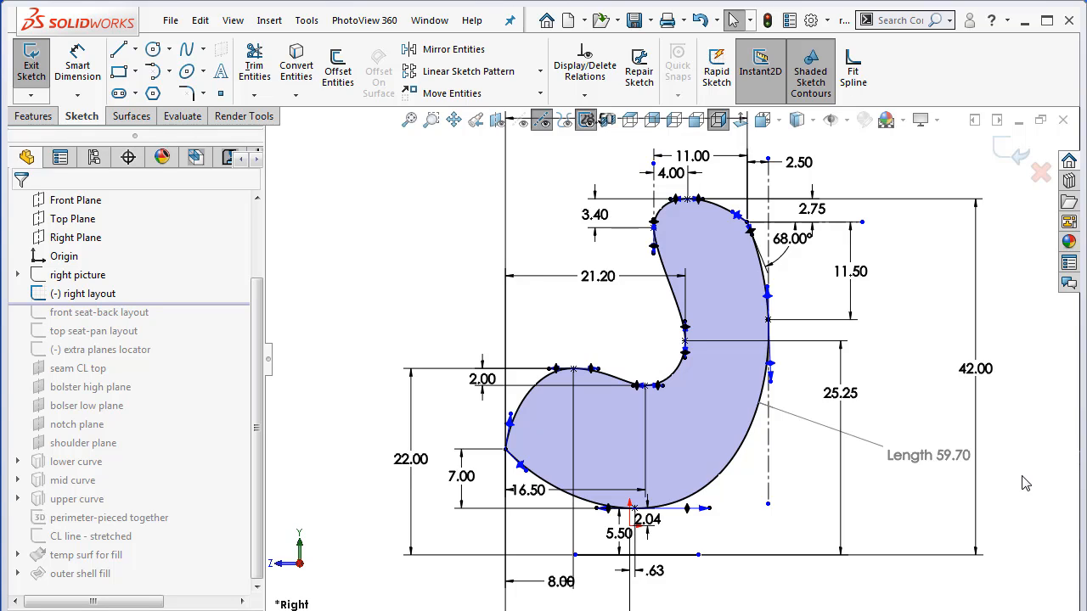
{"action": "mouse_move", "coordinate": [988, 414]}
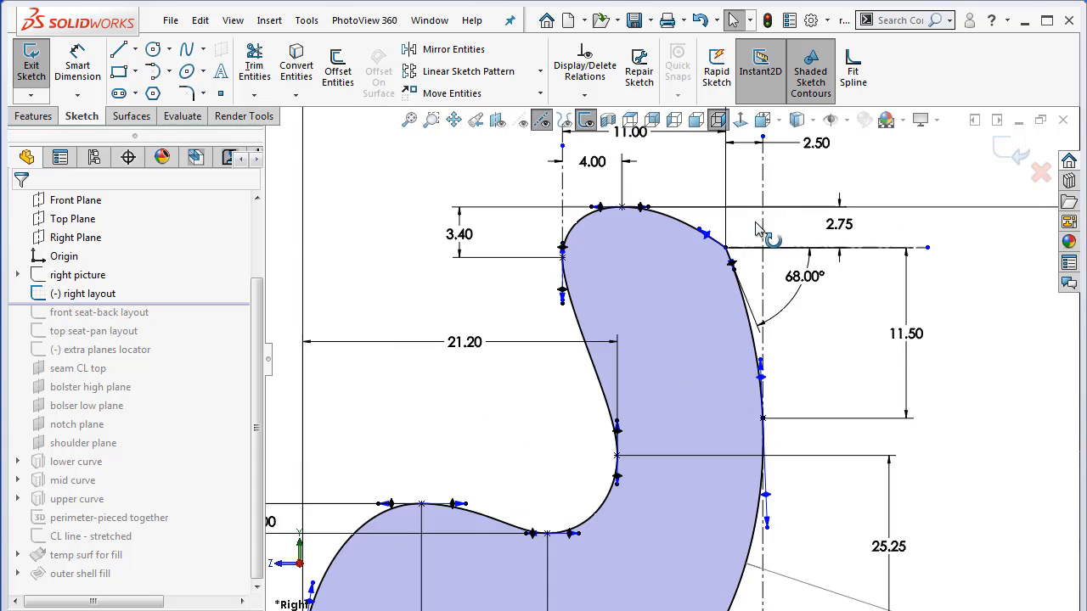
{"action": "mouse_move", "coordinate": [773, 399]}
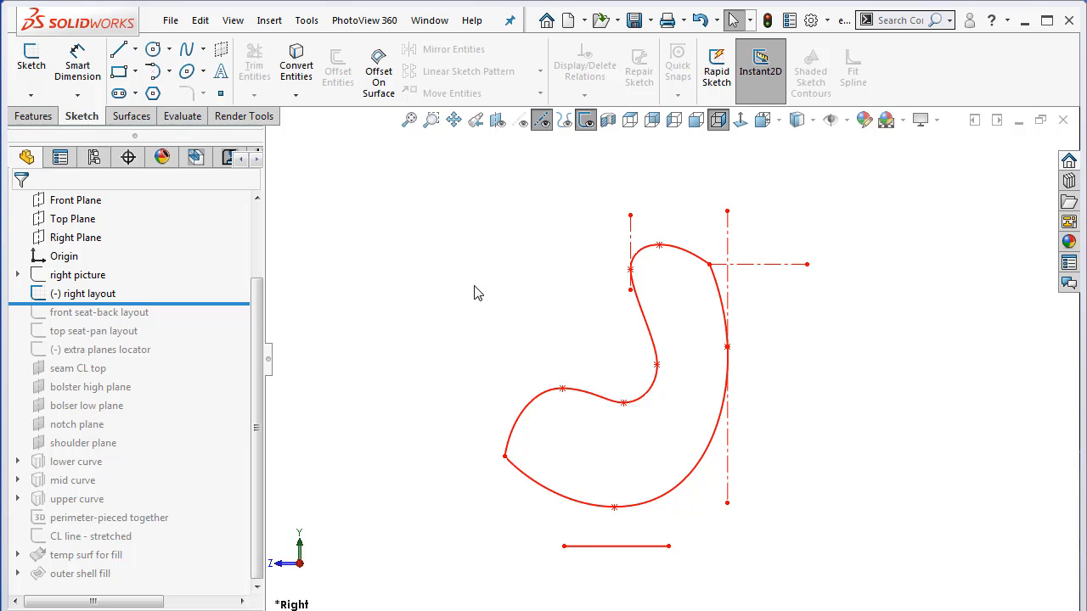
{"action": "mouse_move", "coordinate": [489, 521]}
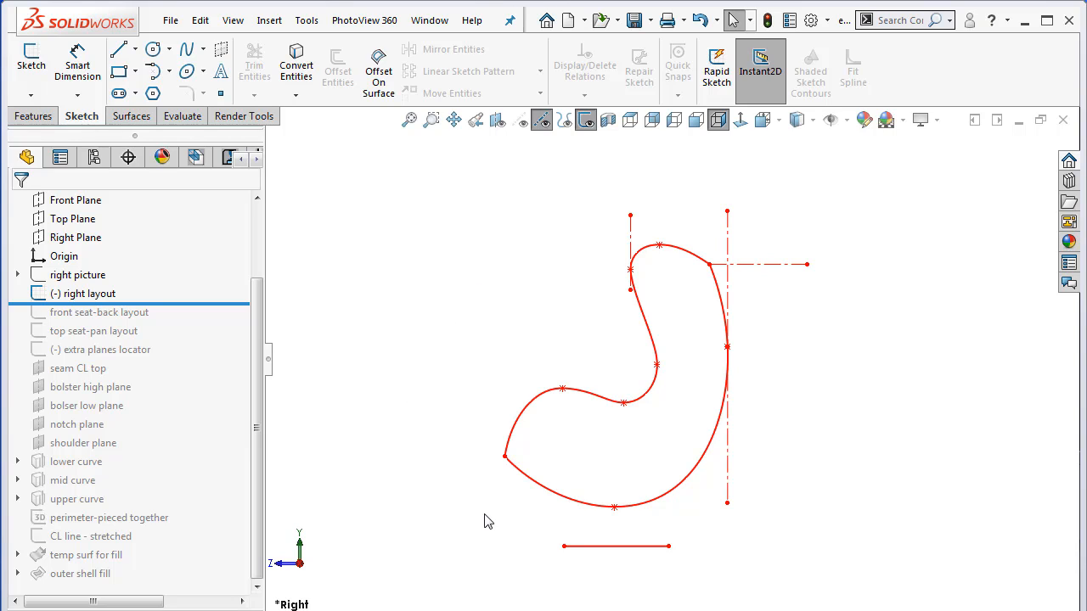
{"action": "mouse_move", "coordinate": [842, 525]}
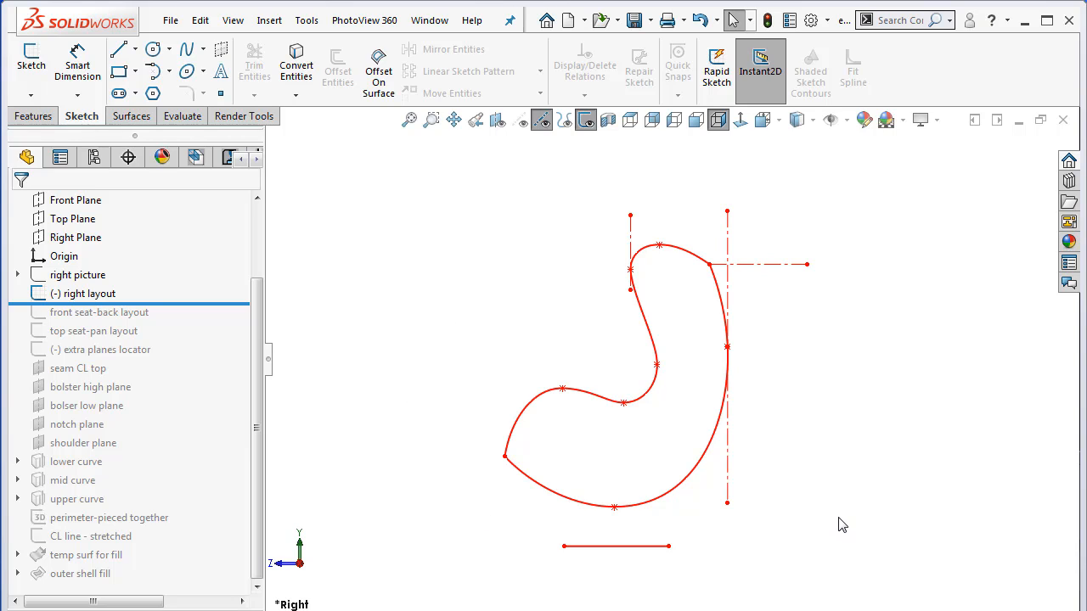
{"action": "mouse_move", "coordinate": [403, 402]}
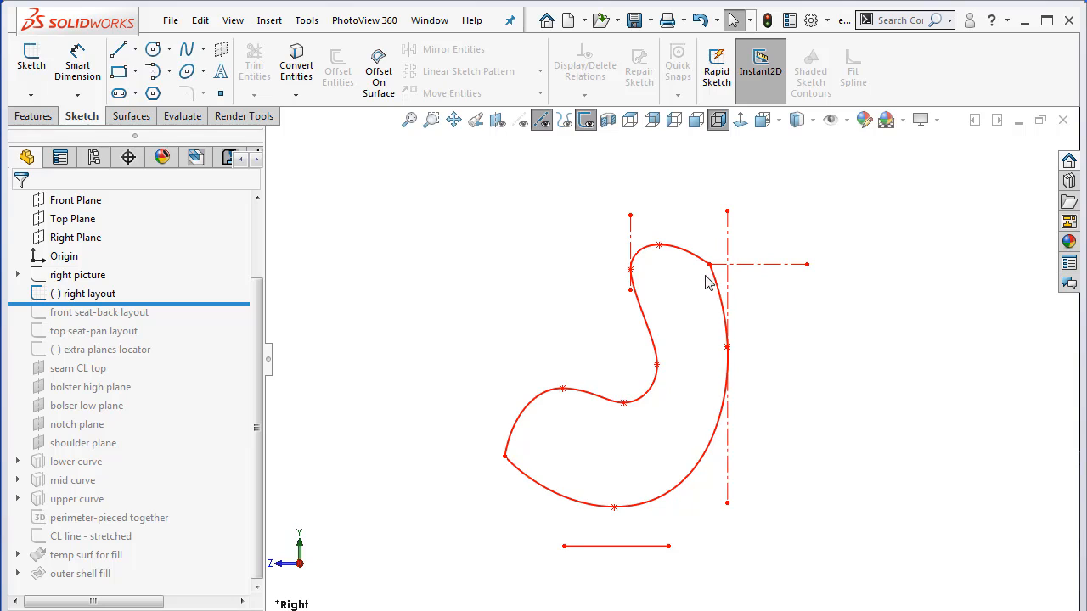
{"action": "mouse_move", "coordinate": [551, 319]}
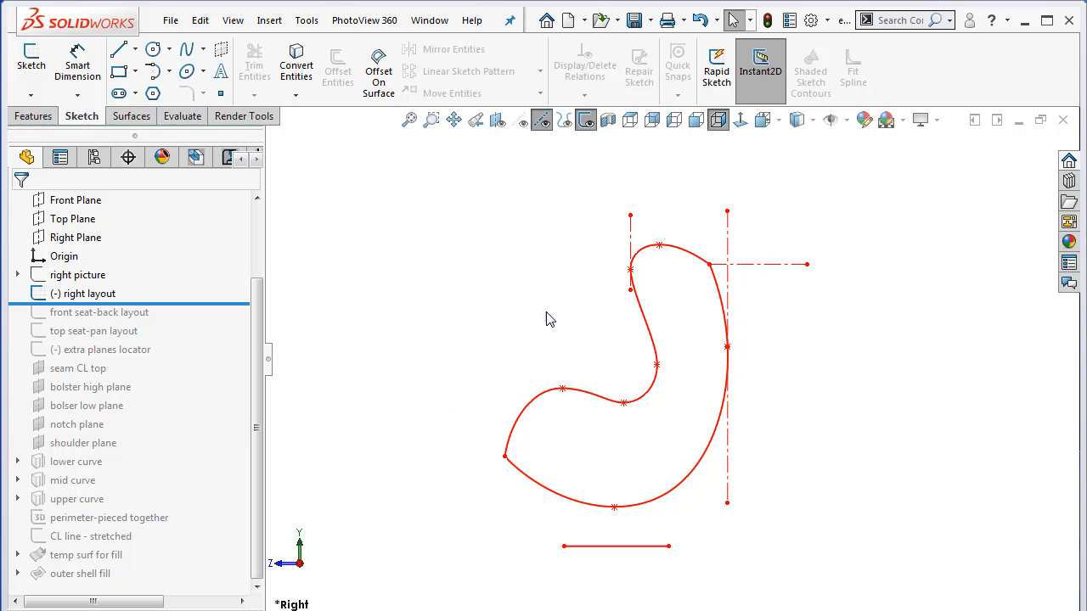
{"action": "mouse_move", "coordinate": [541, 482]}
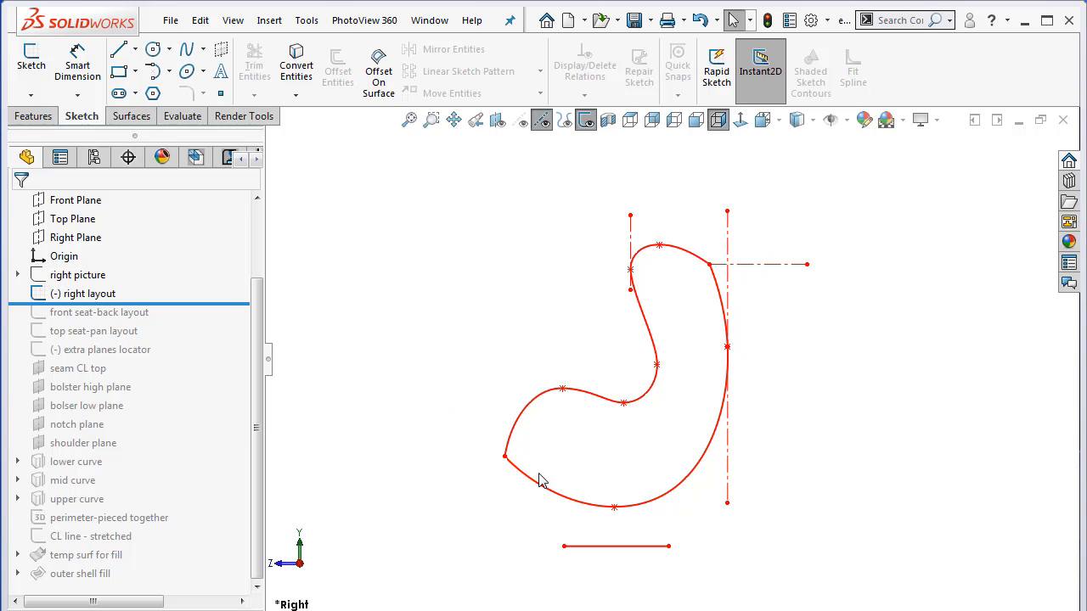
{"action": "mouse_move", "coordinate": [603, 474]}
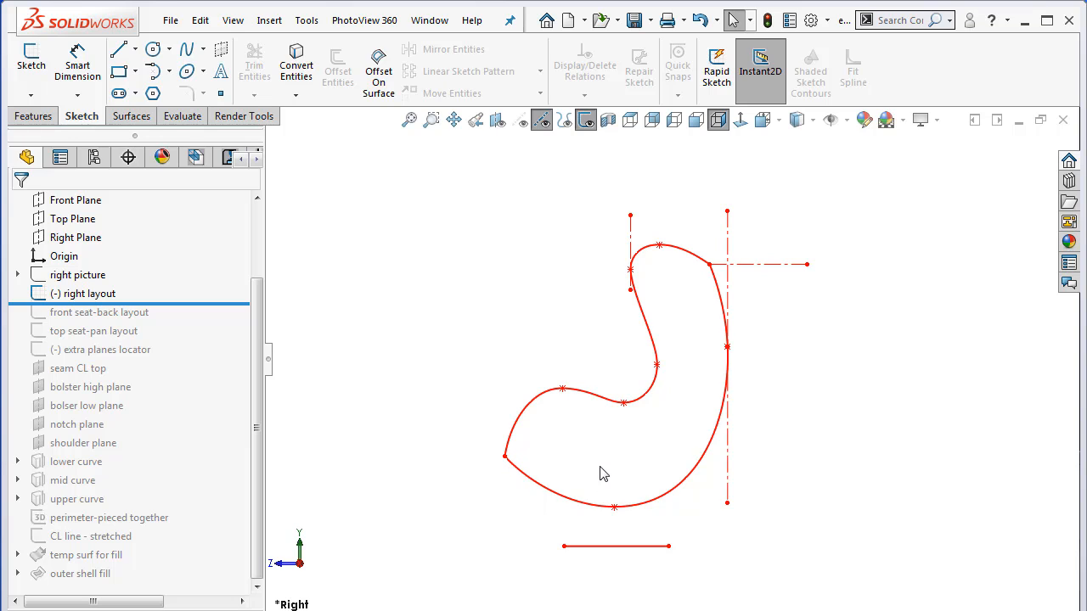
{"action": "mouse_move", "coordinate": [653, 254]}
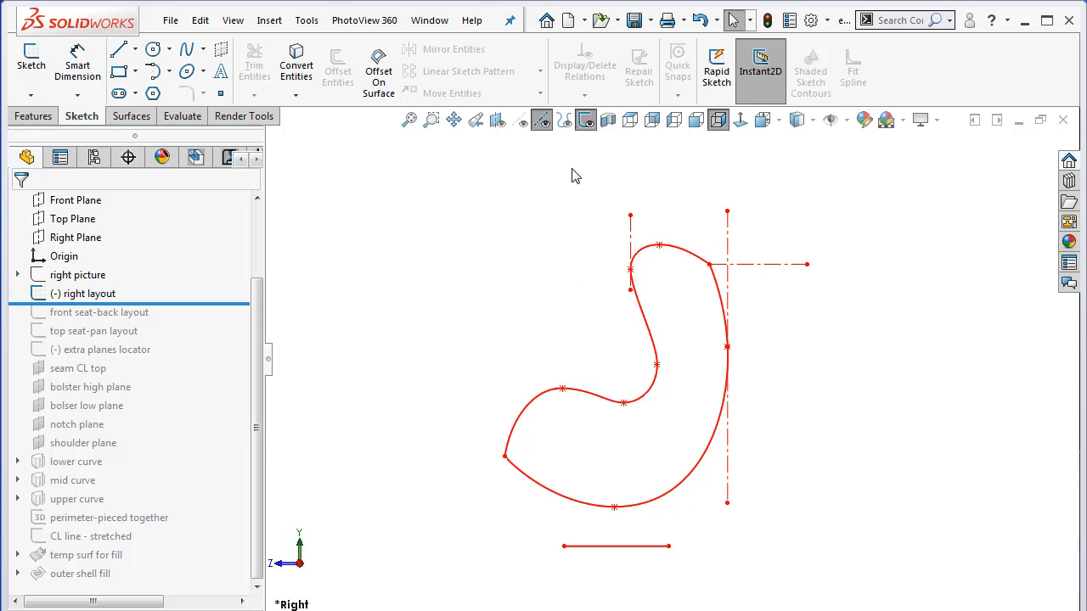
{"action": "mouse_move", "coordinate": [222, 312]}
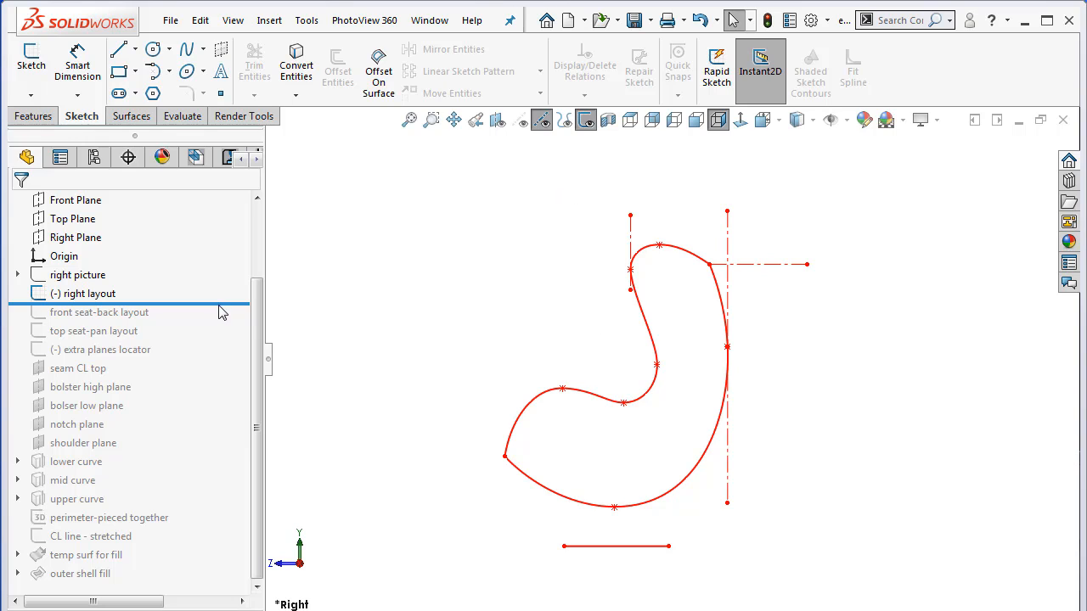
Roll forward past the front seat-back layout, edit it and compare its seat-back profile with the right layout curve.
{"action": "left_click", "coordinate": [99, 313]}
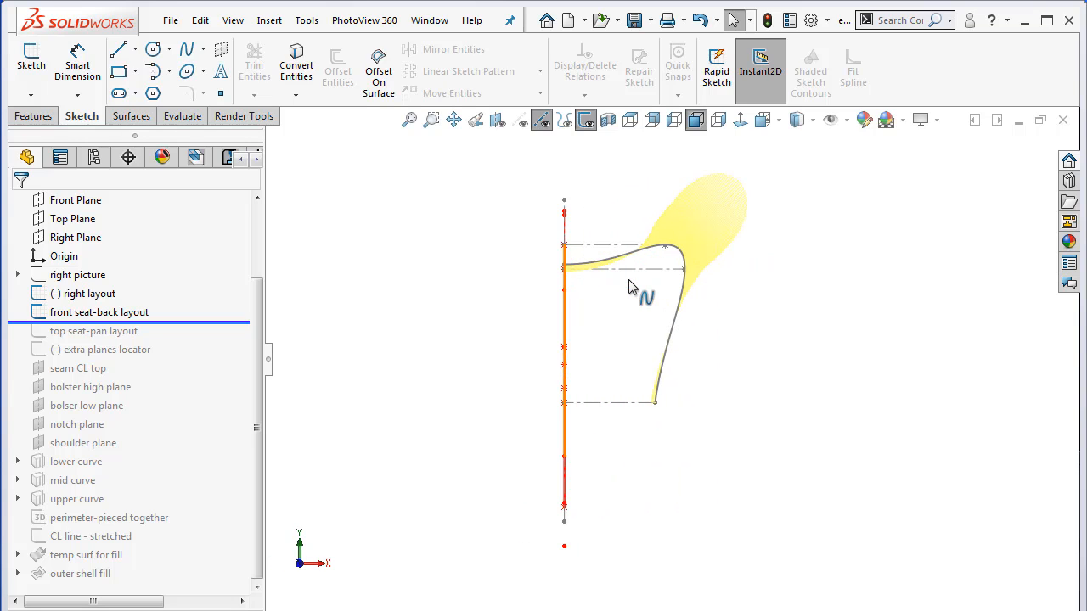
{"action": "left_click", "coordinate": [98, 313]}
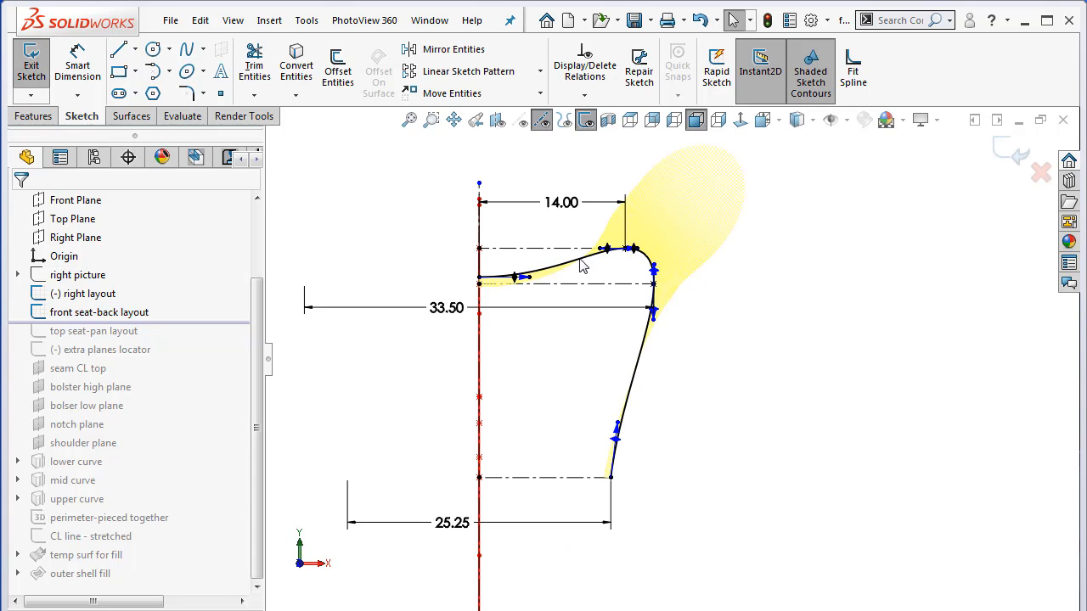
{"action": "right_click", "coordinate": [580, 255]}
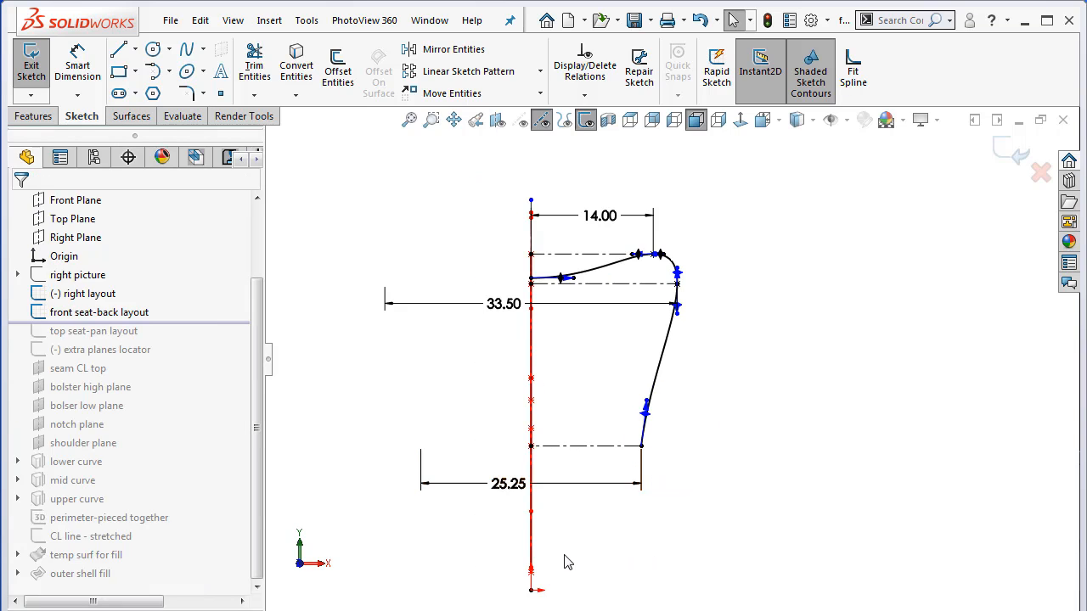
{"action": "mouse_move", "coordinate": [703, 496]}
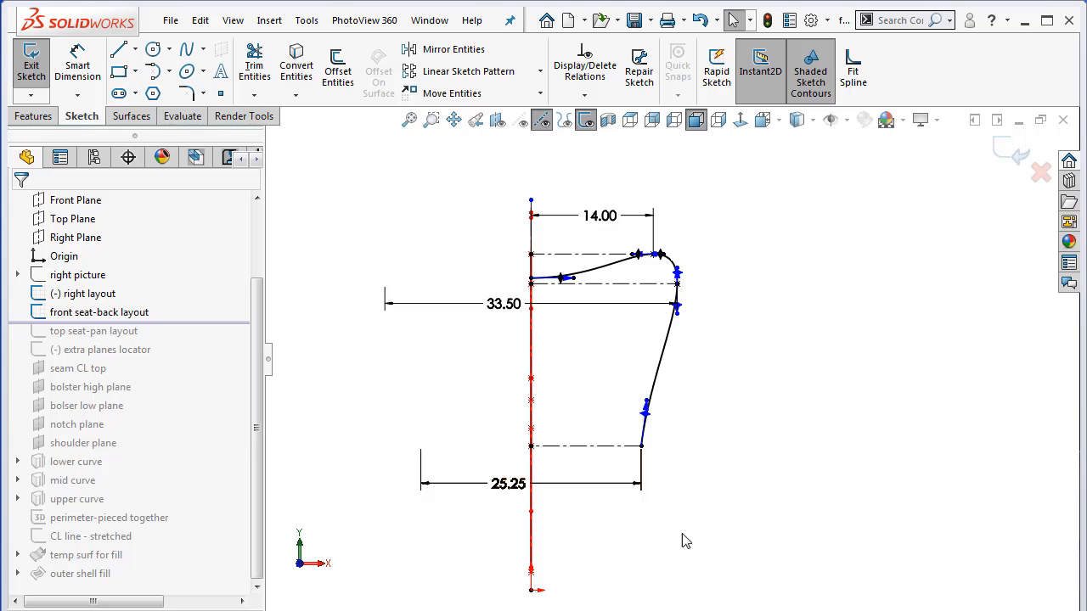
{"action": "mouse_move", "coordinate": [705, 522]}
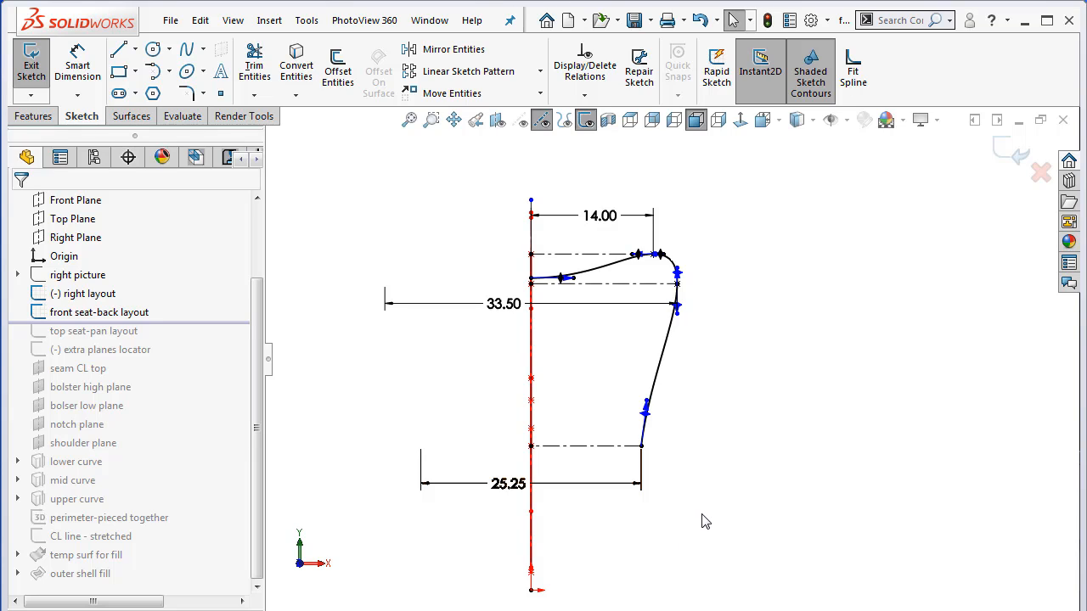
{"action": "mouse_move", "coordinate": [813, 276]}
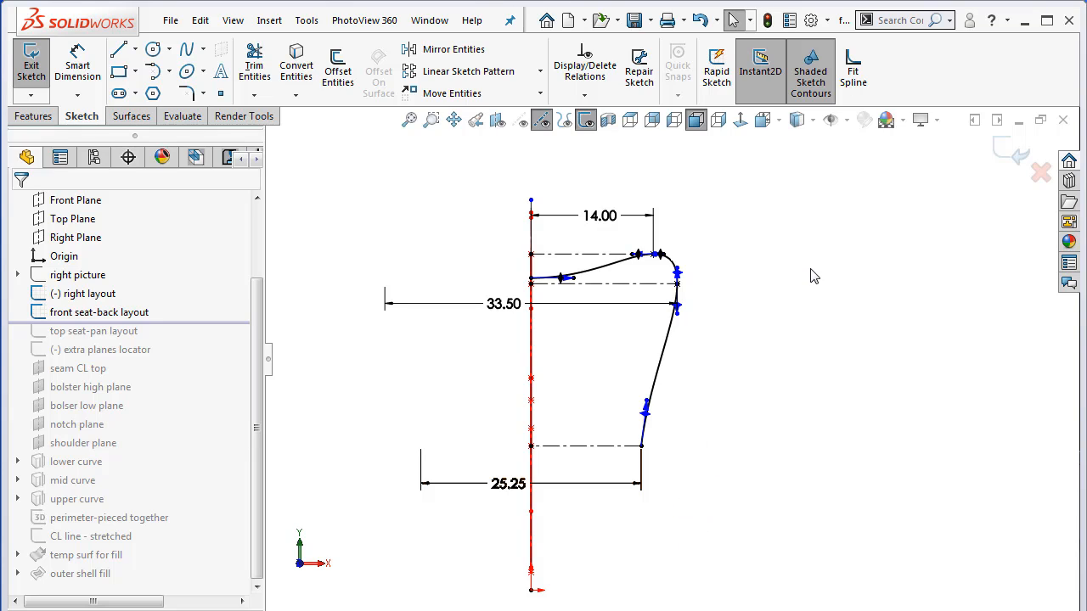
{"action": "mouse_move", "coordinate": [791, 299]}
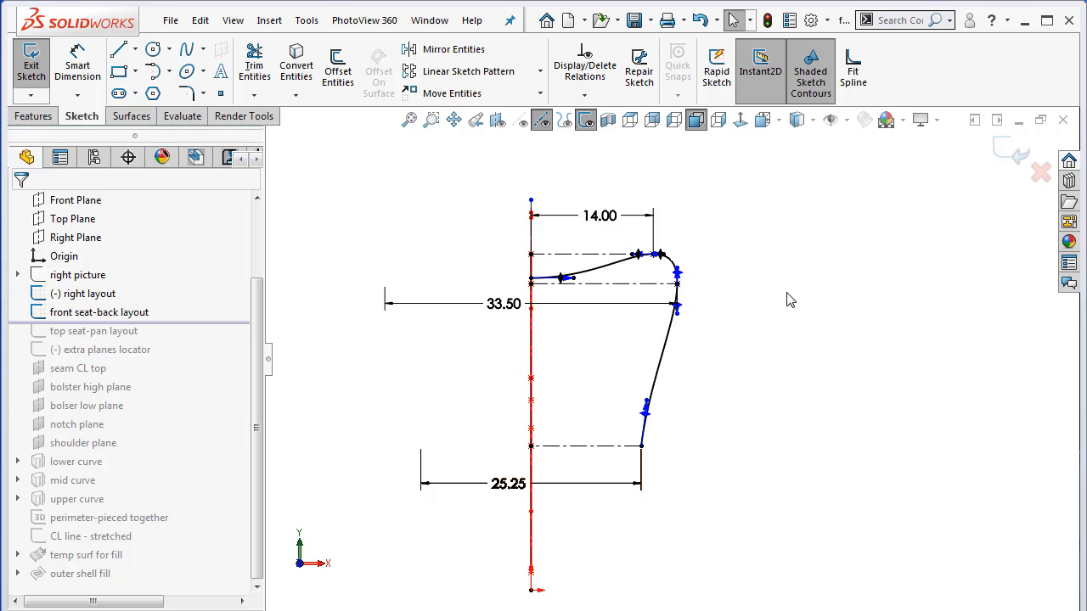
{"action": "mouse_move", "coordinate": [748, 365]}
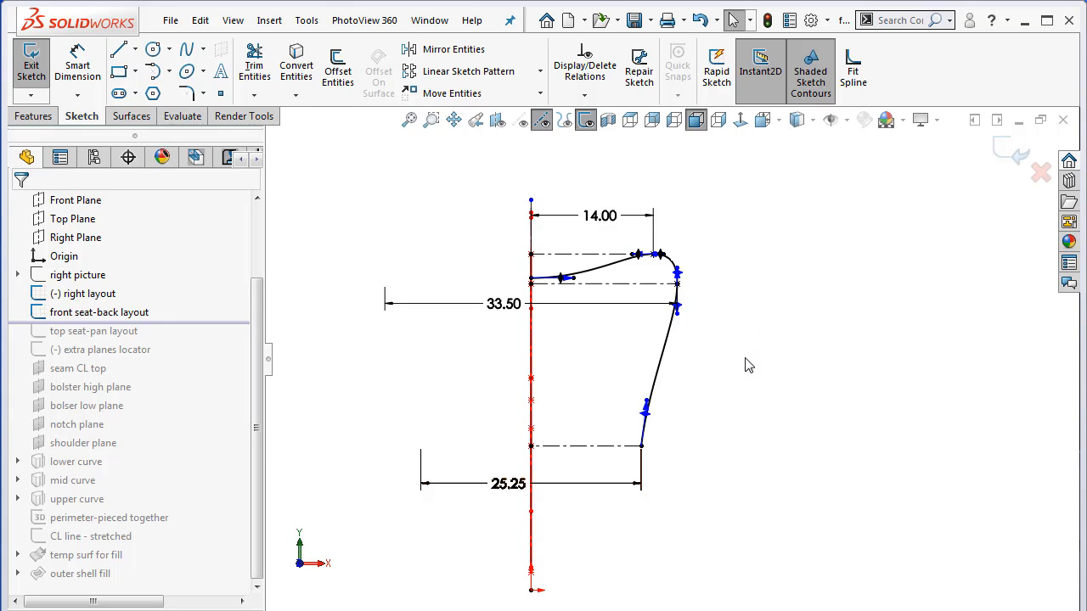
{"action": "mouse_move", "coordinate": [756, 370]}
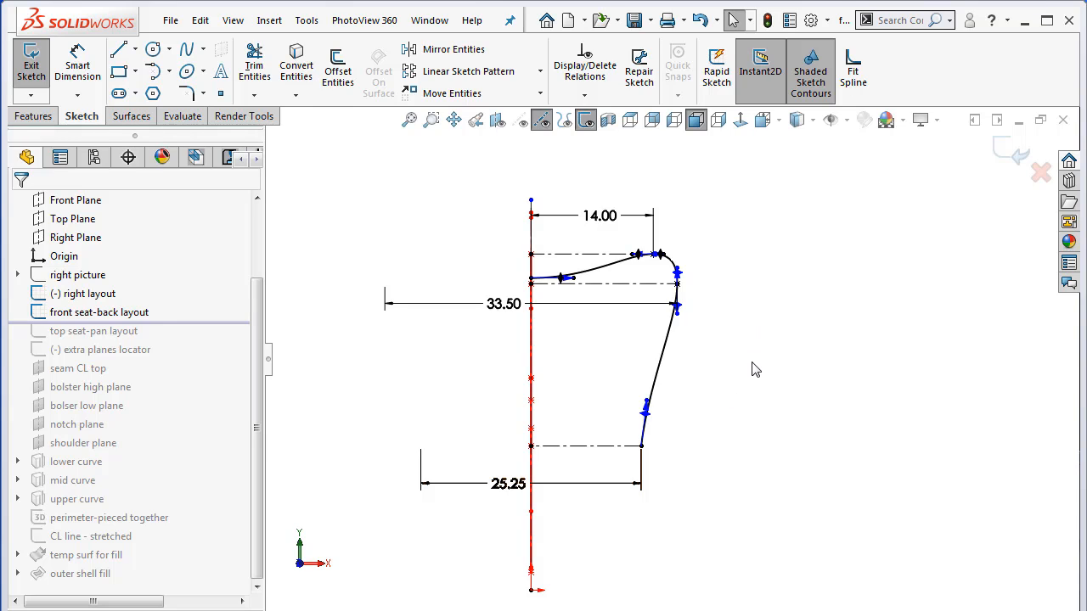
{"action": "mouse_move", "coordinate": [764, 350]}
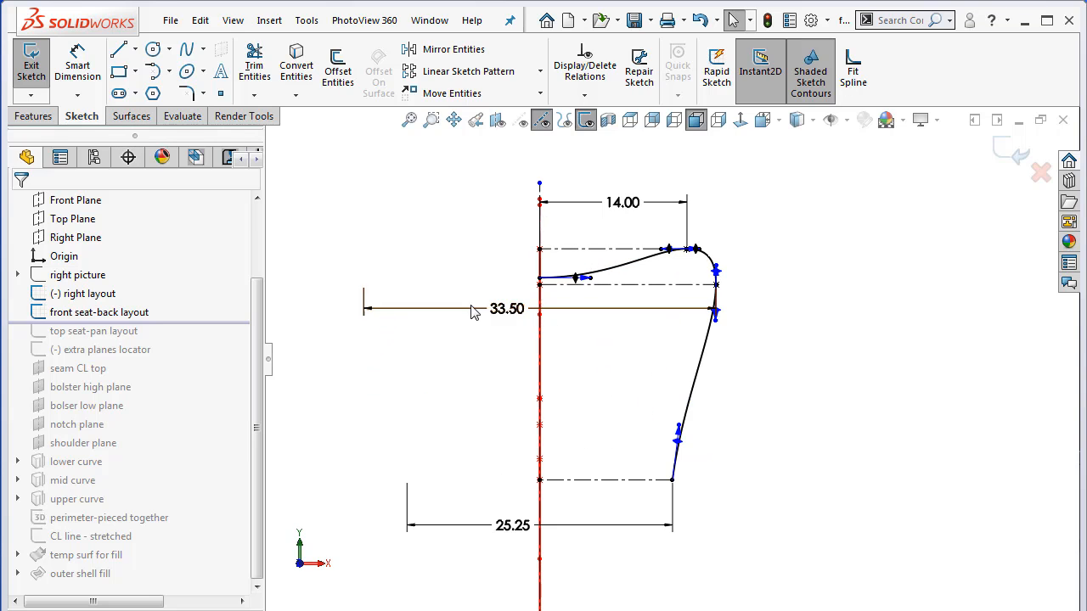
{"action": "left_click", "coordinate": [506, 309]}
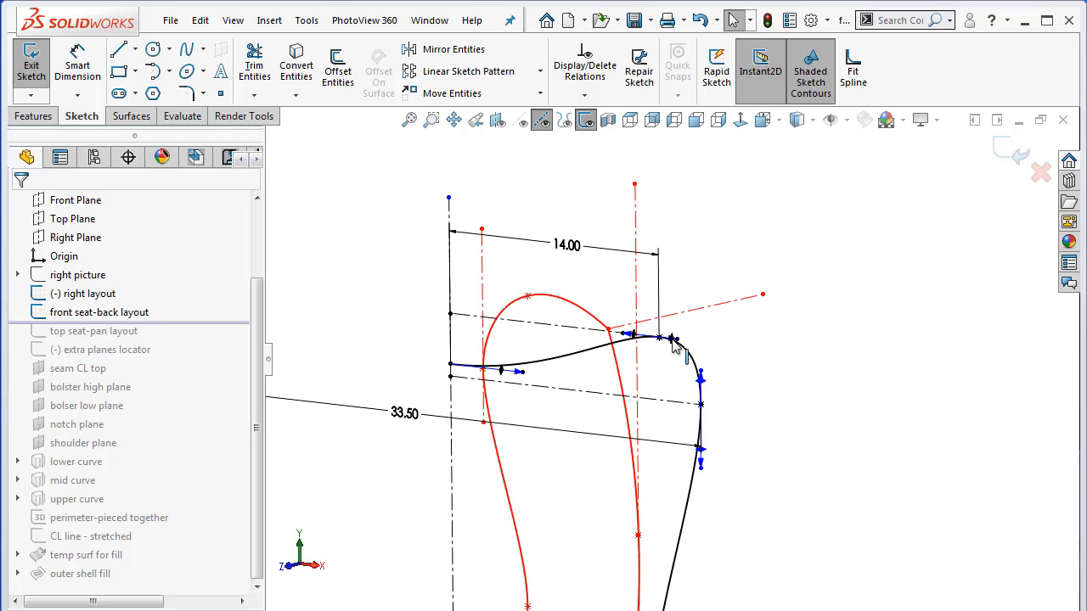
{"action": "mouse_move", "coordinate": [477, 312]}
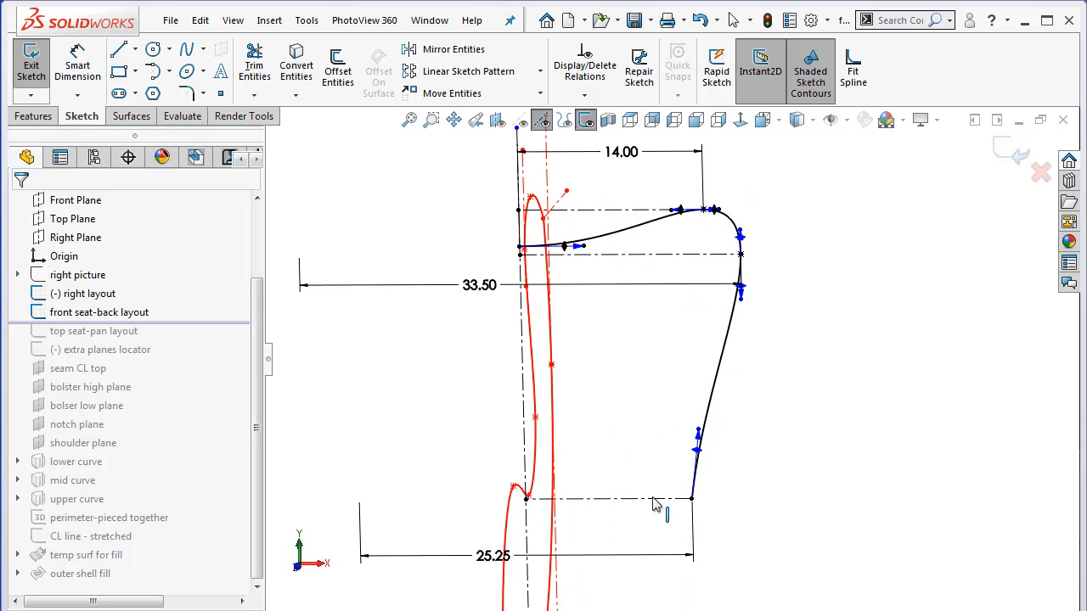
{"action": "mouse_move", "coordinate": [402, 496]}
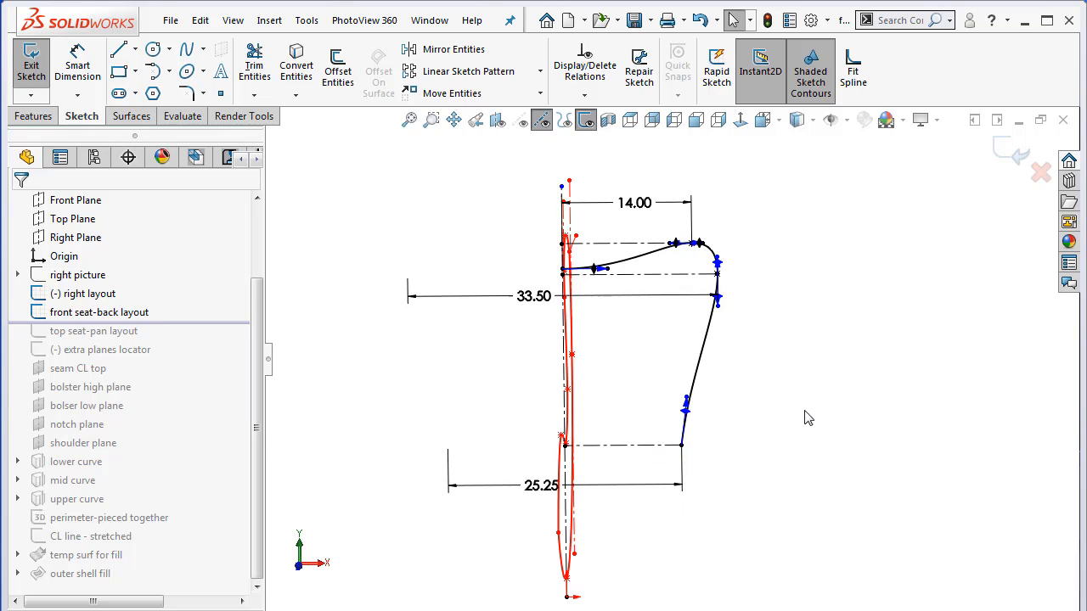
{"action": "mouse_move", "coordinate": [805, 234]}
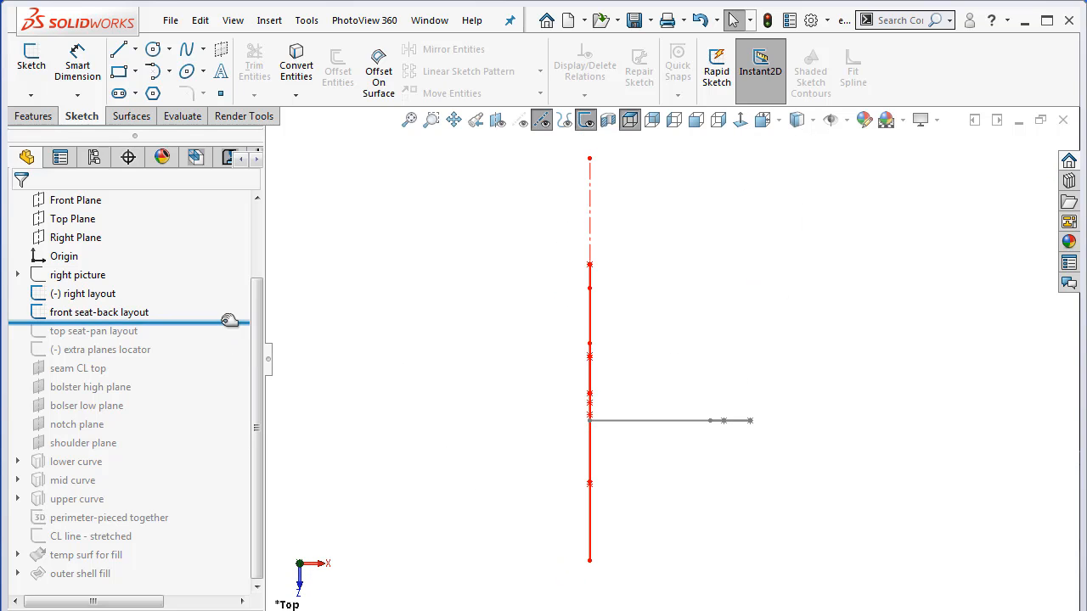
Roll forward to the top seat-pan layout, review its 26 and 31 dimensions against the side profile, and exit.
{"action": "left_click", "coordinate": [92, 330]}
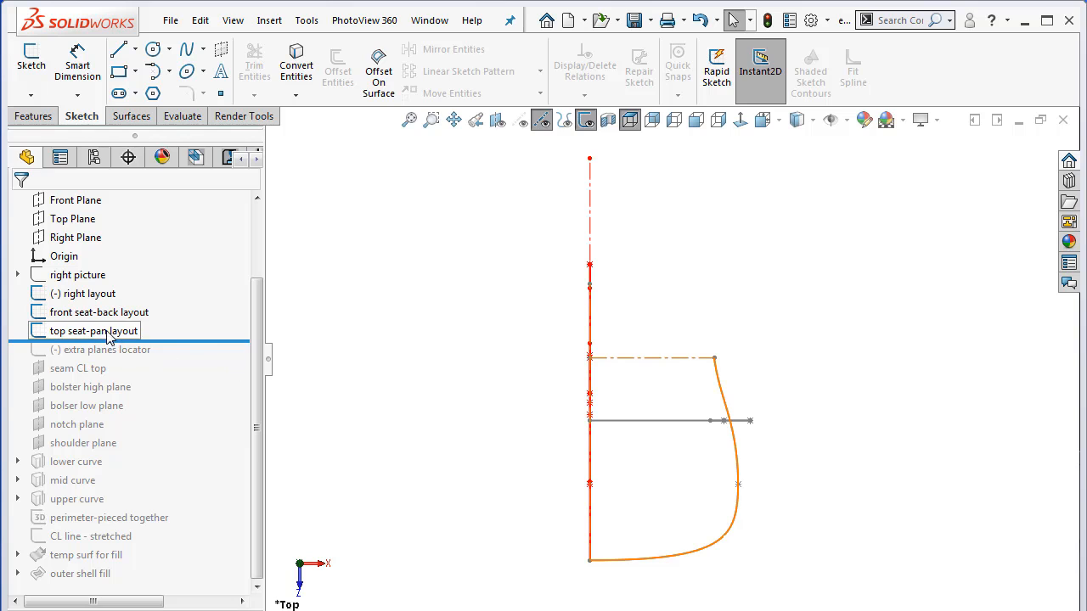
{"action": "double_click", "coordinate": [94, 330]}
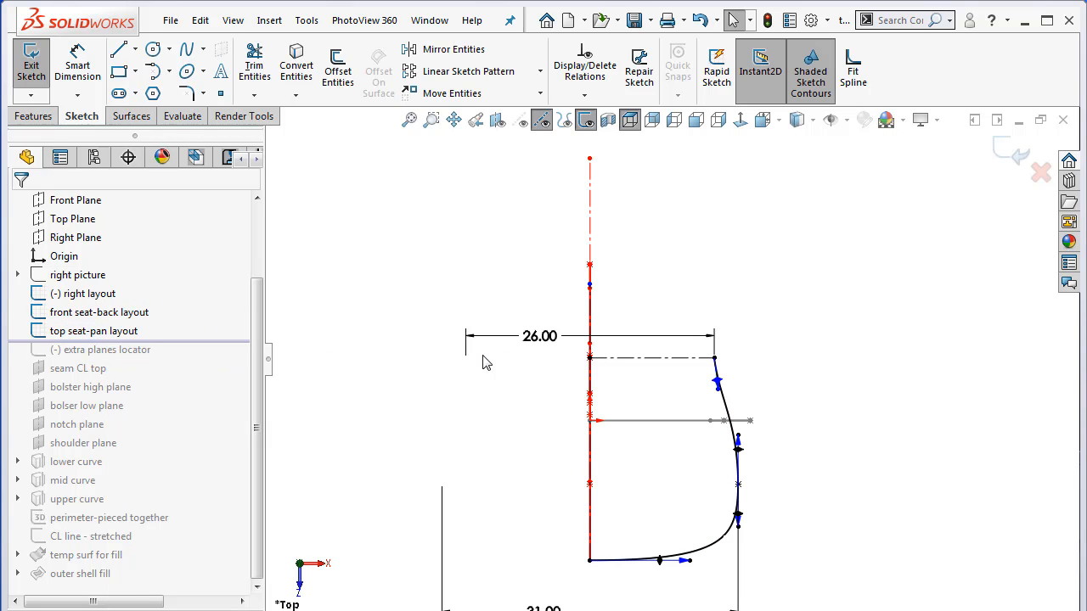
{"action": "mouse_move", "coordinate": [642, 364]}
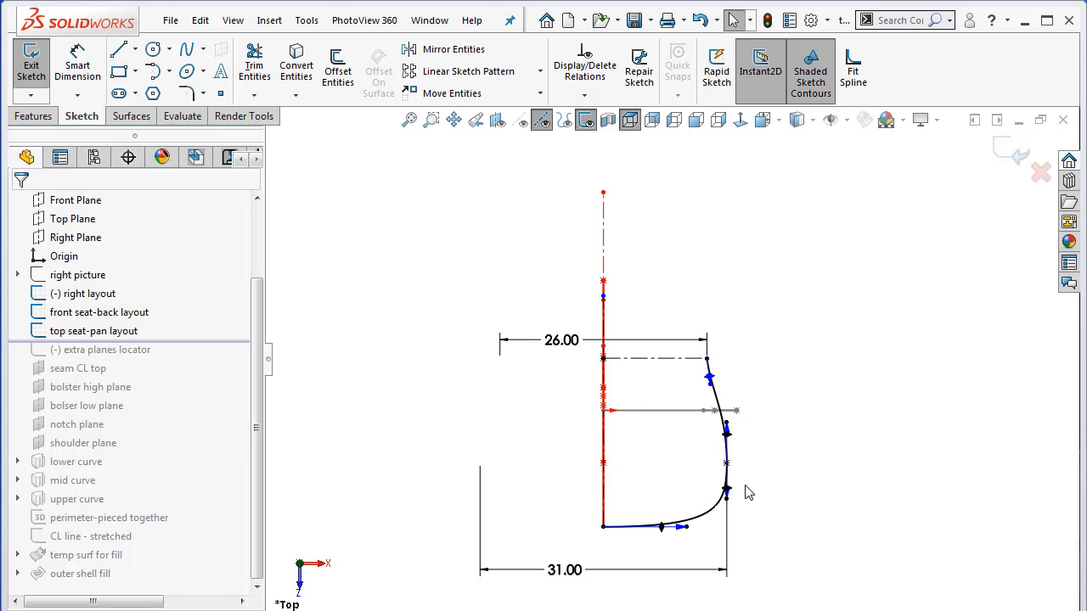
{"action": "left_click", "coordinate": [560, 339]}
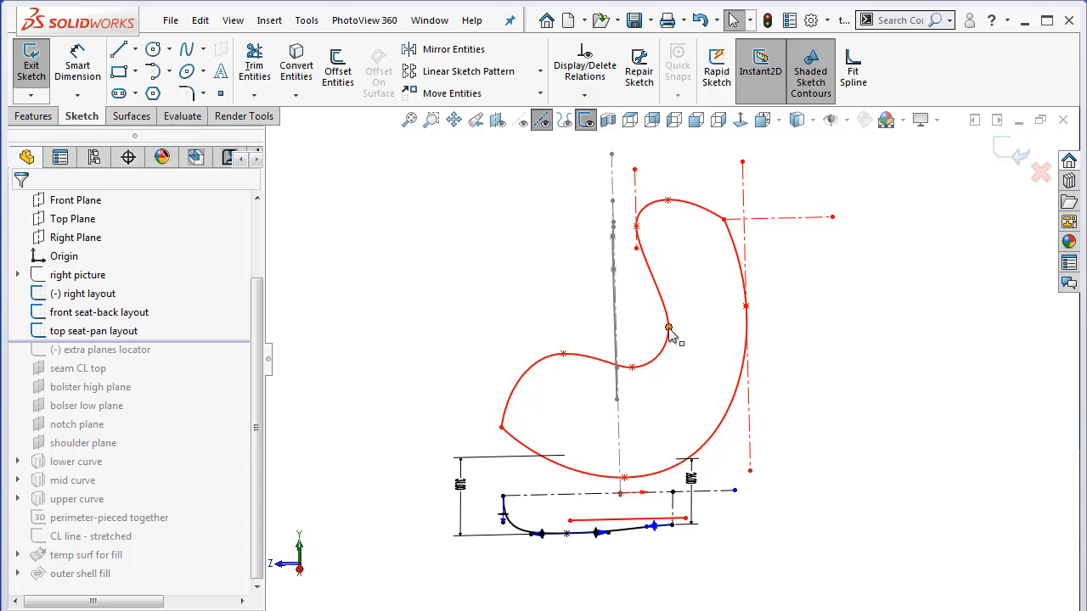
{"action": "mouse_move", "coordinate": [688, 428]}
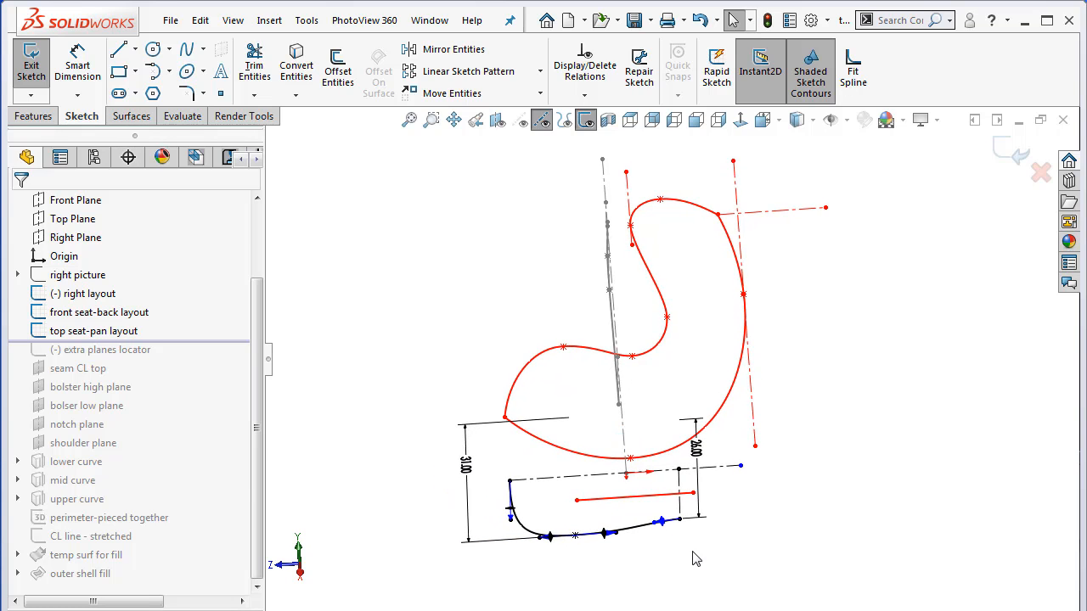
{"action": "left_click", "coordinate": [666, 321]}
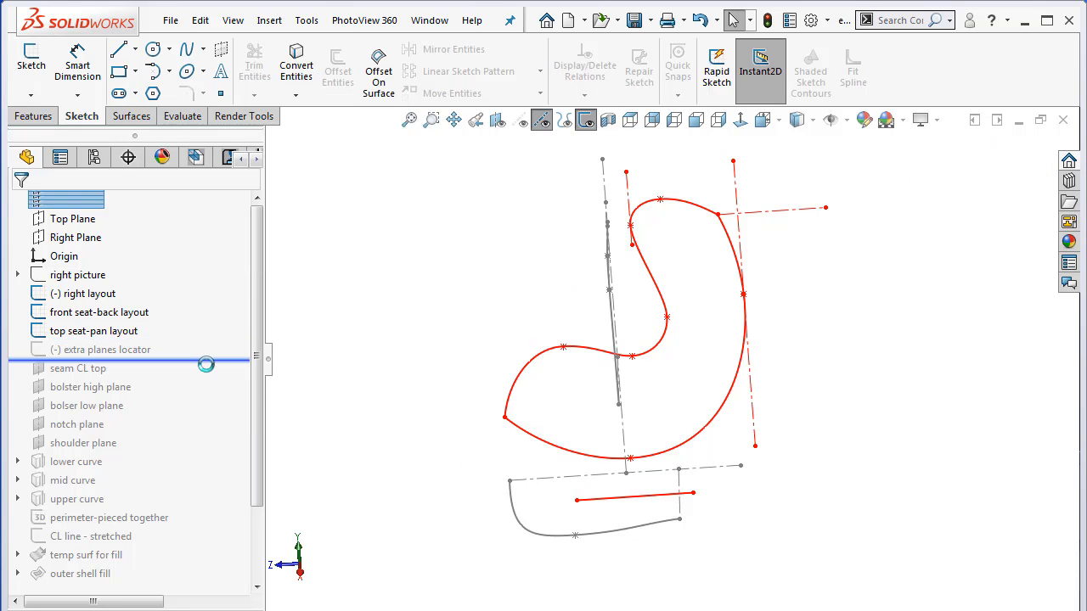
Roll forward through the extra planes locator, seam CL top, bolster high/low, notch and shoulder planes.
{"action": "left_click", "coordinate": [102, 350]}
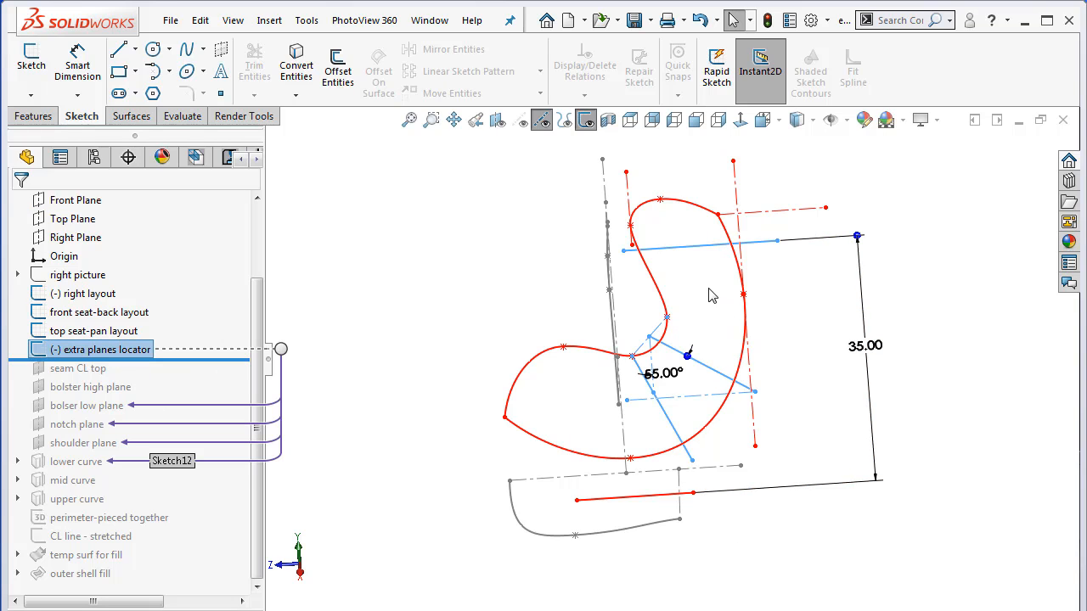
{"action": "mouse_move", "coordinate": [642, 319]}
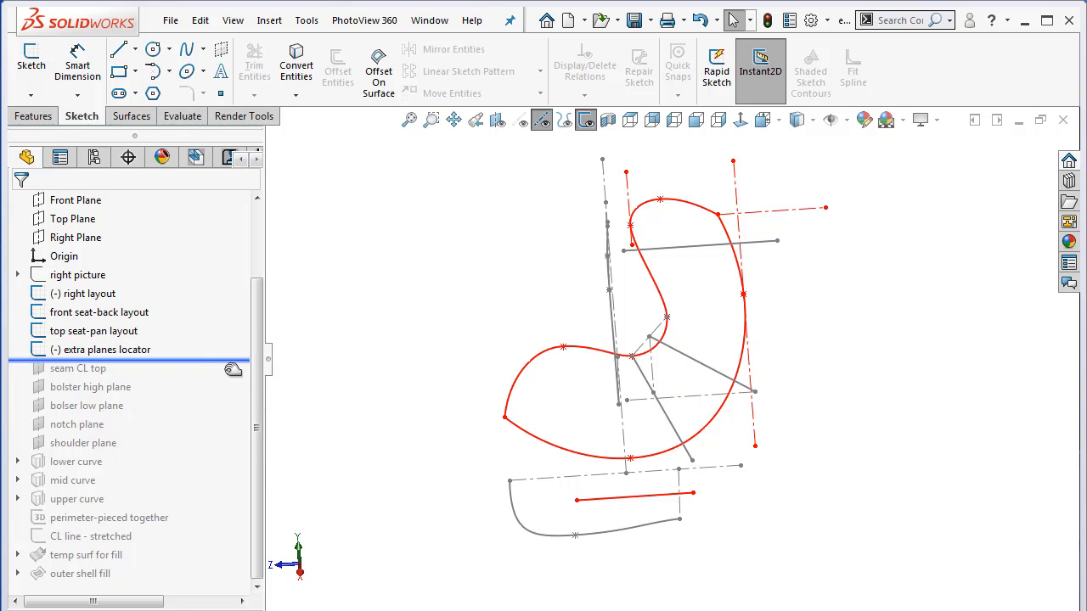
{"action": "left_click", "coordinate": [78, 367]}
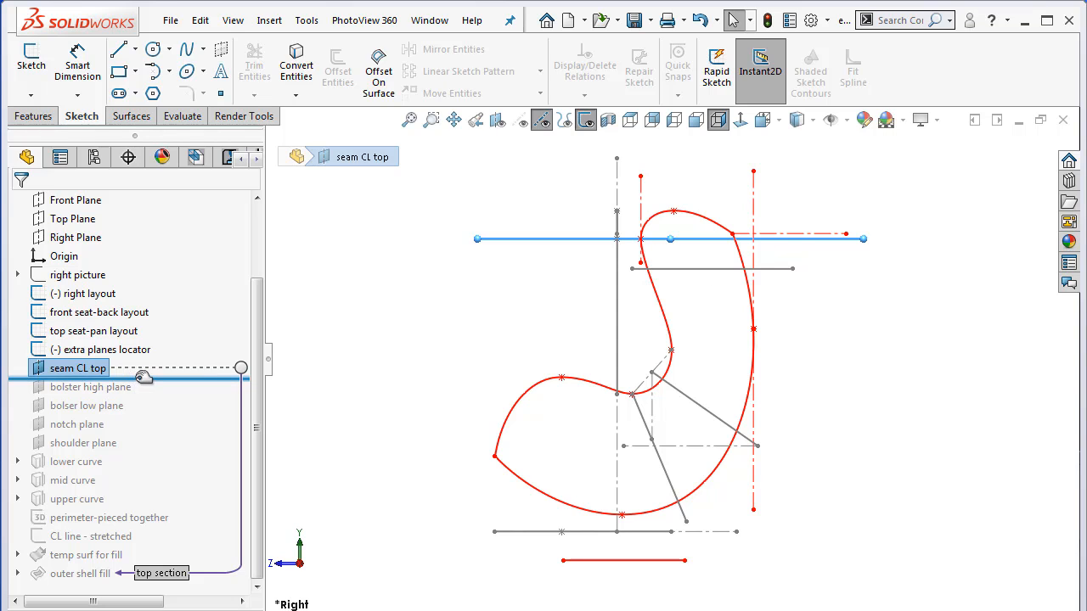
{"action": "left_click", "coordinate": [91, 387]}
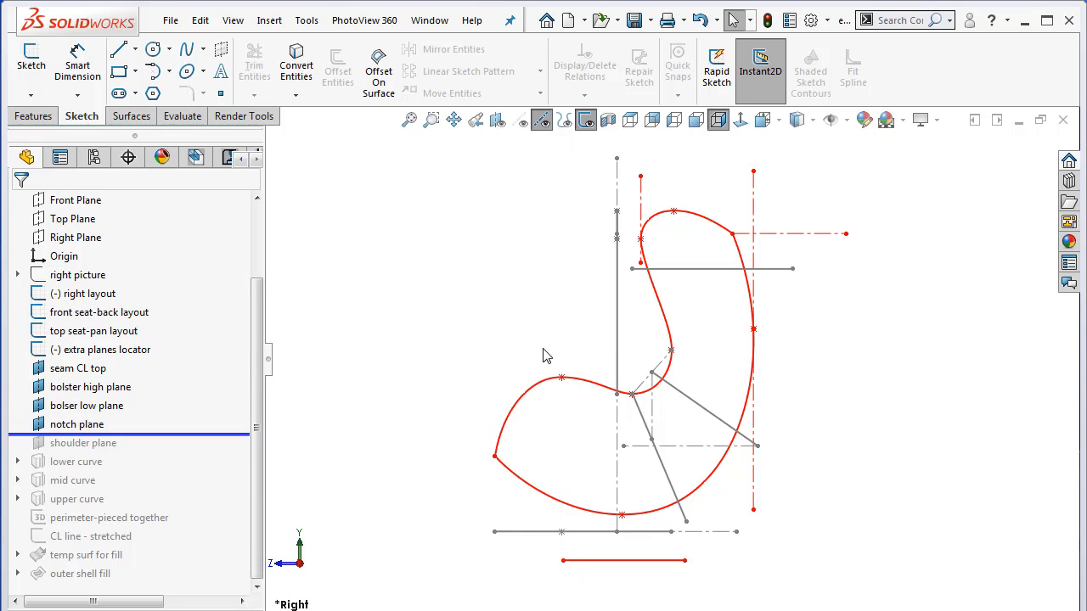
{"action": "left_click", "coordinate": [76, 425]}
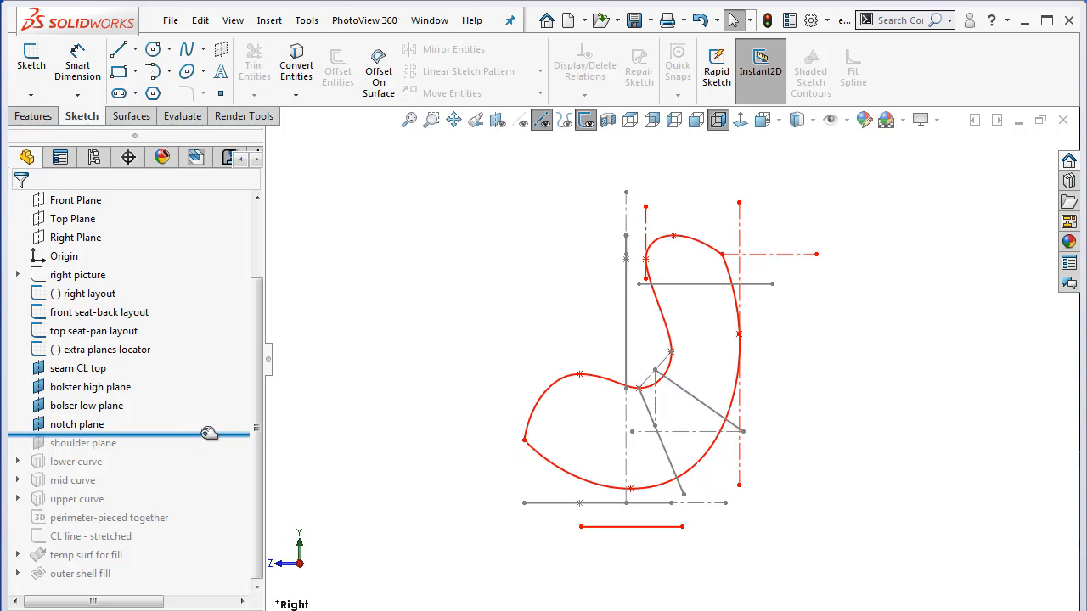
{"action": "left_click", "coordinate": [81, 441]}
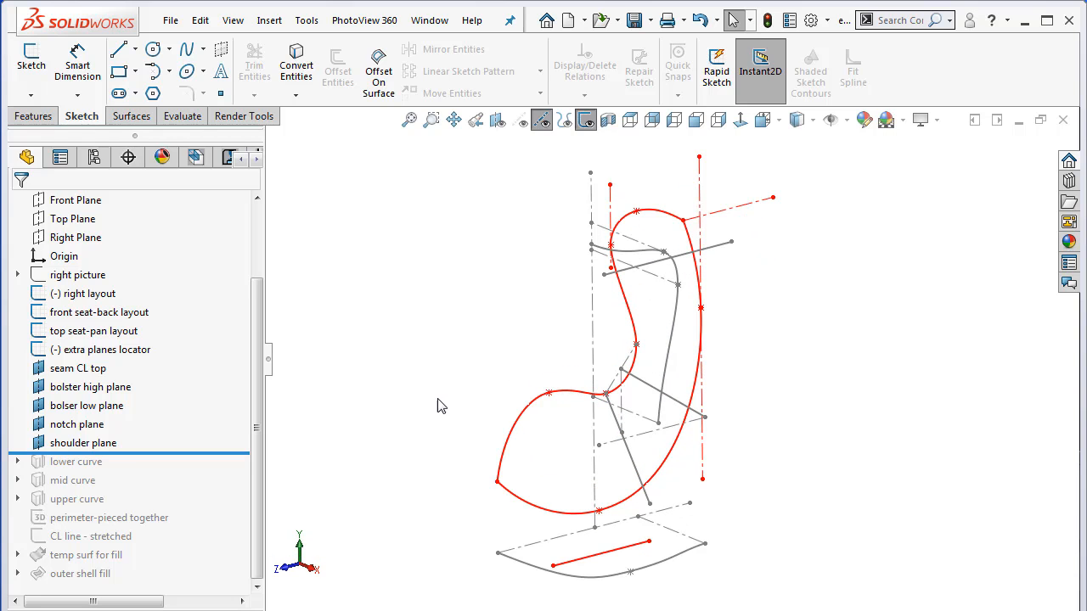
{"action": "mouse_move", "coordinate": [402, 404]}
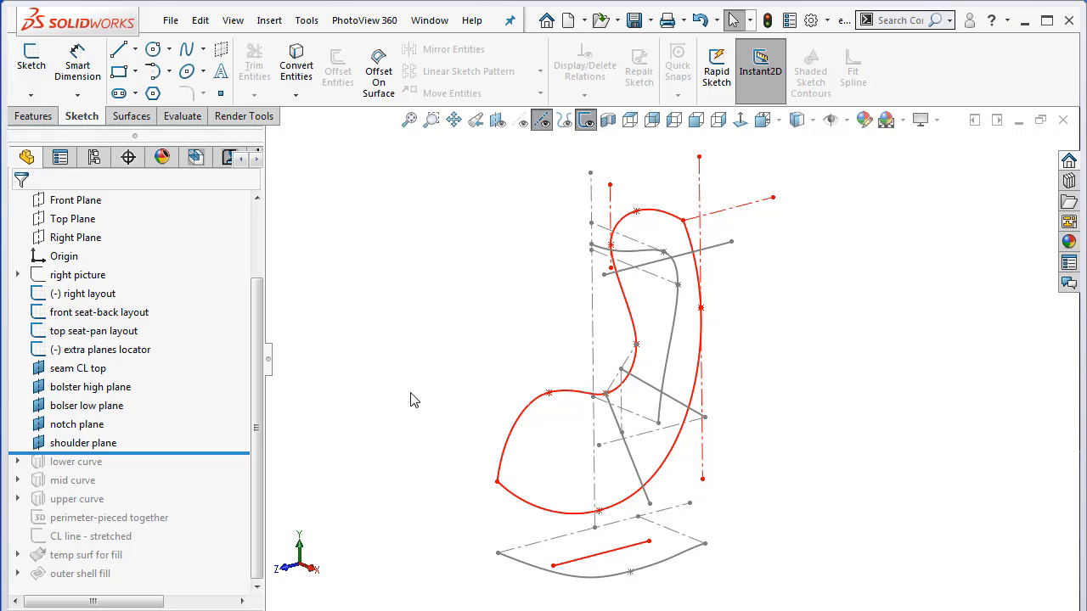
{"action": "mouse_move", "coordinate": [528, 528]}
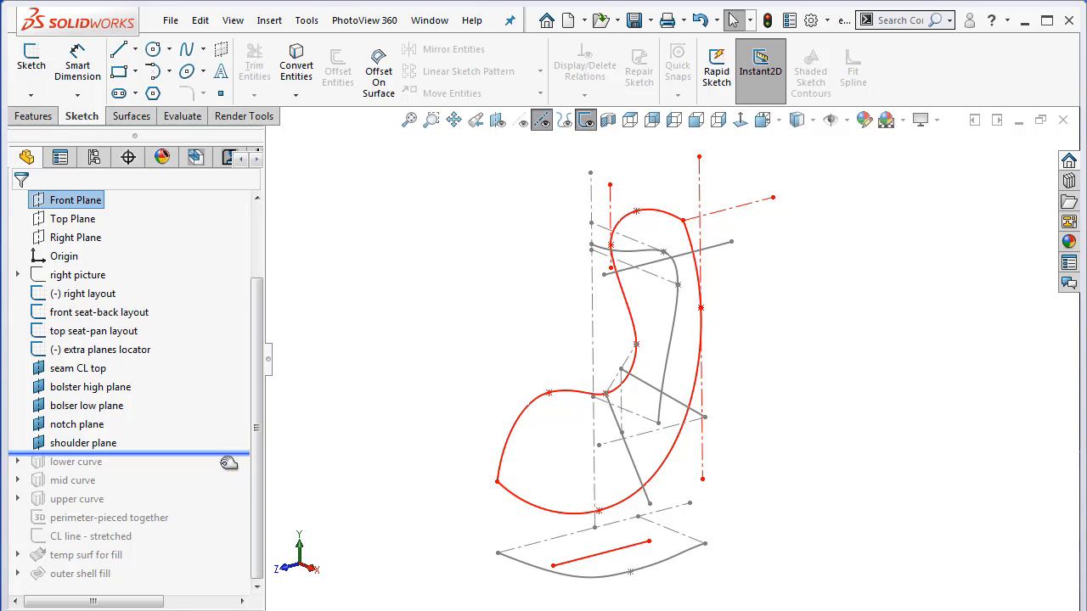
List absorbed sketches, review Sketch12, then roll forward so Sketch18, Sketch12 and the lower curve are restored.
{"action": "left_click", "coordinate": [74, 462]}
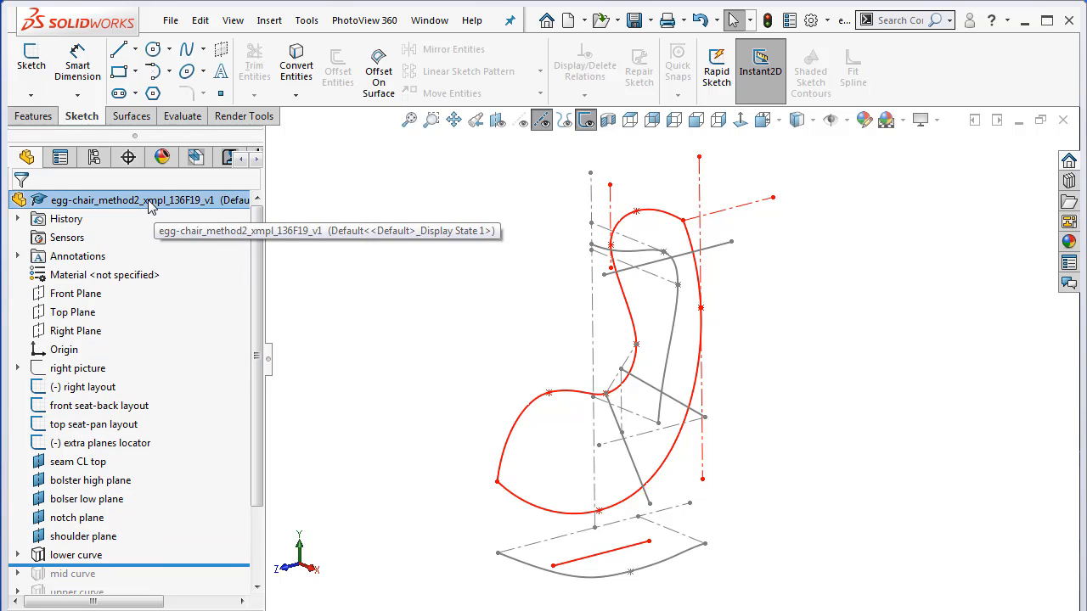
{"action": "right_click", "coordinate": [127, 201]}
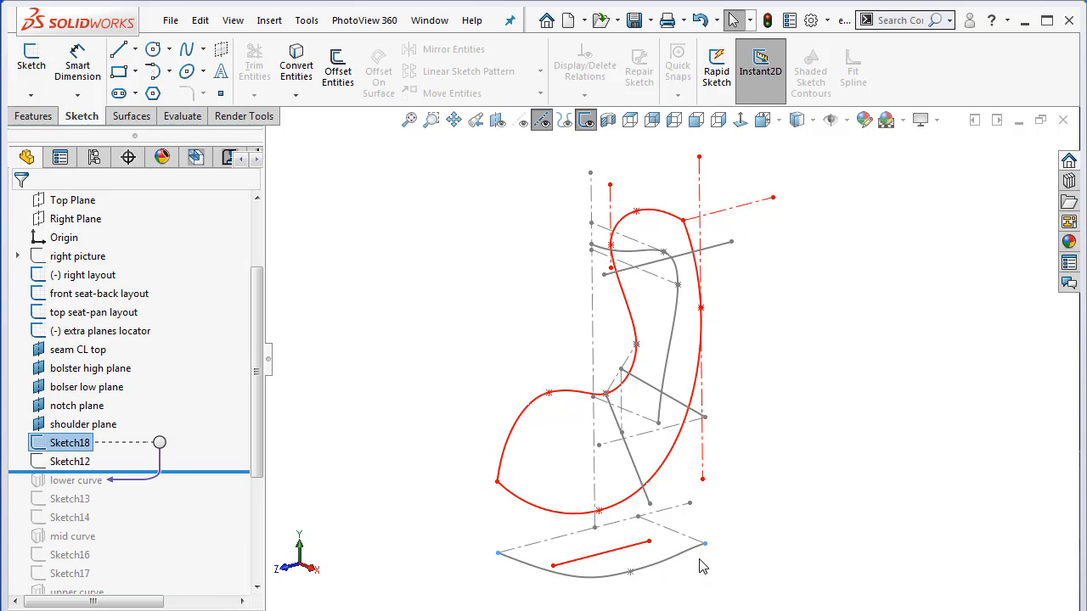
{"action": "right_click", "coordinate": [70, 460]}
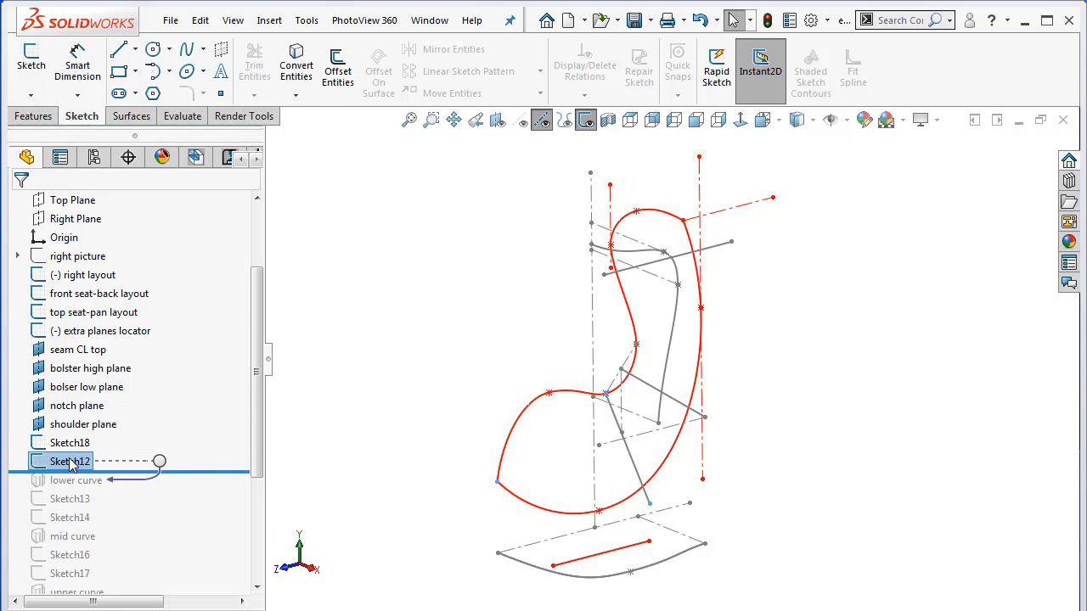
{"action": "double_click", "coordinate": [71, 462]}
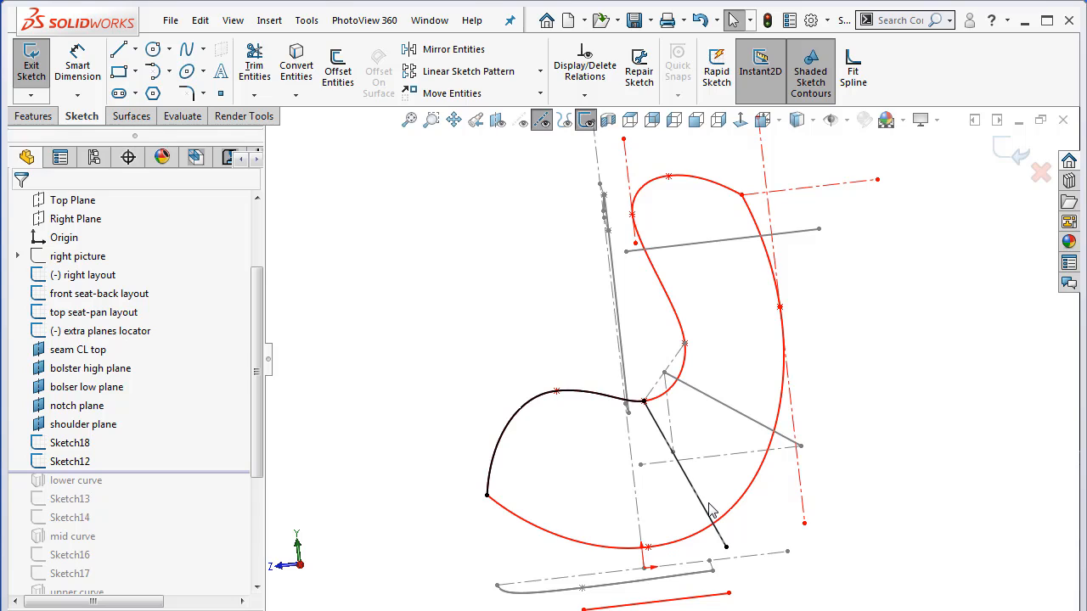
{"action": "mouse_move", "coordinate": [522, 399]}
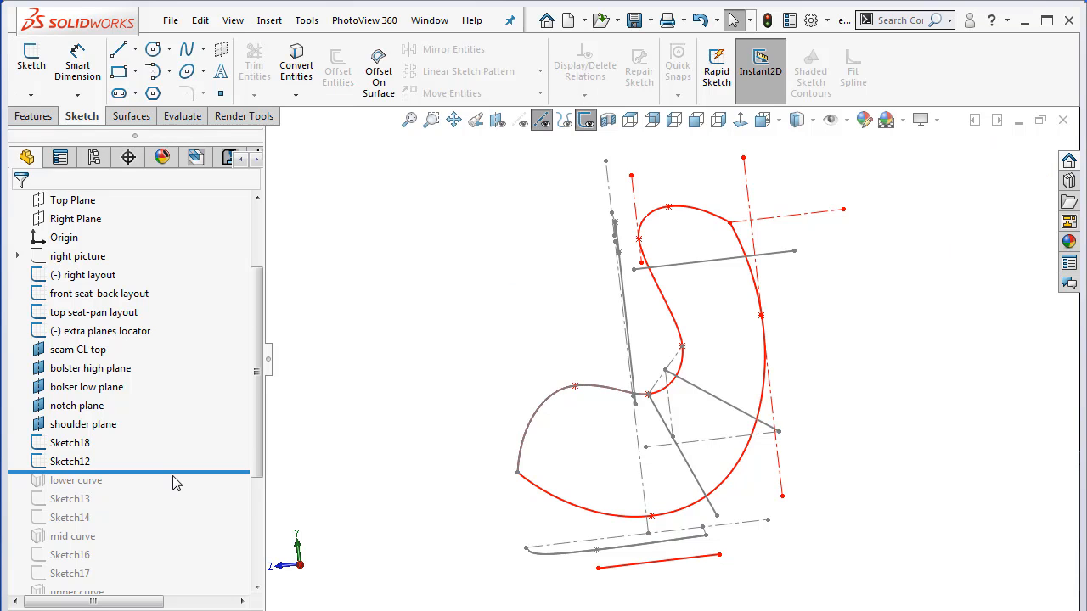
{"action": "left_click", "coordinate": [74, 479]}
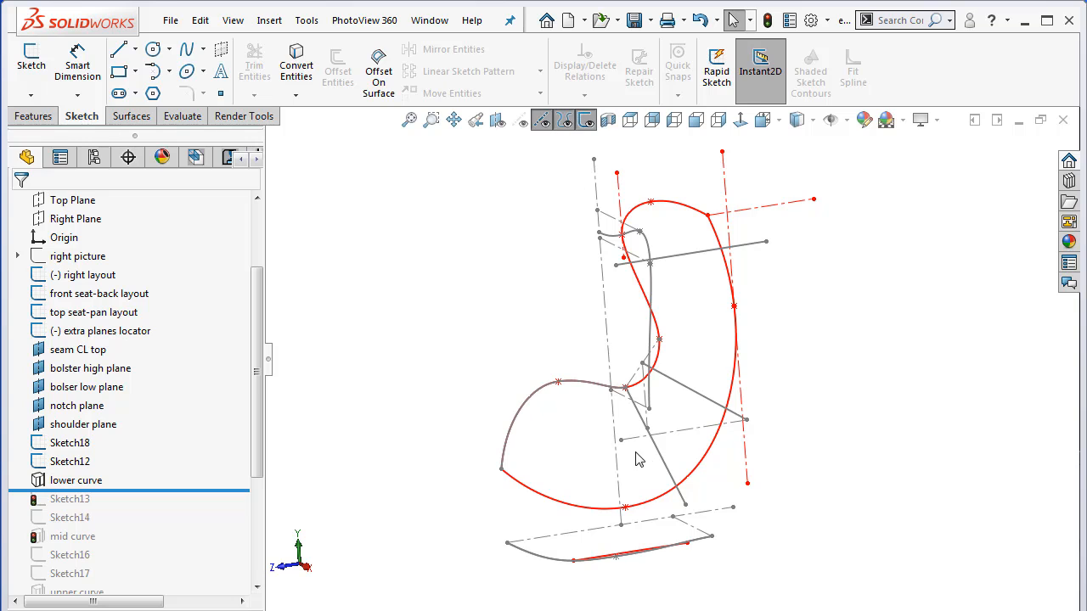
{"action": "right_click", "coordinate": [74, 479]}
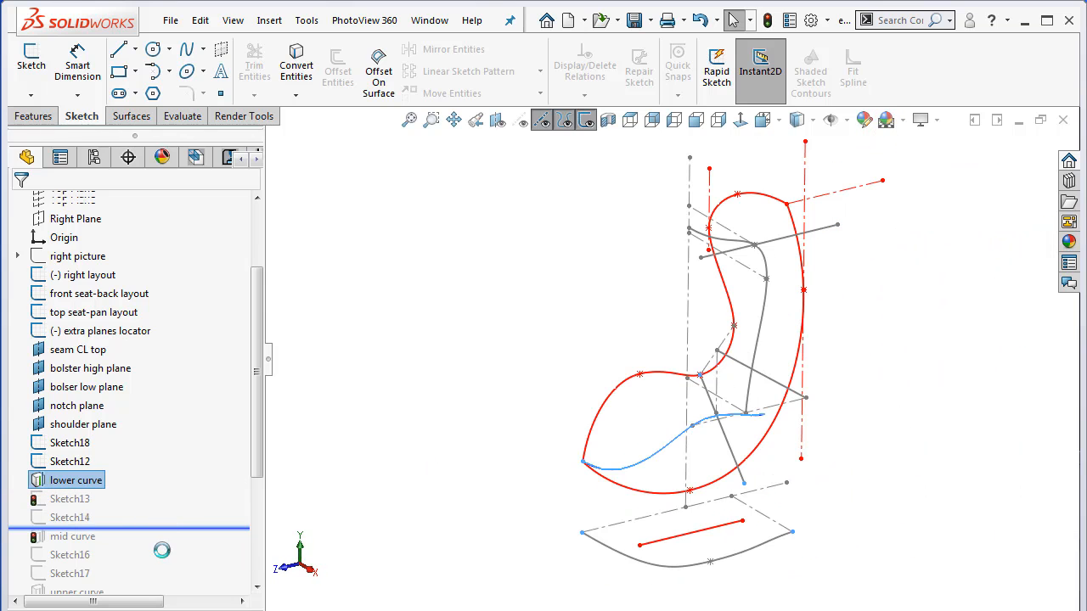
Roll forward through Sketch13 and Sketch14 and review Sketch13 in edit mode.
{"action": "left_click", "coordinate": [70, 499]}
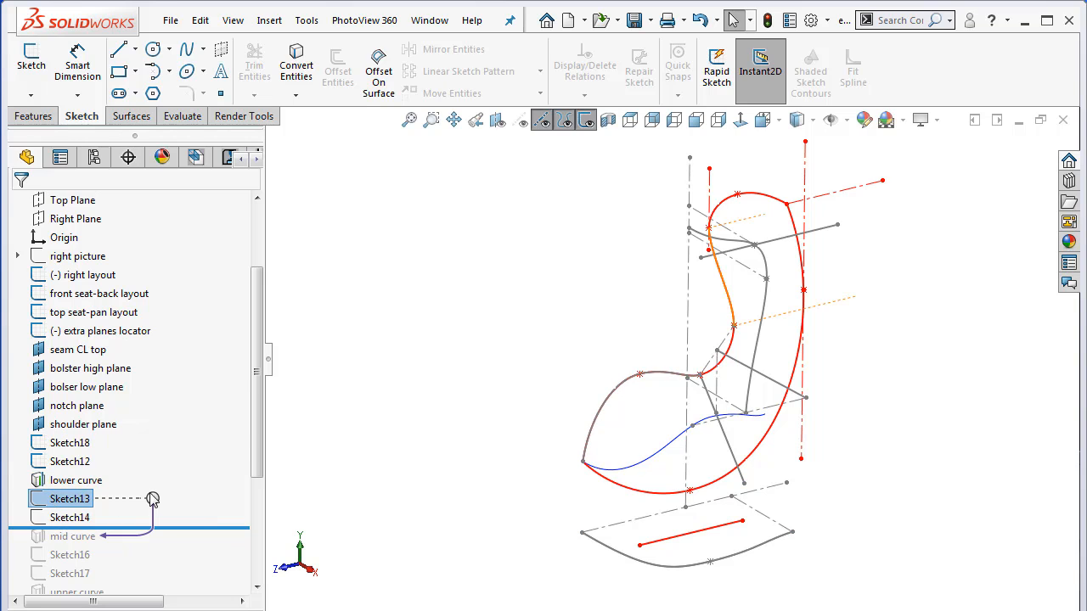
{"action": "right_click", "coordinate": [70, 499]}
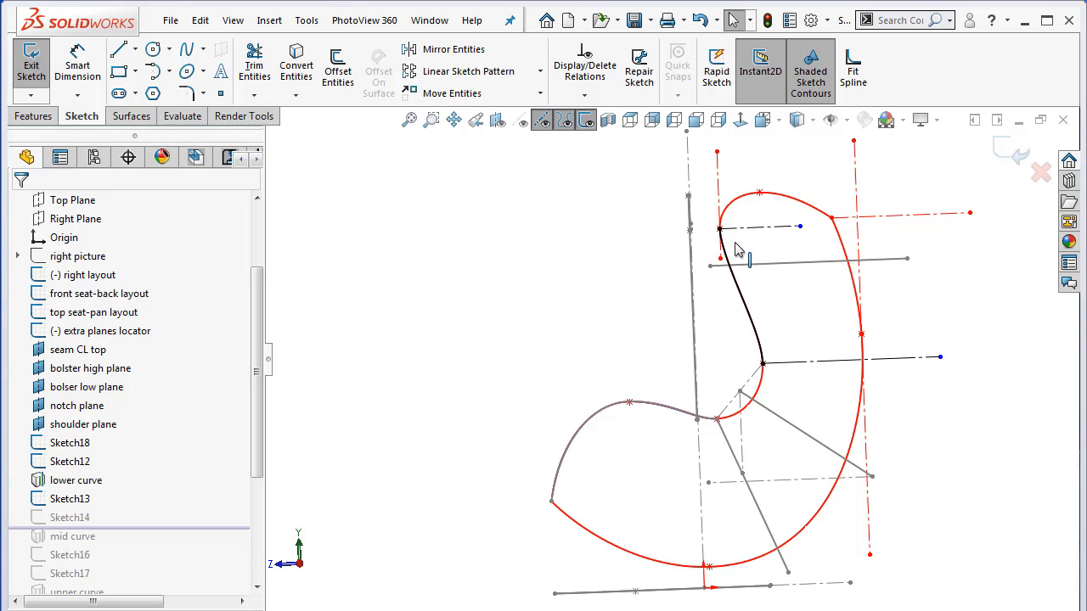
{"action": "mouse_move", "coordinate": [764, 381]}
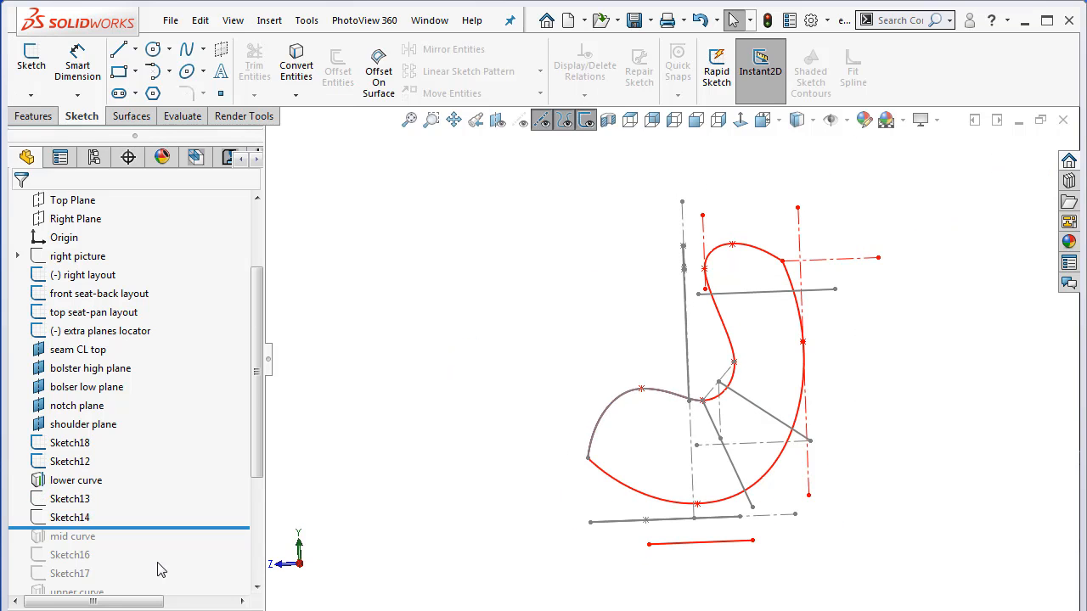
{"action": "right_click", "coordinate": [68, 517]}
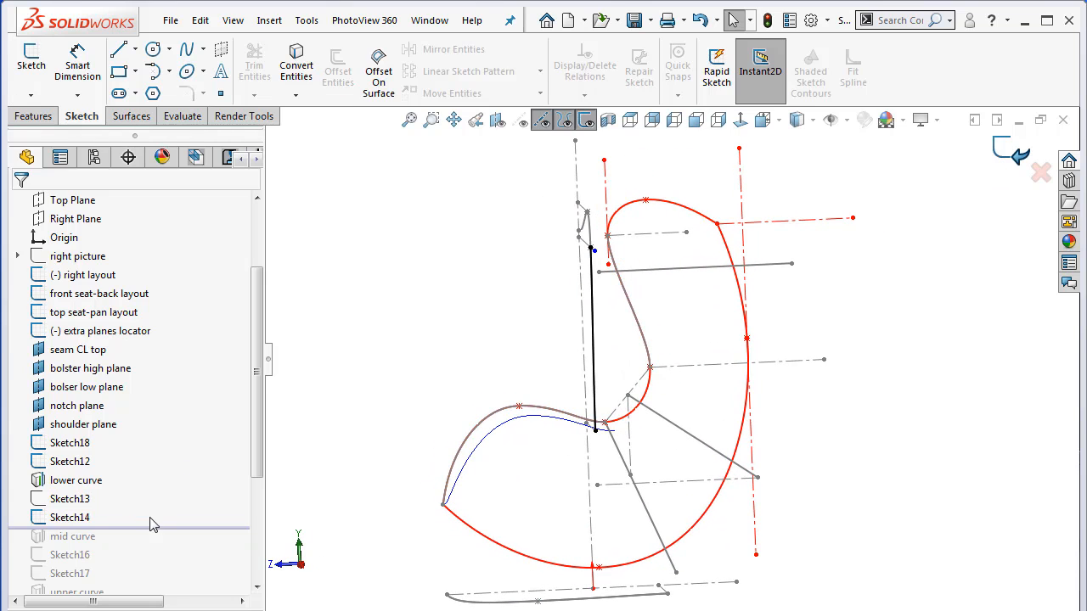
Roll forward to include the mid curve and orbit to see it beside the lower curve.
{"action": "left_click", "coordinate": [75, 536]}
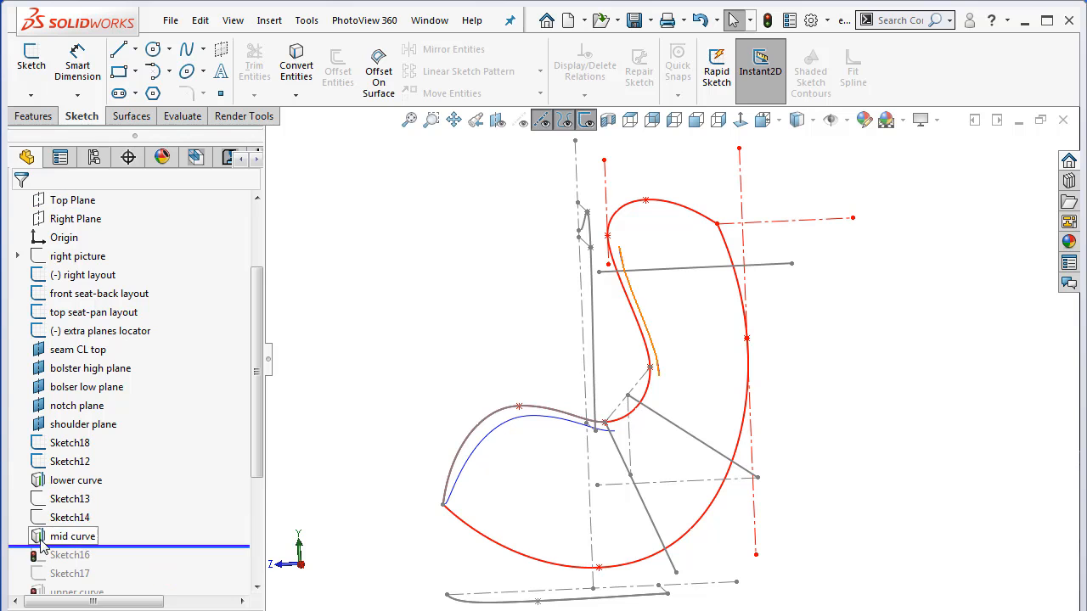
{"action": "right_click", "coordinate": [75, 536]}
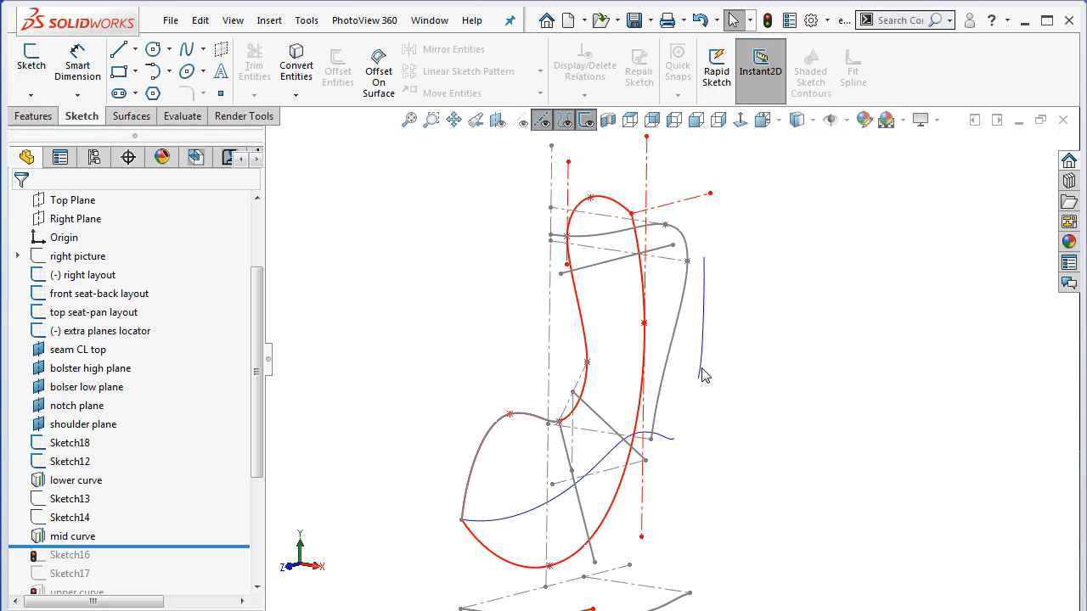
{"action": "left_click_drag", "start_coordinate": [705, 374], "coordinate": [781, 280]}
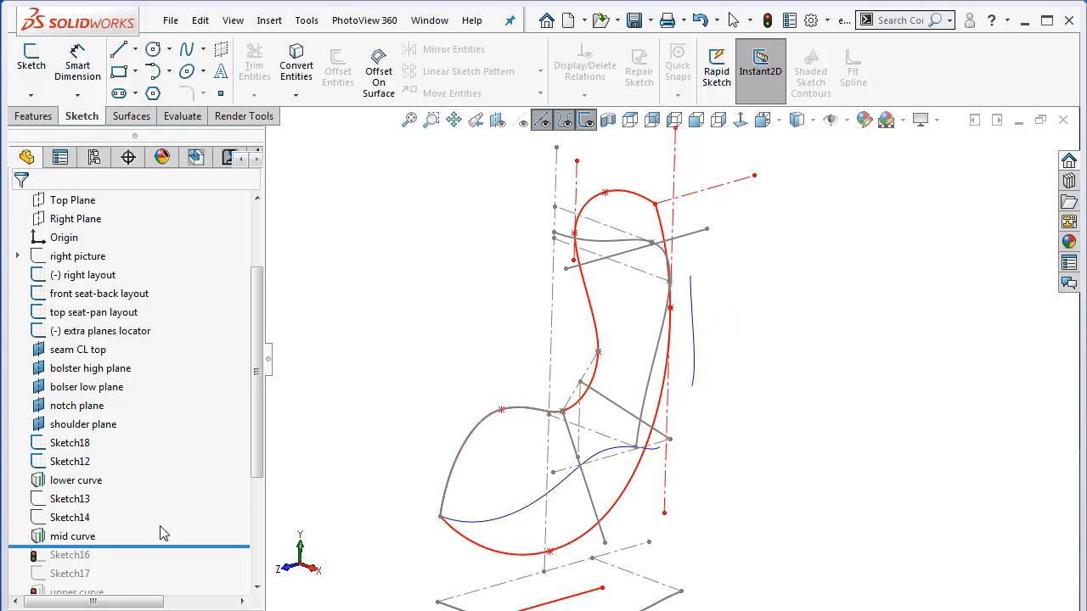
{"action": "scroll", "scroll_direction": "down", "scroll_amount": 3}
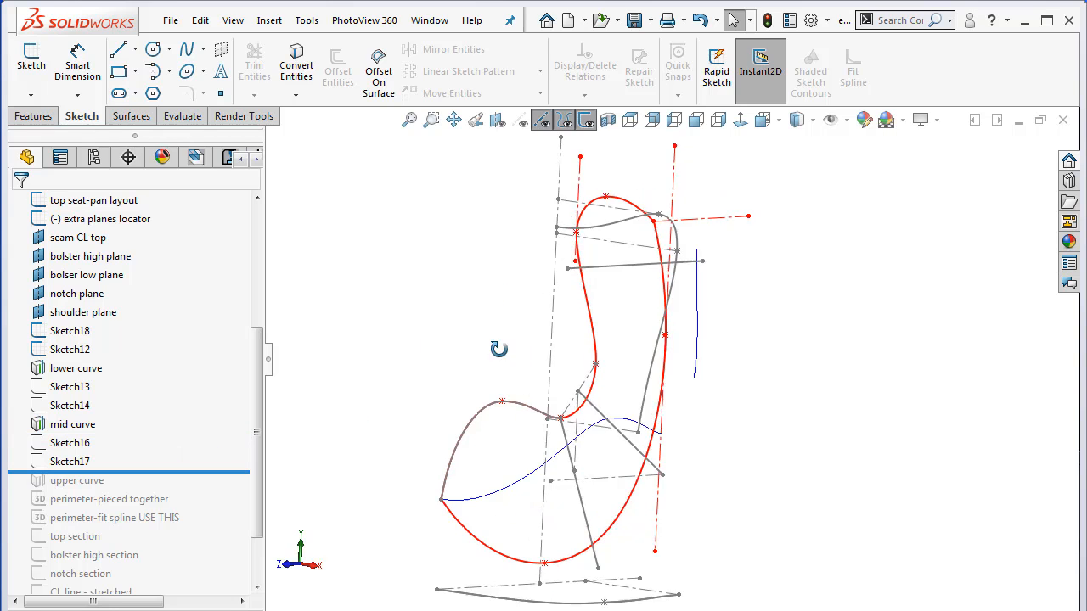
Check Sketch16 and roll forward so the upper curve joins the lower and mid guide curves.
{"action": "right_click", "coordinate": [72, 442]}
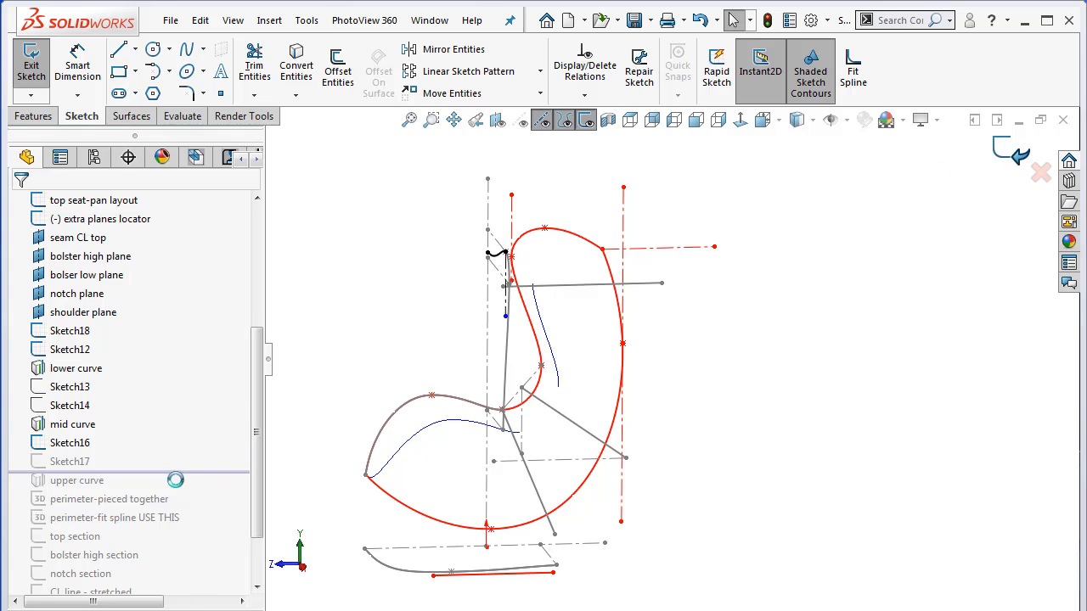
{"action": "left_click", "coordinate": [70, 462]}
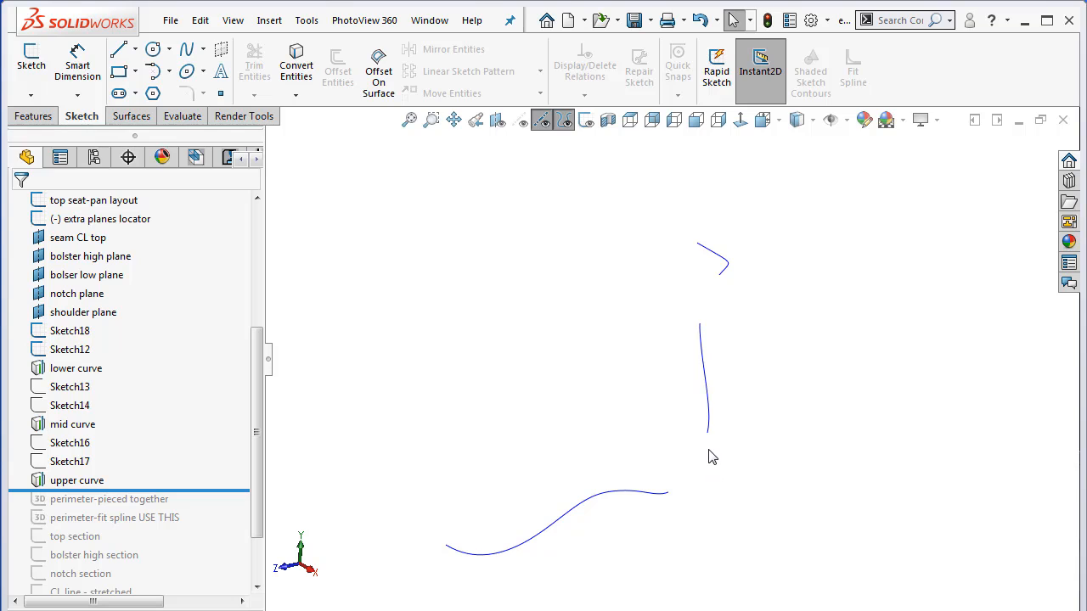
{"action": "mouse_move", "coordinate": [710, 486]}
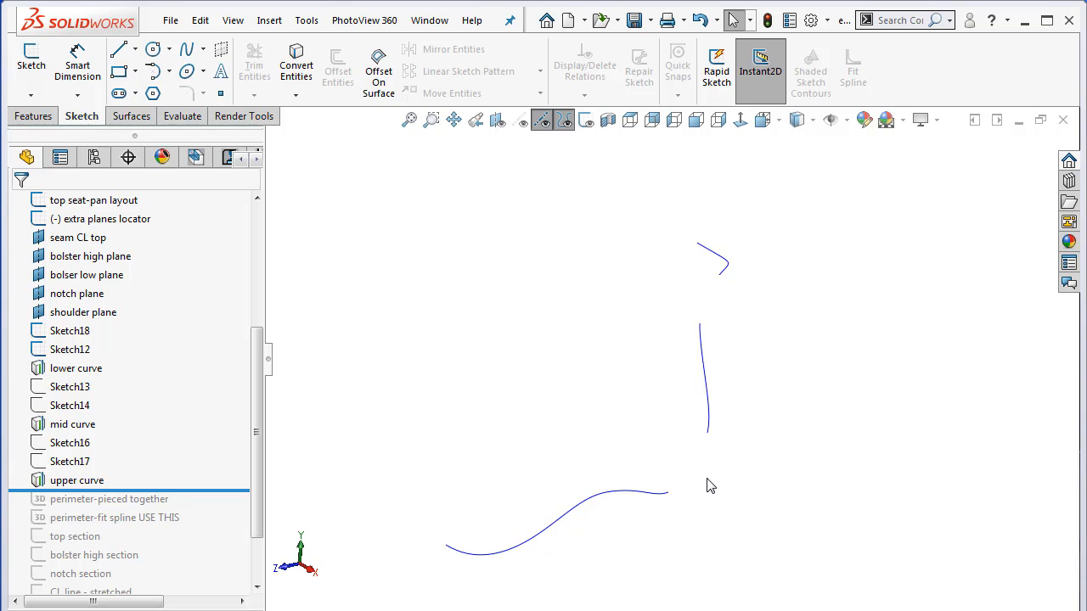
{"action": "mouse_move", "coordinate": [451, 550]}
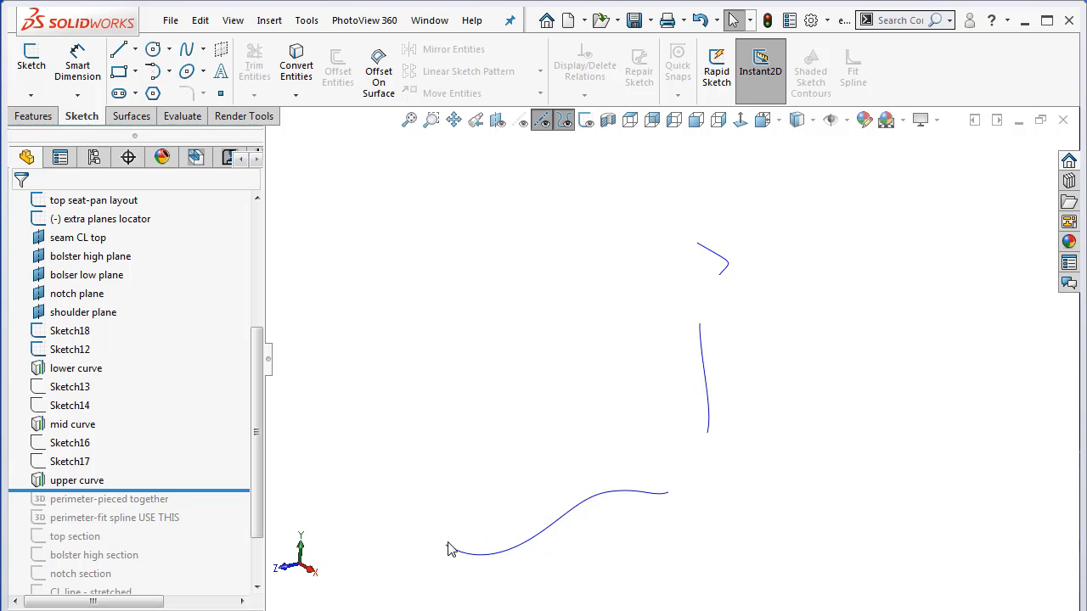
{"action": "left_click", "coordinate": [472, 552]}
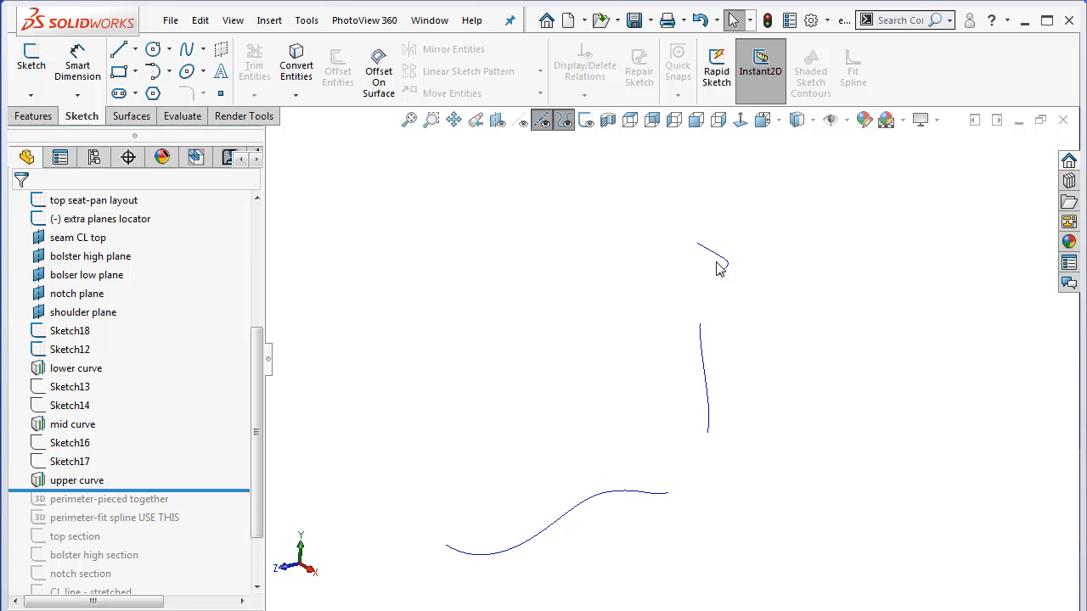
{"action": "mouse_move", "coordinate": [720, 280]}
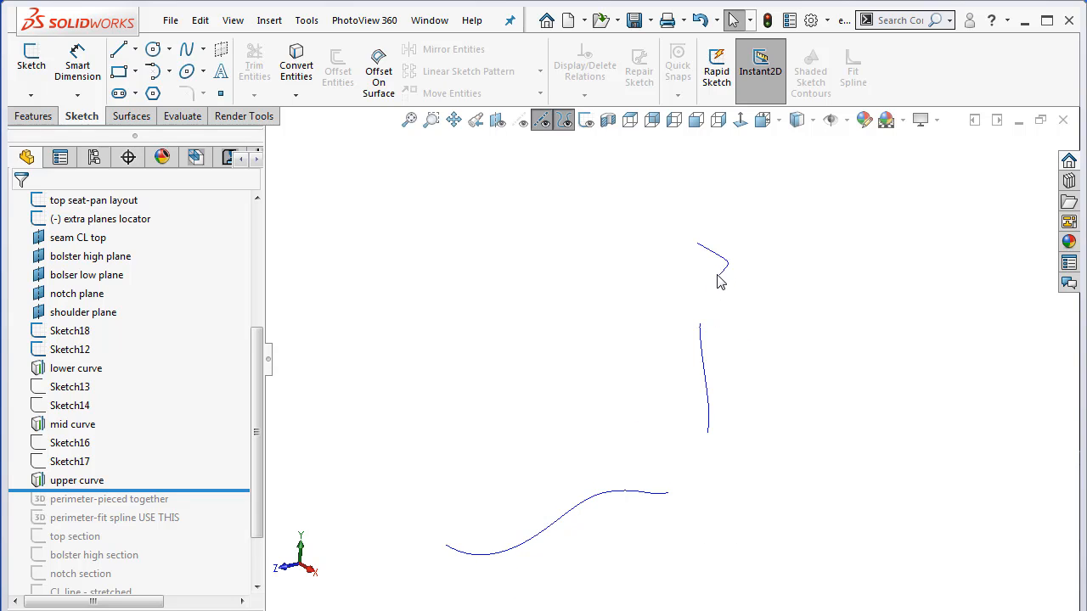
{"action": "mouse_move", "coordinate": [716, 305]}
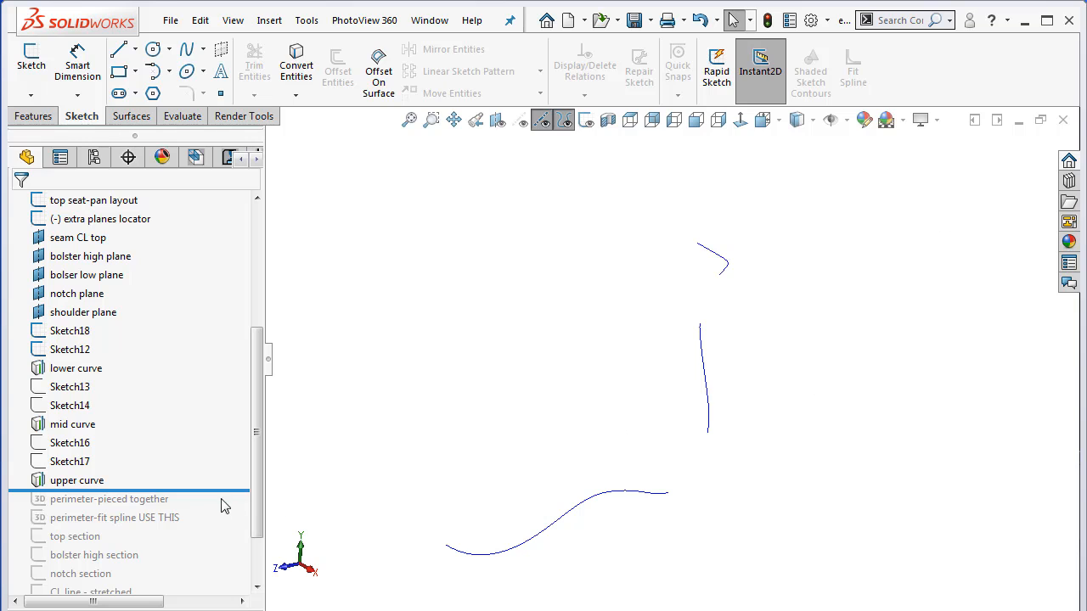
Roll forward one feature and edit the pieced-together perimeter sketch.
{"action": "left_click", "coordinate": [108, 499]}
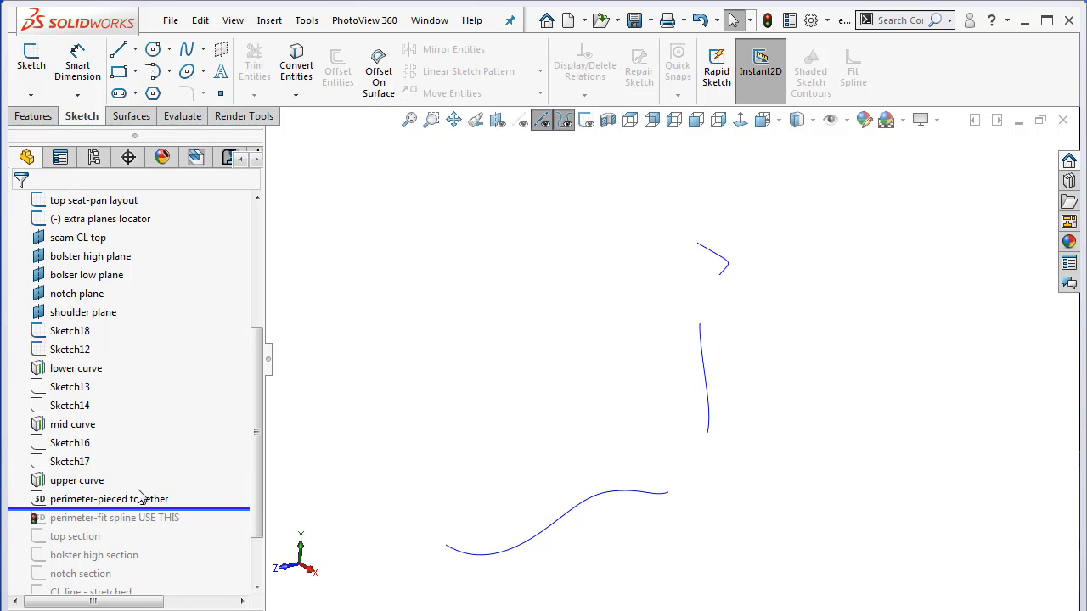
{"action": "right_click", "coordinate": [109, 499]}
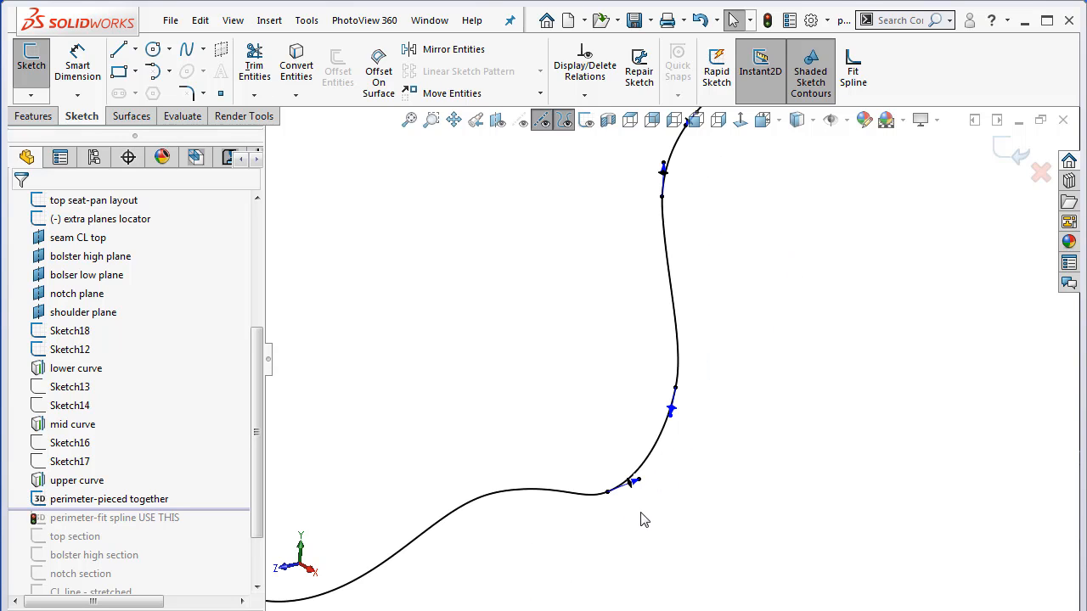
{"action": "left_click", "coordinate": [676, 389]}
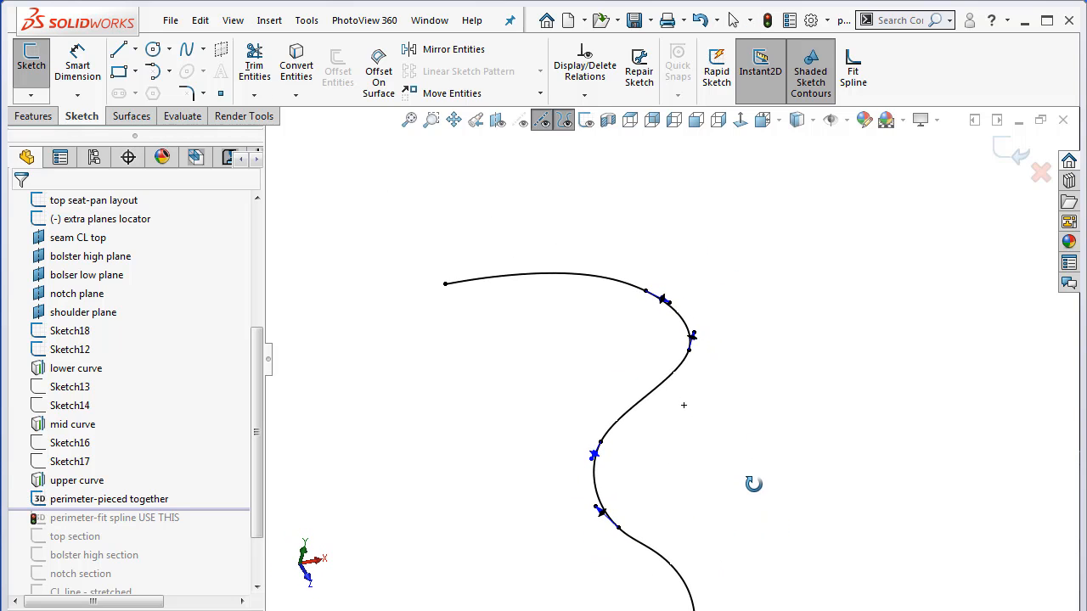
View the perimeter from the Right, inspect a spline segment, and exit discarding changes.
{"action": "left_click", "coordinate": [761, 119]}
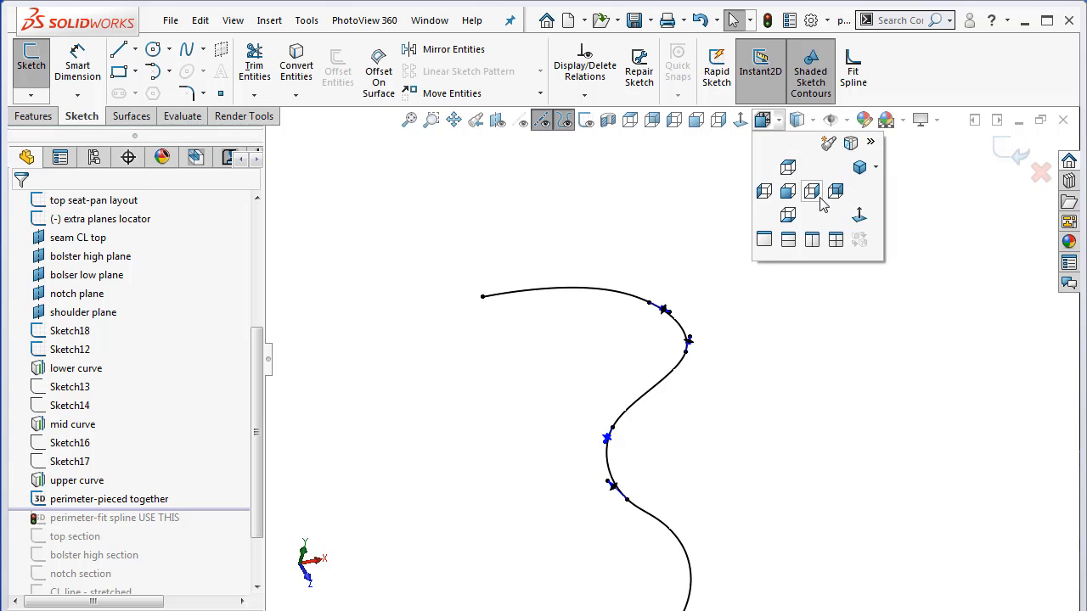
{"action": "left_click", "coordinate": [812, 190]}
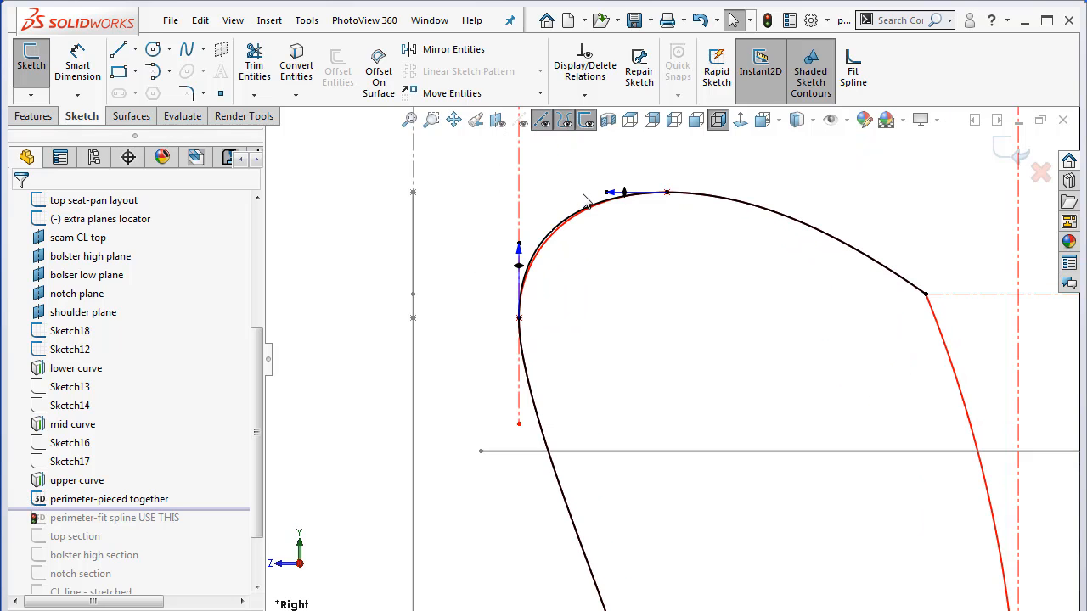
{"action": "left_click", "coordinate": [608, 195]}
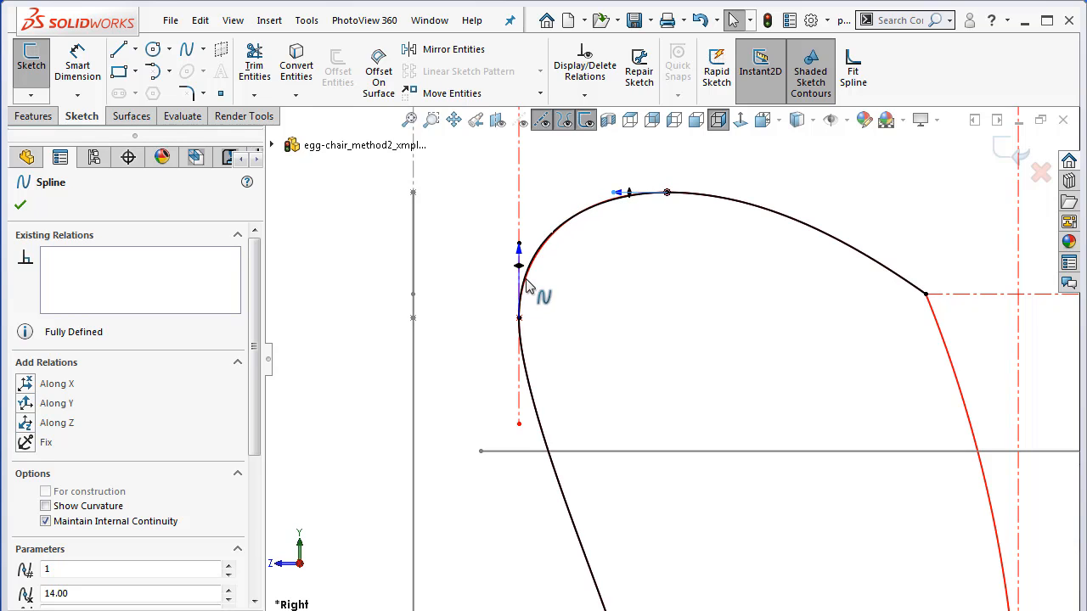
{"action": "mouse_move", "coordinate": [679, 195]}
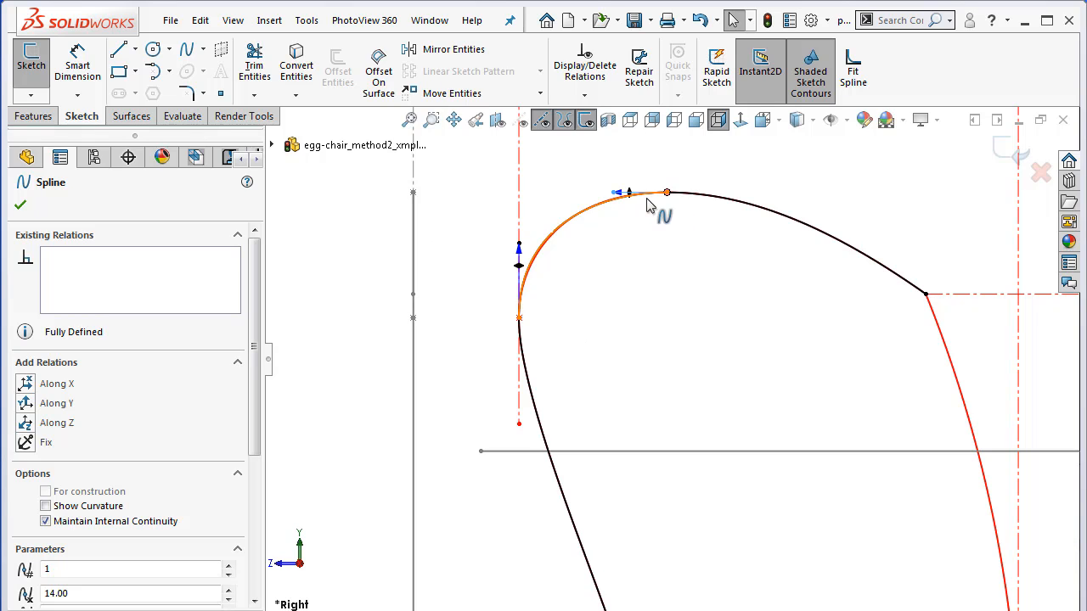
{"action": "mouse_move", "coordinate": [713, 370]}
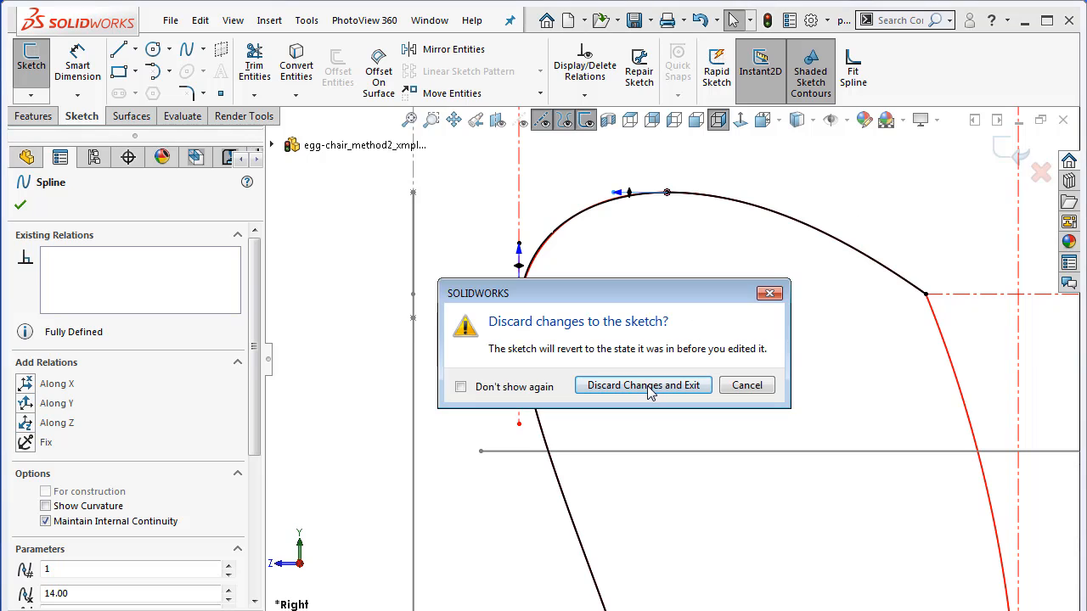
{"action": "left_click", "coordinate": [642, 384]}
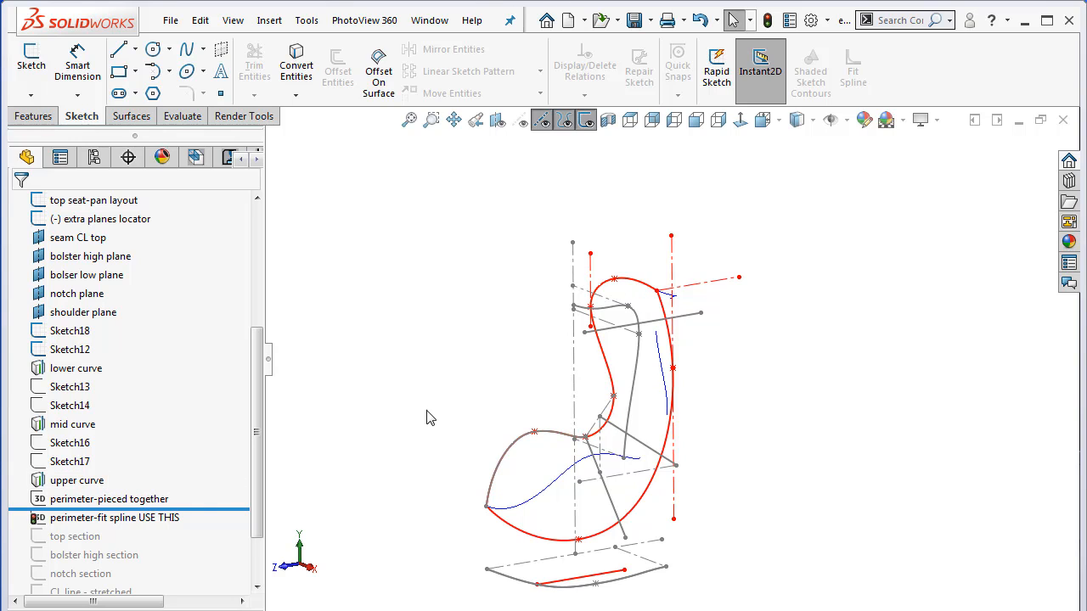
{"action": "mouse_move", "coordinate": [618, 119]}
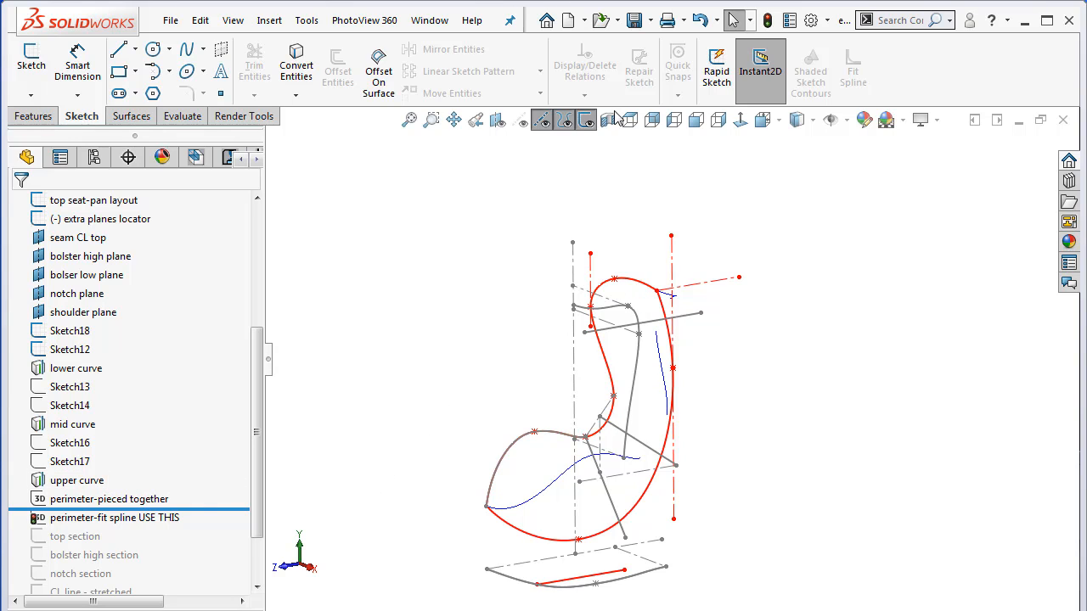
Roll forward through the perimeter-fit spline sketch and the top section sketch.
{"action": "left_click", "coordinate": [91, 200]}
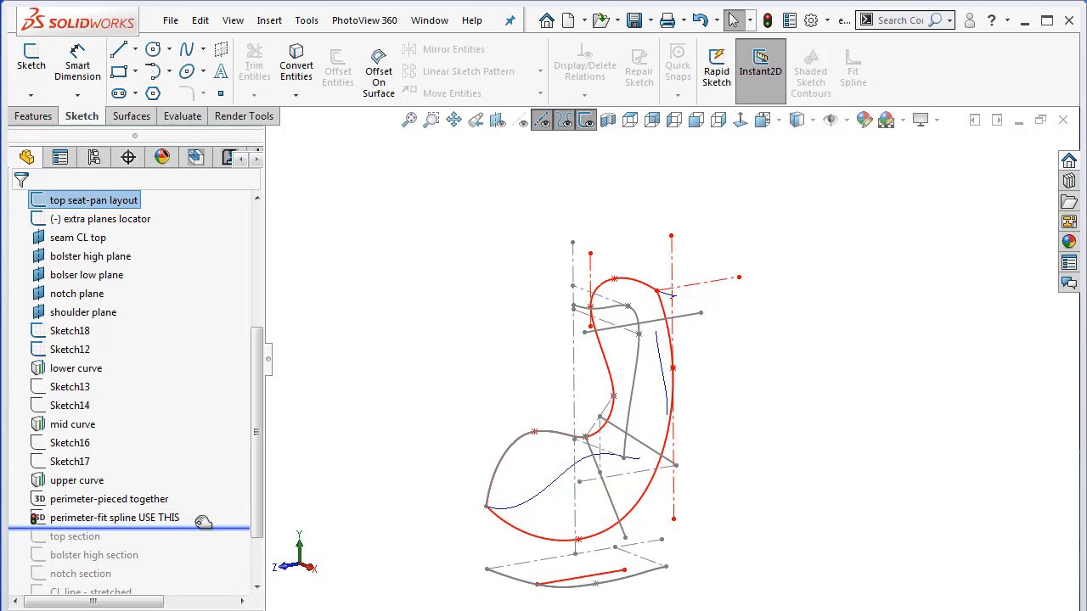
{"action": "right_click", "coordinate": [115, 516]}
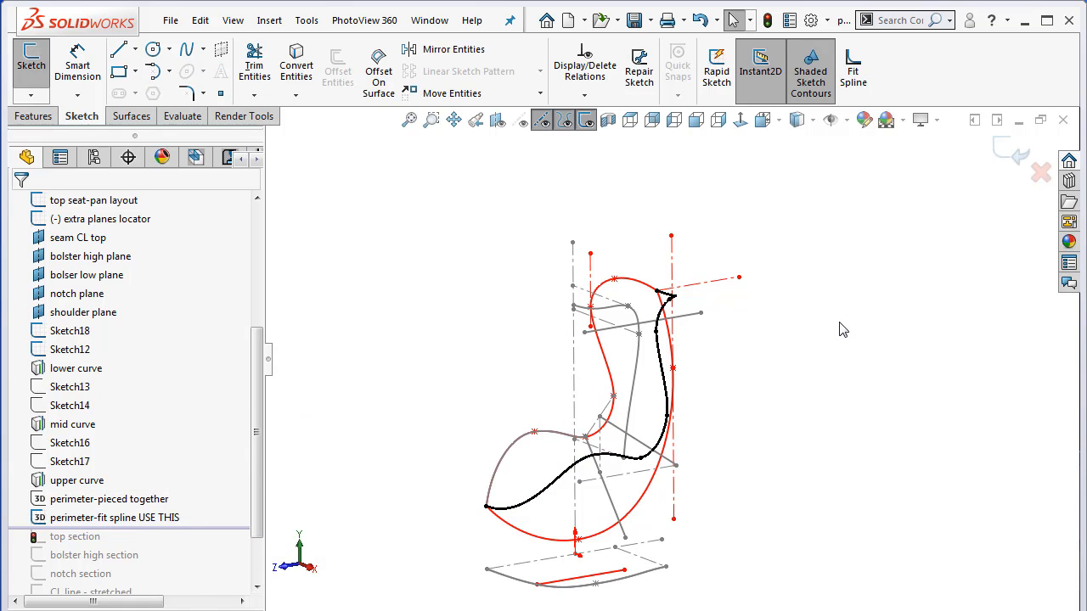
{"action": "mouse_move", "coordinate": [852, 68]}
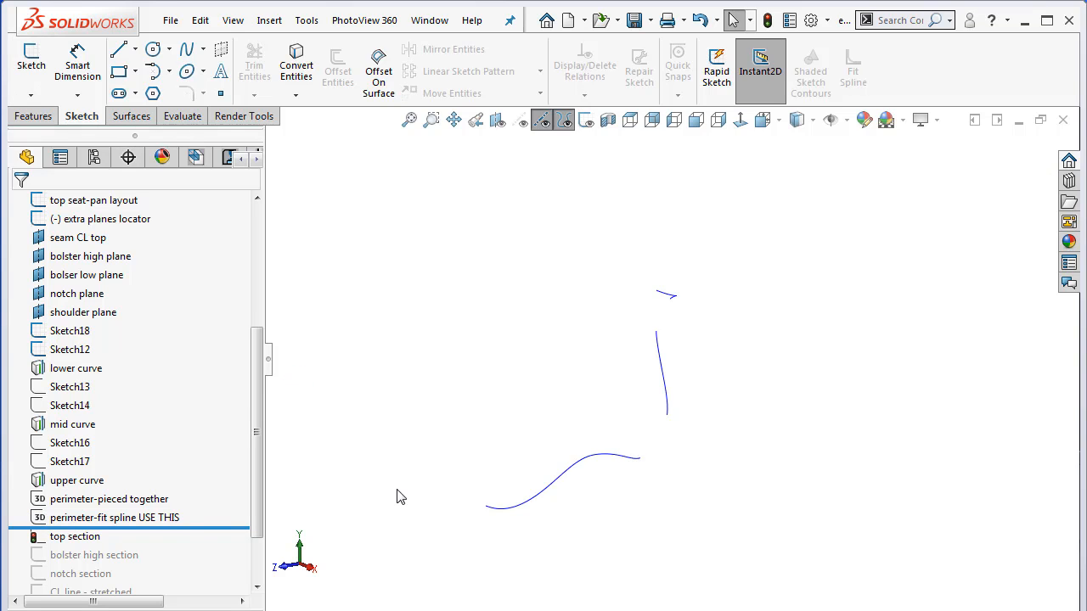
{"action": "right_click", "coordinate": [115, 516]}
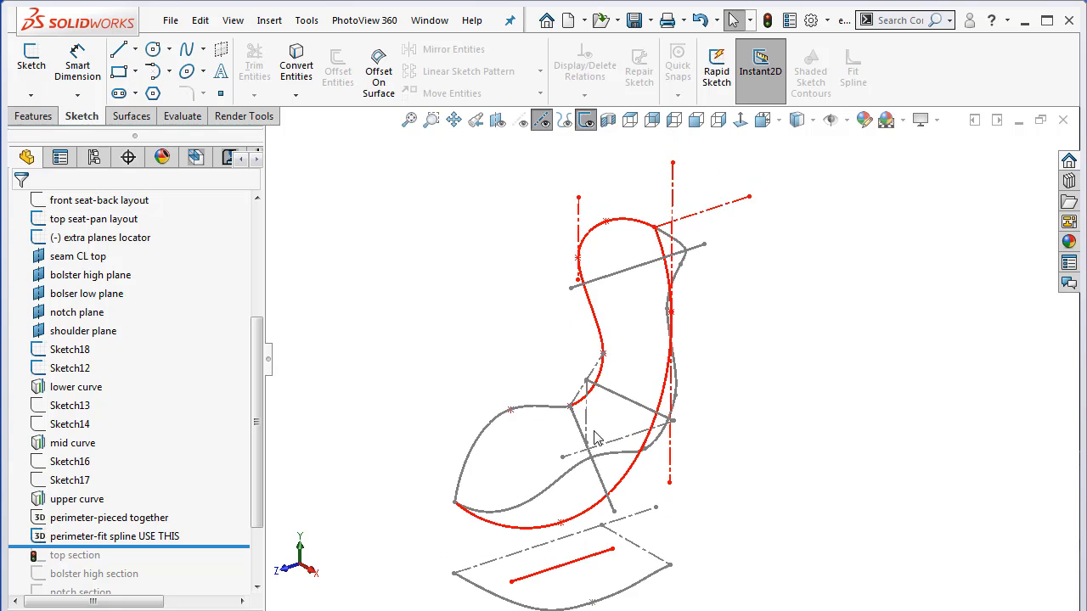
Adjust the extra planes locator sketch's display and view the top section against the red perimeter spline.
{"action": "left_click", "coordinate": [100, 238]}
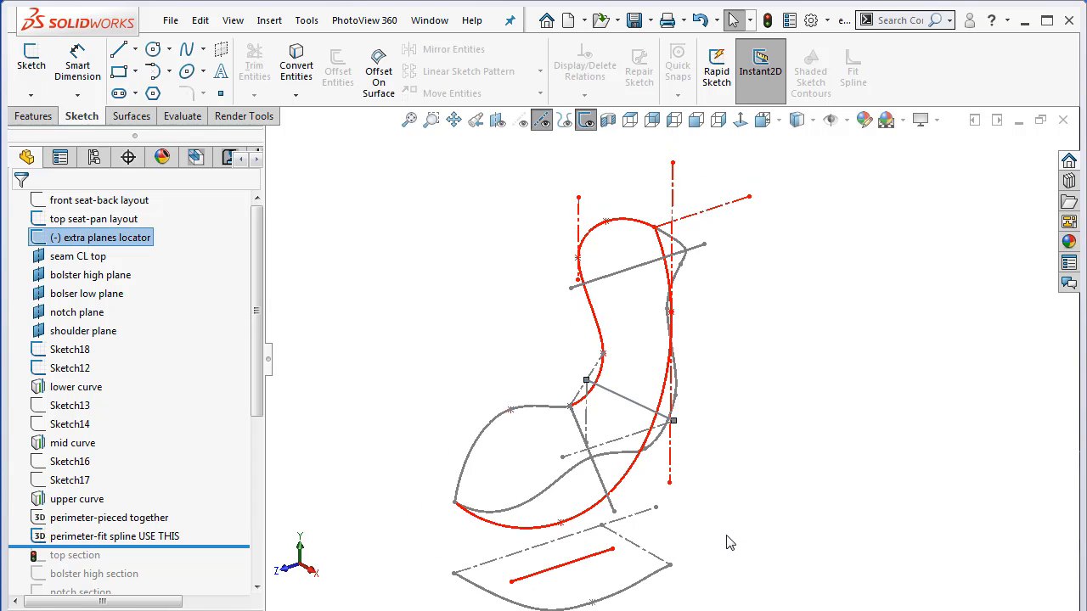
{"action": "right_click", "coordinate": [730, 543]}
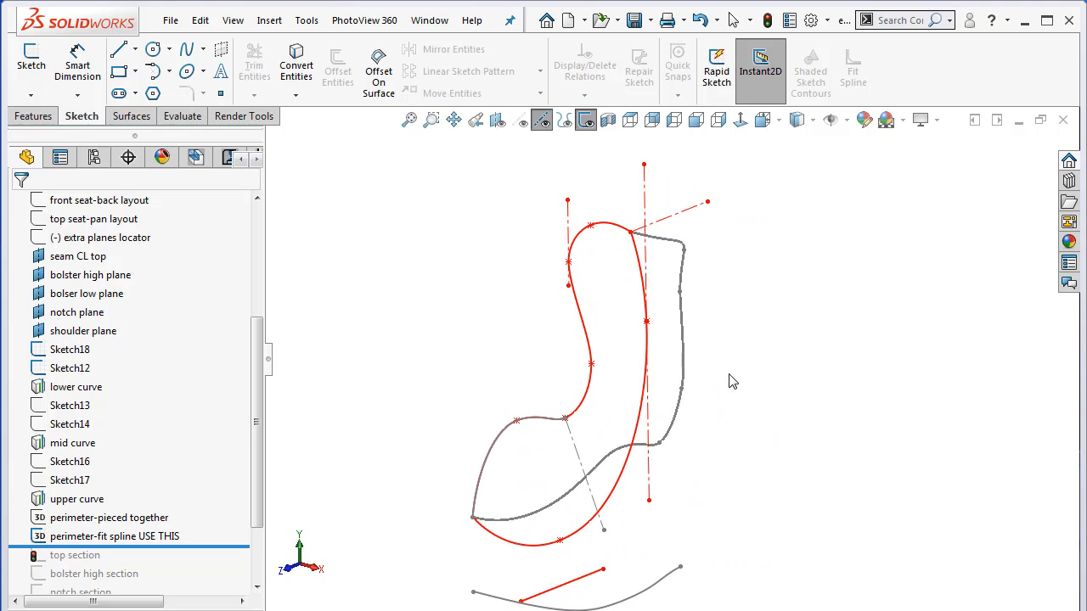
{"action": "left_click", "coordinate": [643, 321]}
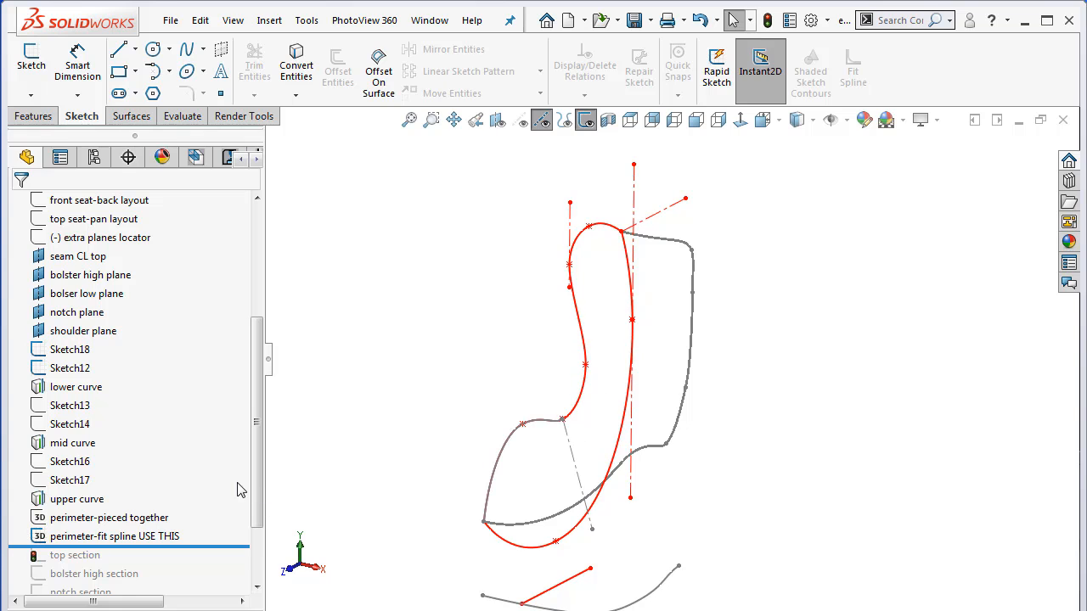
{"action": "scroll", "scroll_direction": "down", "scroll_amount": 3}
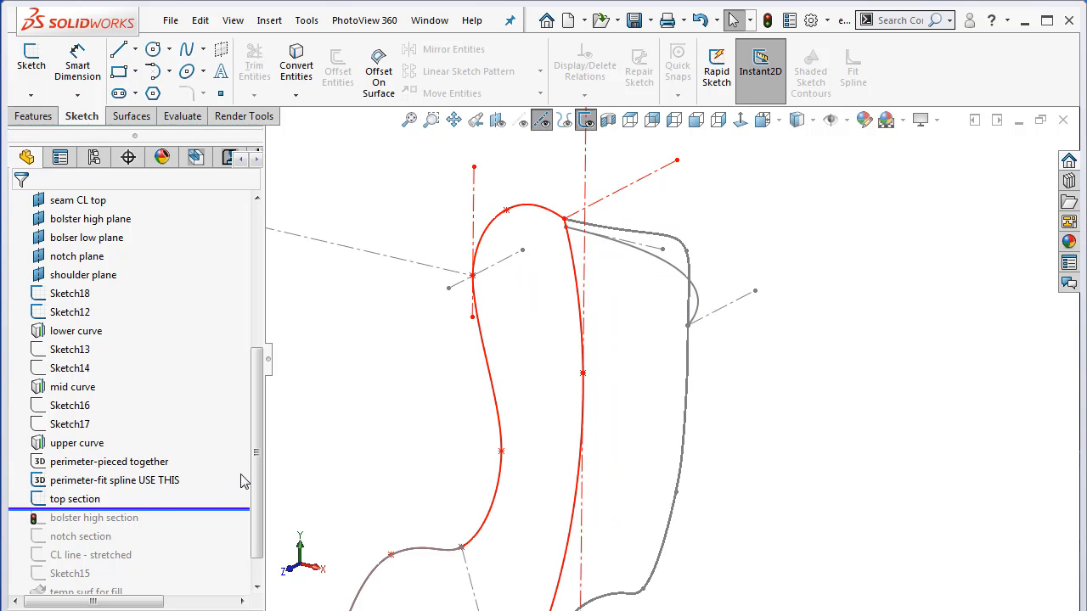
Review the top section's dimensions in edit mode, then roll forward to include the bolster high section.
{"action": "right_click", "coordinate": [75, 499]}
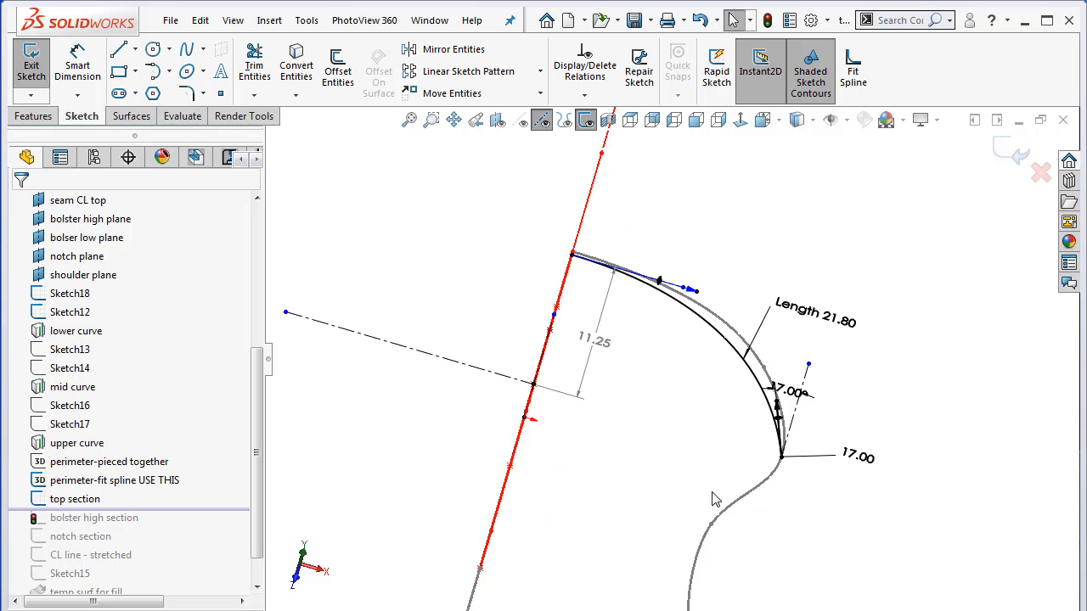
{"action": "left_click", "coordinate": [781, 457]}
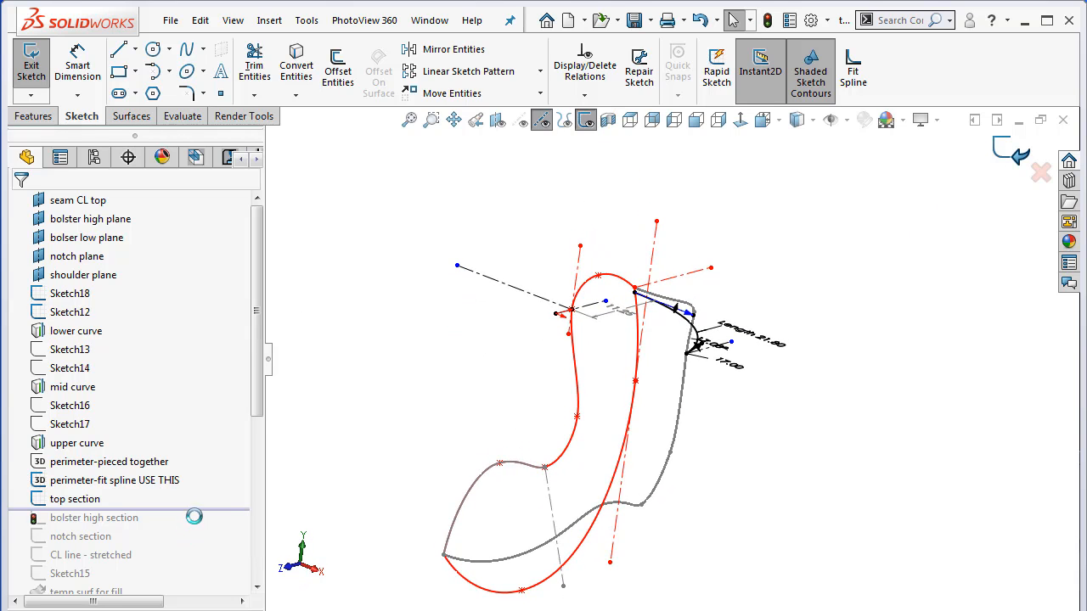
{"action": "left_click", "coordinate": [78, 200]}
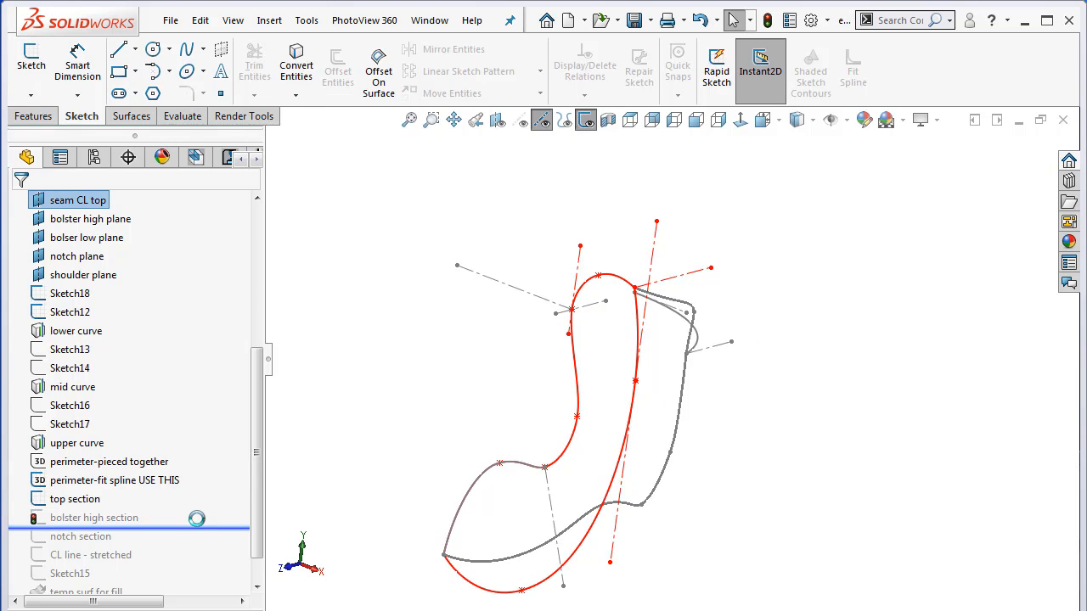
Review the bolster high section sketch, then roll forward to include the notch section.
{"action": "right_click", "coordinate": [93, 517]}
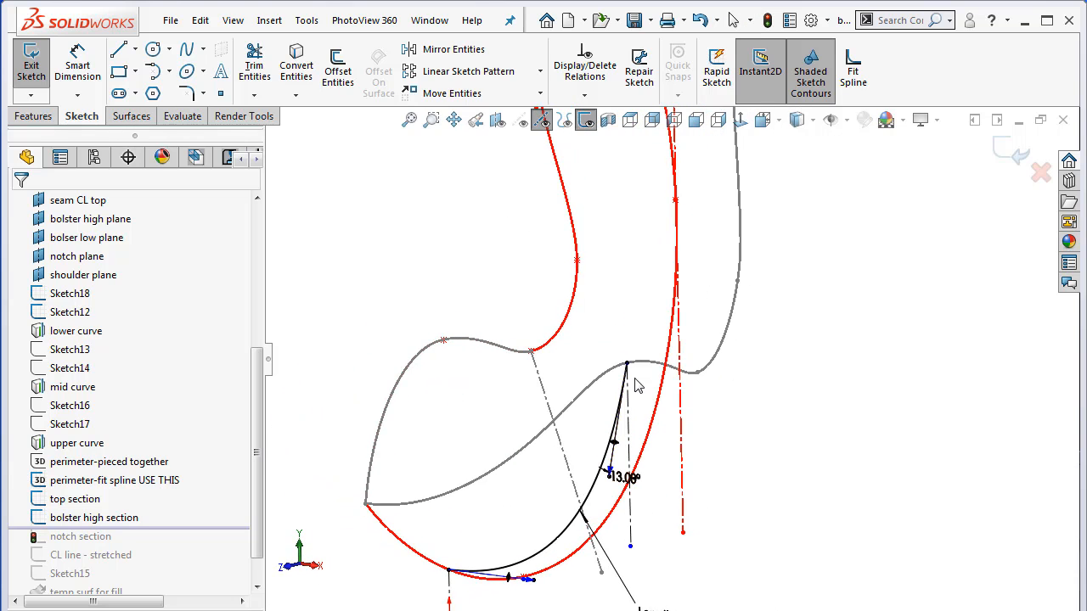
{"action": "left_click", "coordinate": [627, 365]}
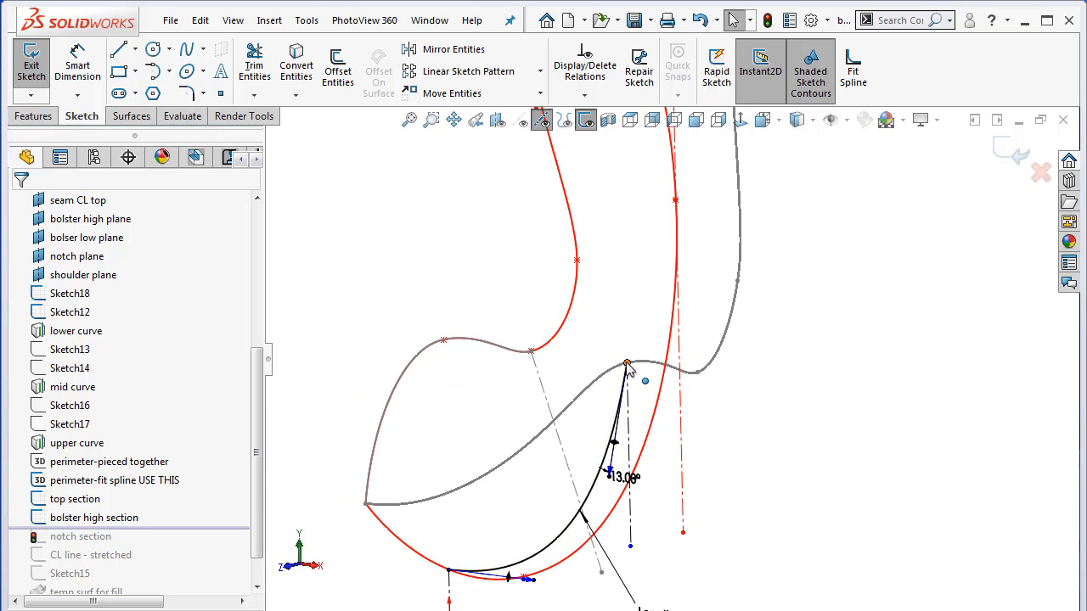
{"action": "left_click", "coordinate": [442, 347]}
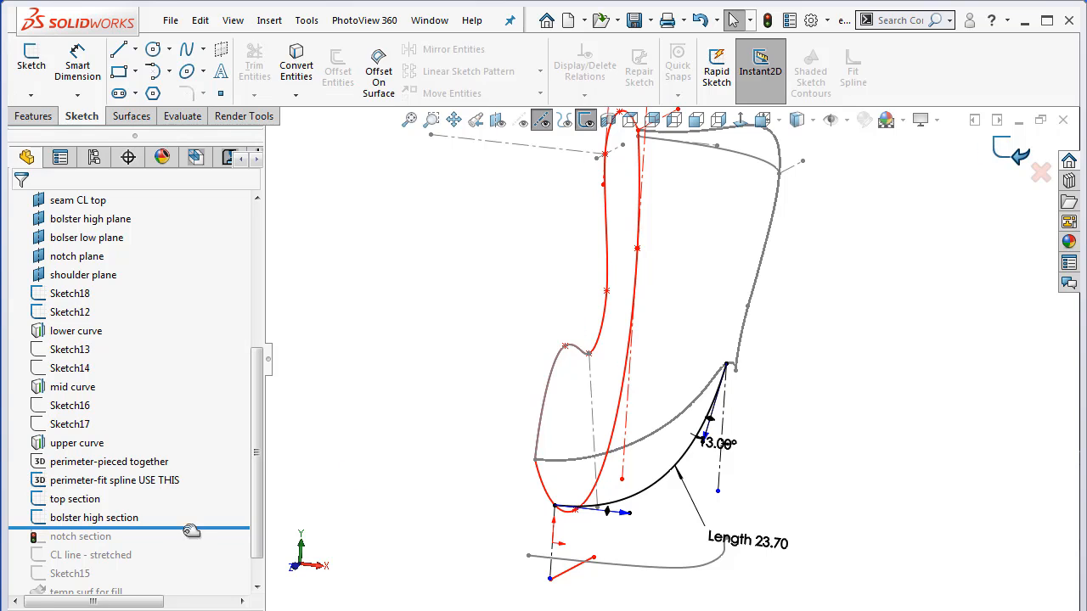
{"action": "left_click", "coordinate": [82, 537]}
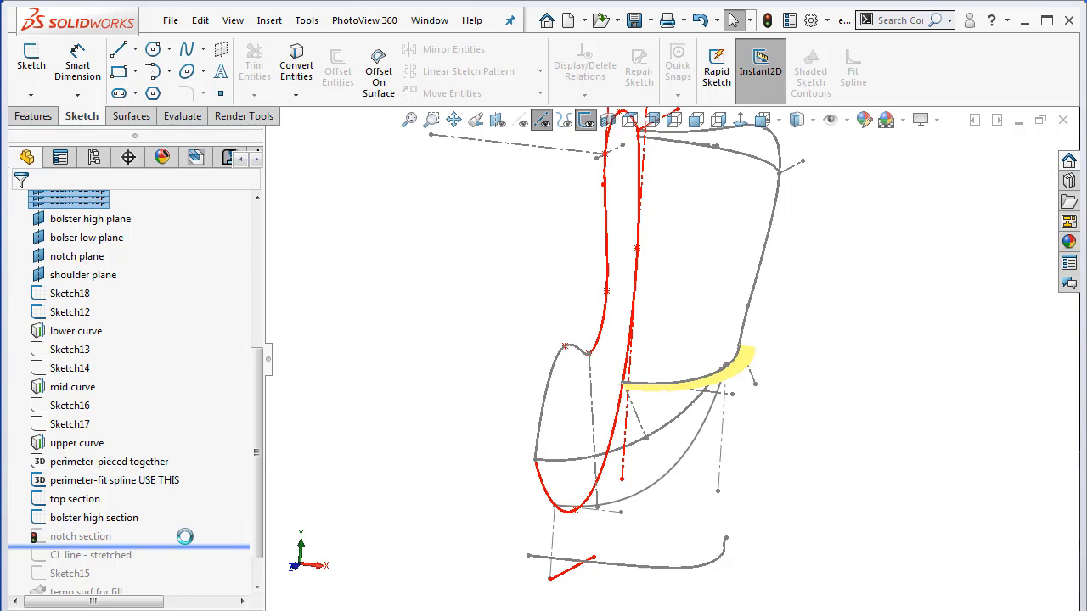
Roll the history forward past the 'CL line - stretched' sketch from the notch section.
{"action": "right_click", "coordinate": [82, 537]}
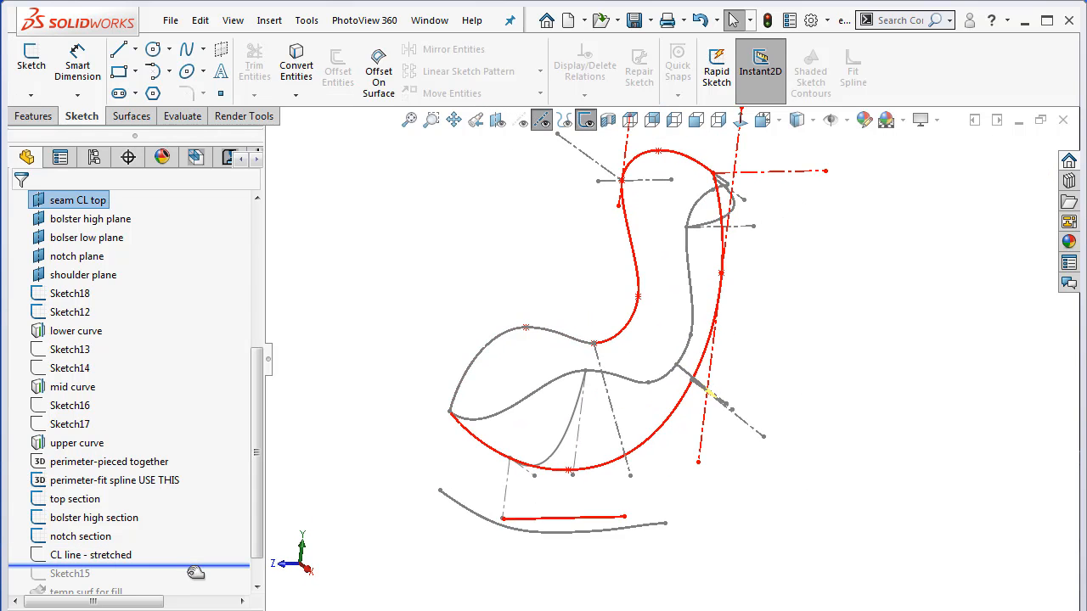
Restore Sketch15, inspect its edge curve in Edit Sketch, then include 'temp surf for fill'.
{"action": "left_click", "coordinate": [88, 553]}
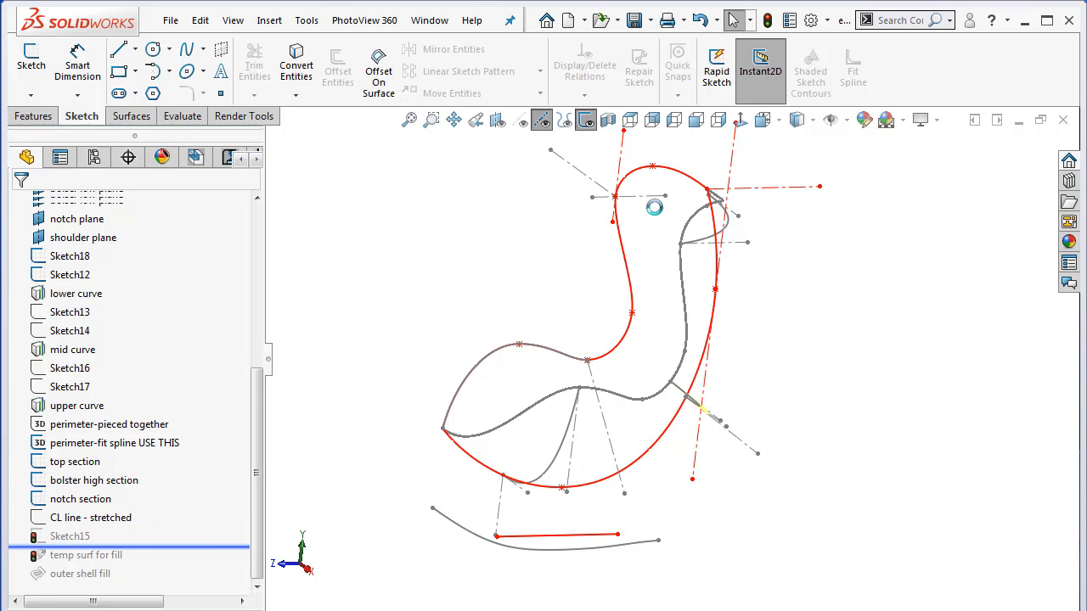
{"action": "left_click", "coordinate": [71, 536]}
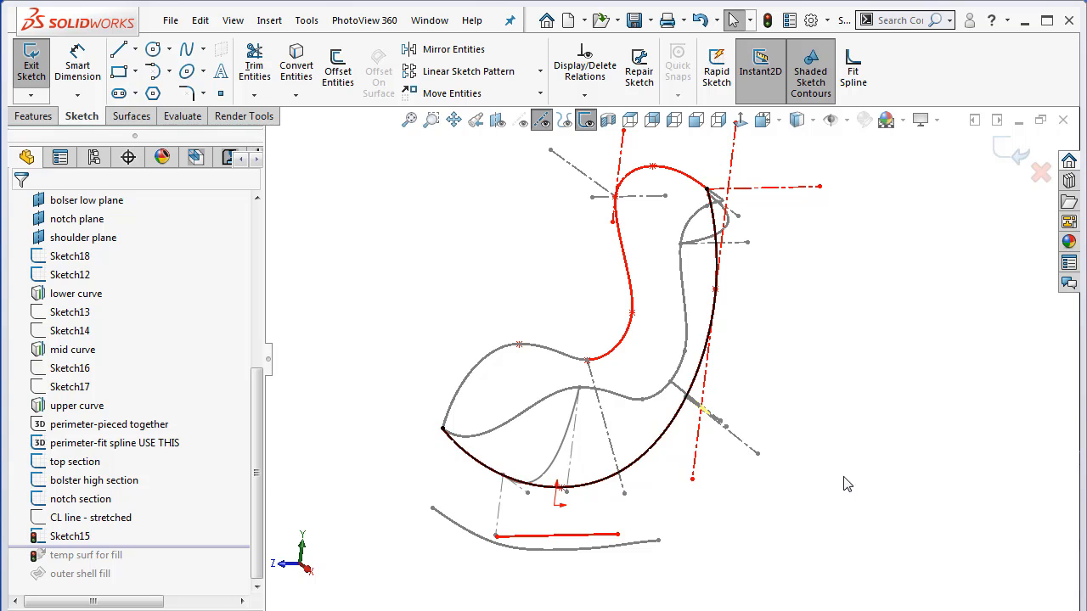
{"action": "left_click", "coordinate": [586, 119]}
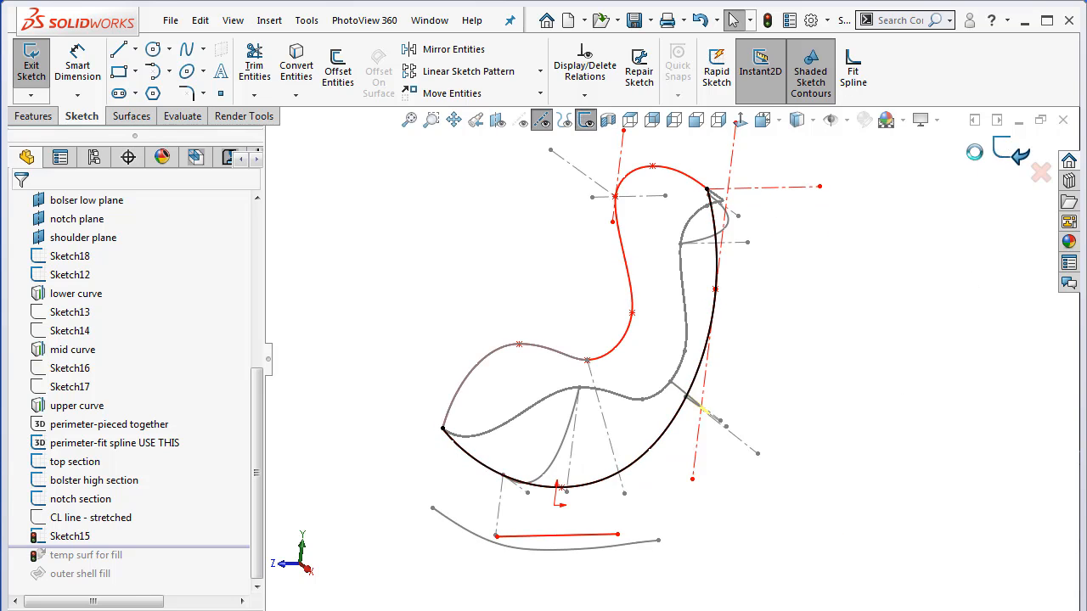
{"action": "left_click", "coordinate": [85, 201]}
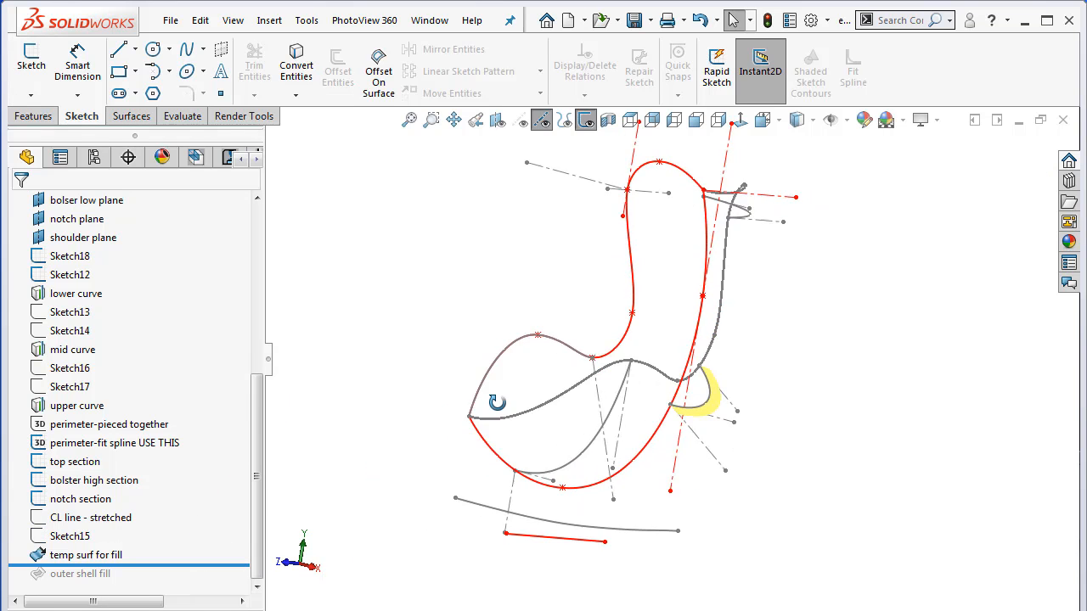
Roll to 'temp surf for fill' so the extruded edge shows, and hide the right layout sketch.
{"action": "right_click", "coordinate": [85, 554]}
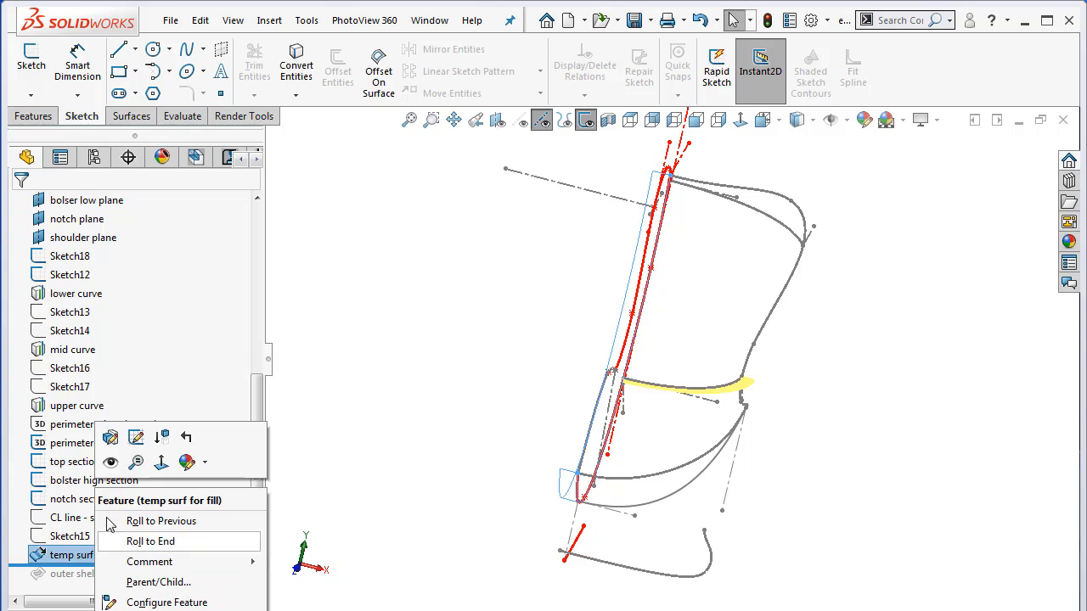
{"action": "left_click", "coordinate": [151, 540]}
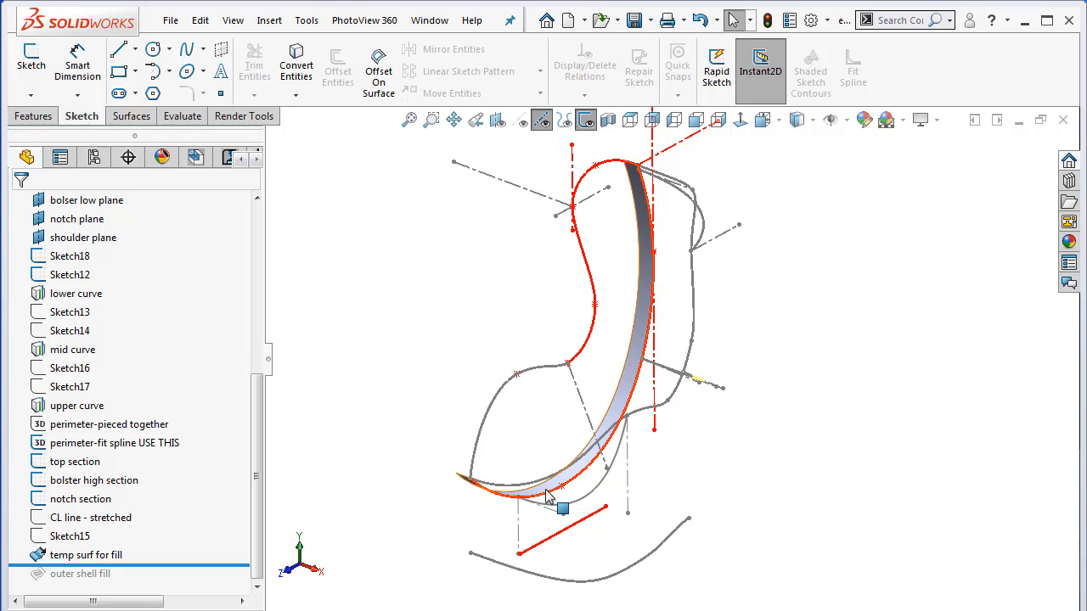
{"action": "left_click_drag", "start_coordinate": [560, 501], "coordinate": [625, 455]}
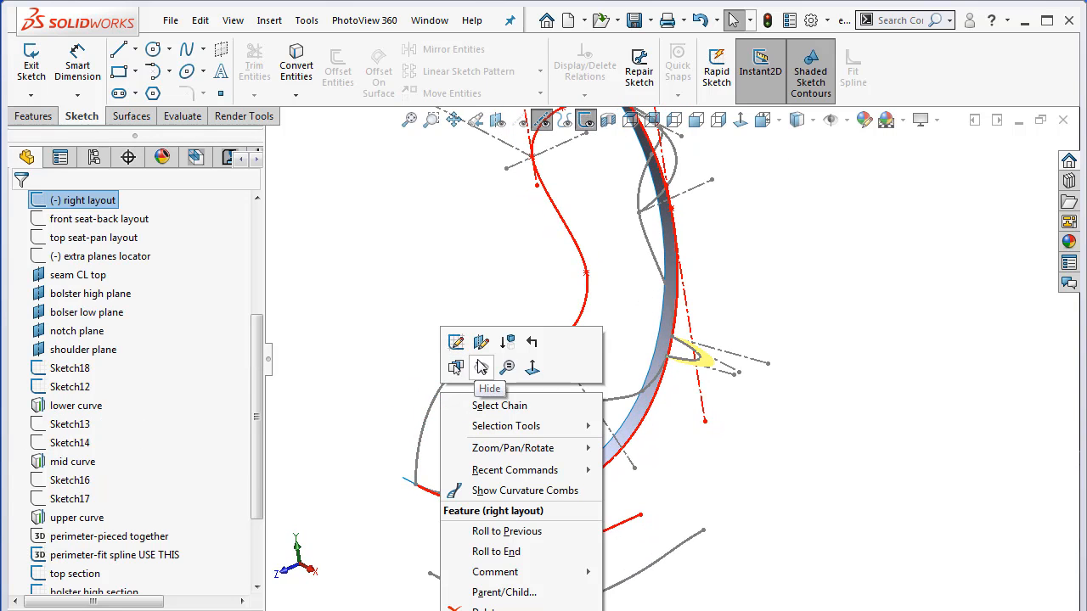
{"action": "left_click", "coordinate": [455, 367]}
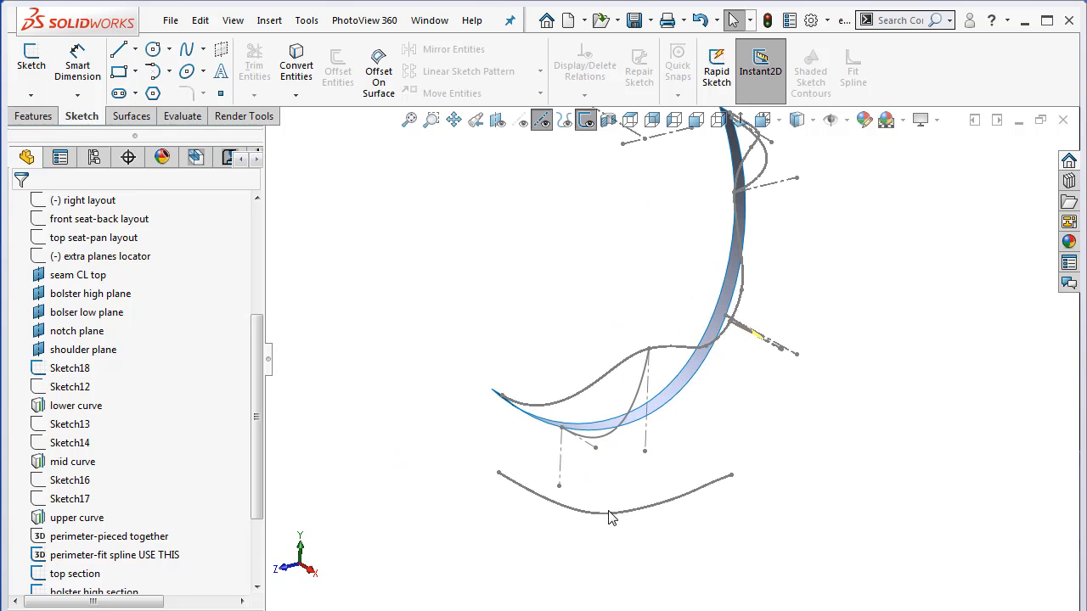
Confirm outer shell fill: tangent to the temp surface edge, constrained by bolster high, notch and top sections.
{"action": "right_click", "coordinate": [594, 509]}
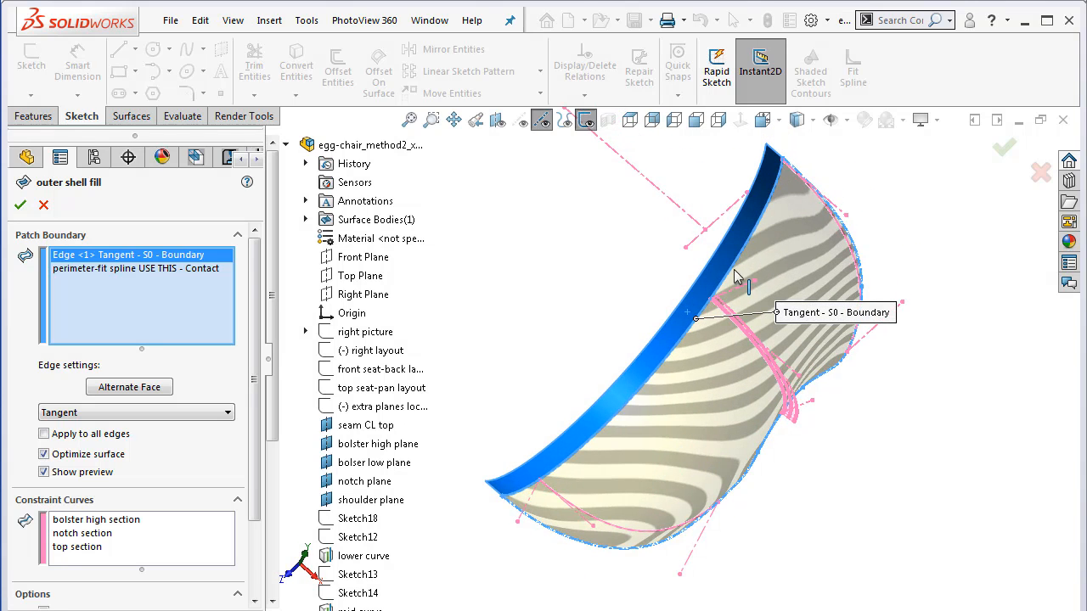
{"action": "mouse_move", "coordinate": [551, 441]}
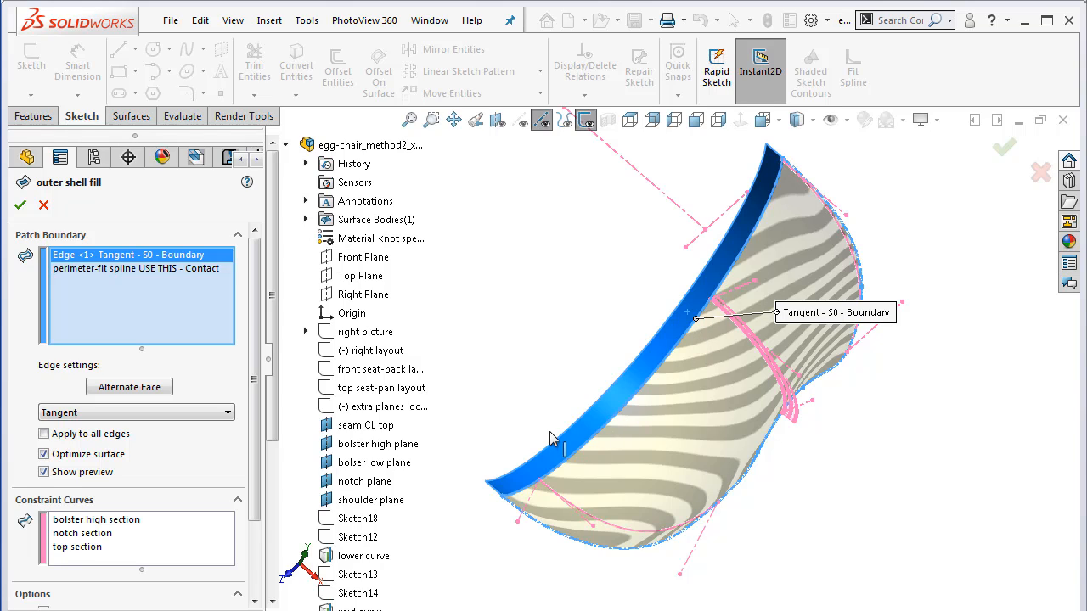
{"action": "mouse_move", "coordinate": [608, 433]}
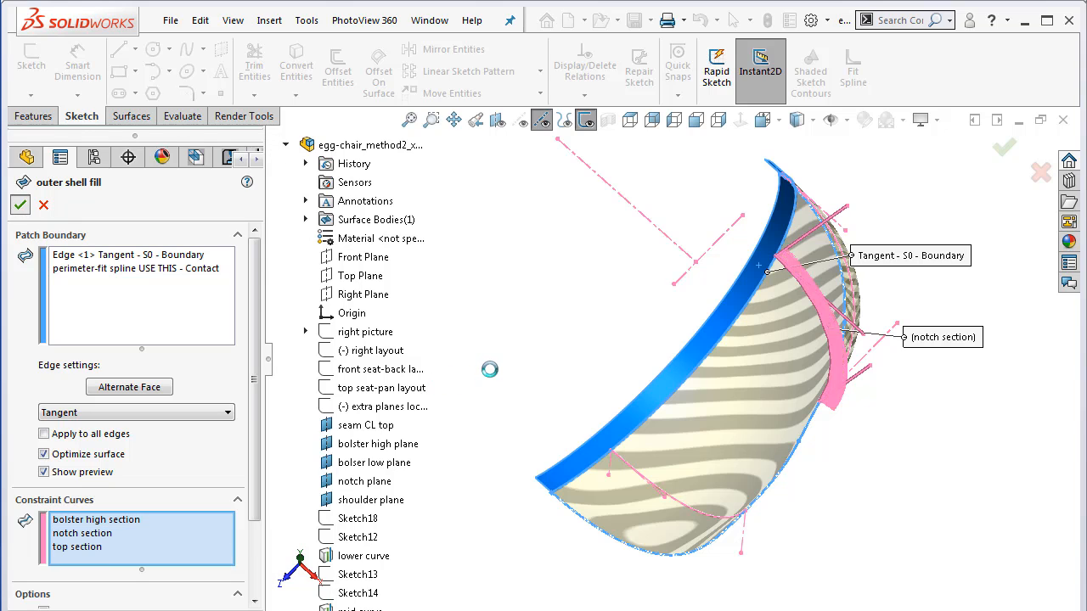
{"action": "left_click", "coordinate": [20, 203]}
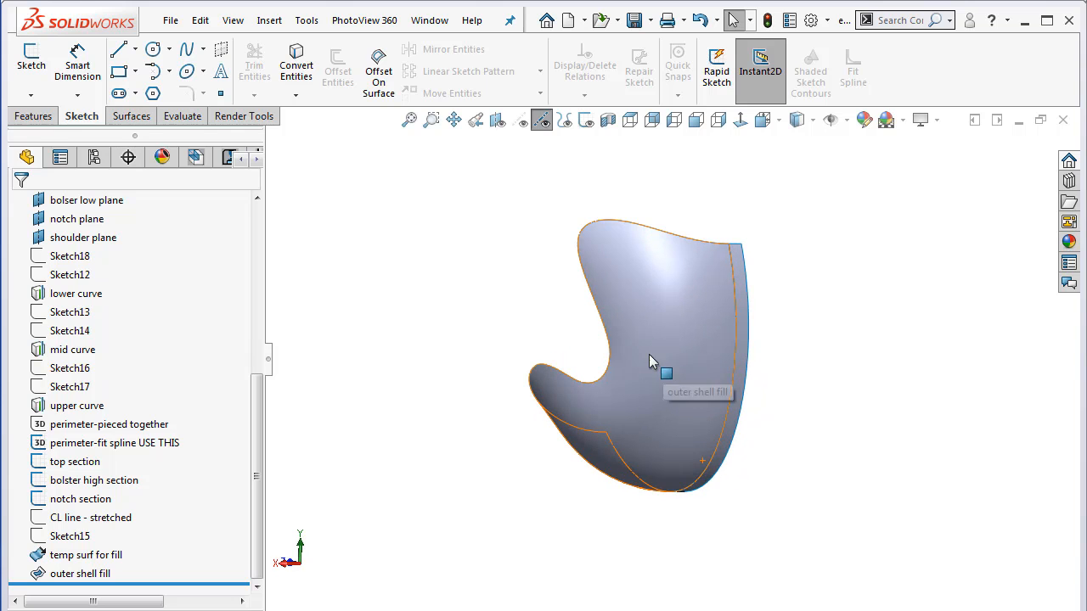
{"action": "left_click_drag", "start_coordinate": [648, 360], "coordinate": [730, 363]}
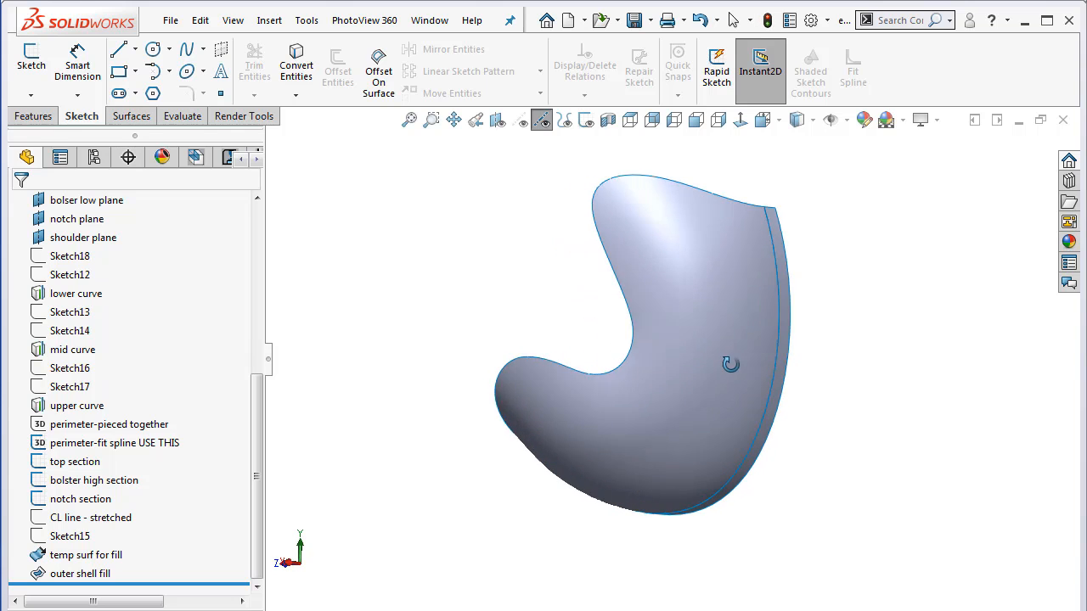
{"action": "left_click_drag", "start_coordinate": [730, 365], "coordinate": [785, 412]}
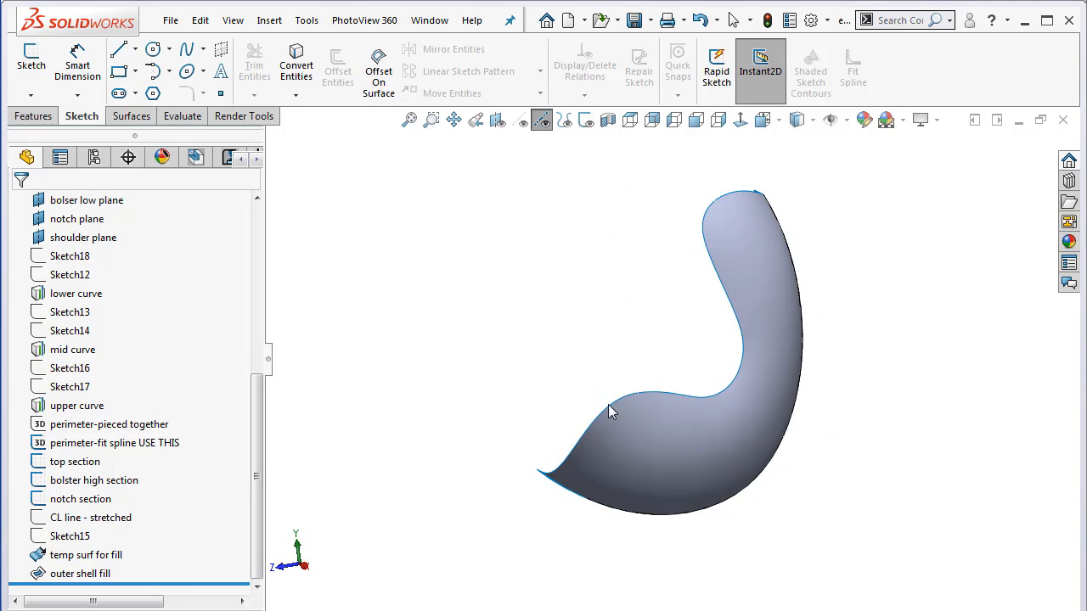
{"action": "left_click_drag", "start_coordinate": [612, 412], "coordinate": [506, 268]}
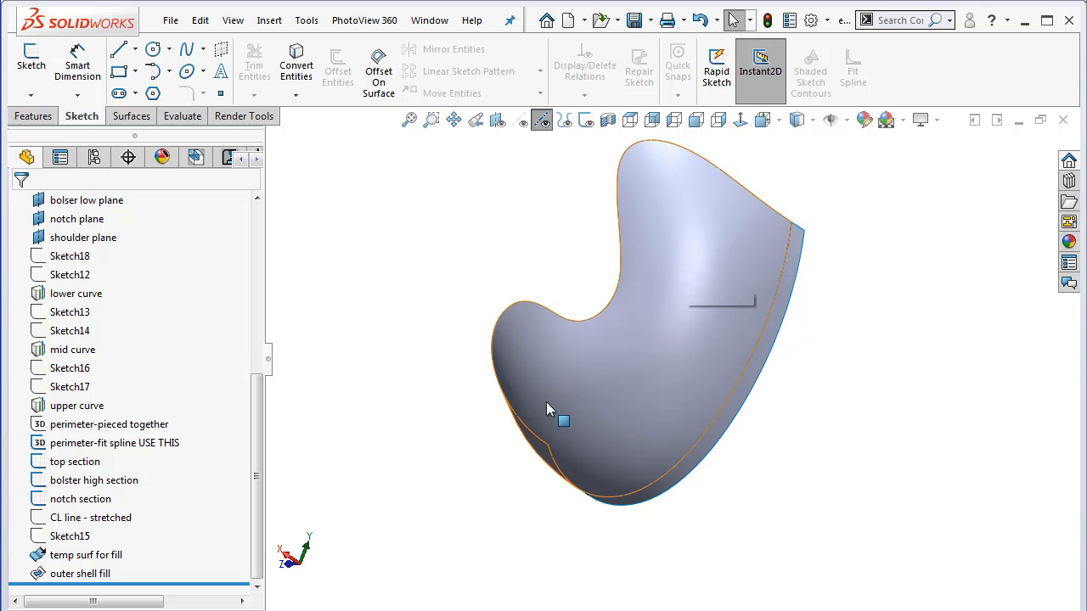
{"action": "left_click_drag", "start_coordinate": [547, 413], "coordinate": [591, 449]}
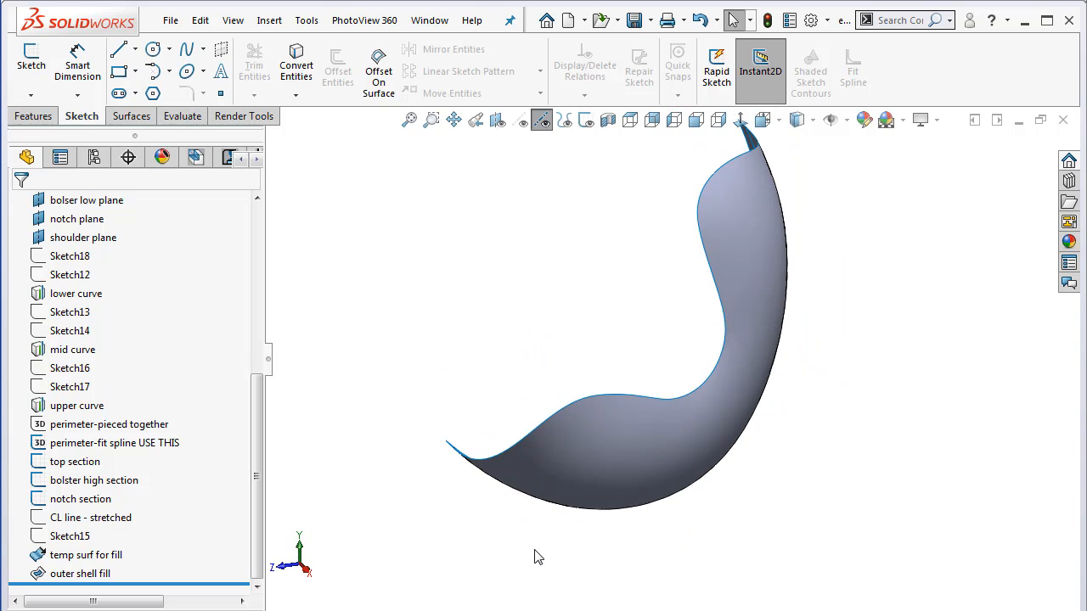
{"action": "left_click", "coordinate": [547, 438]}
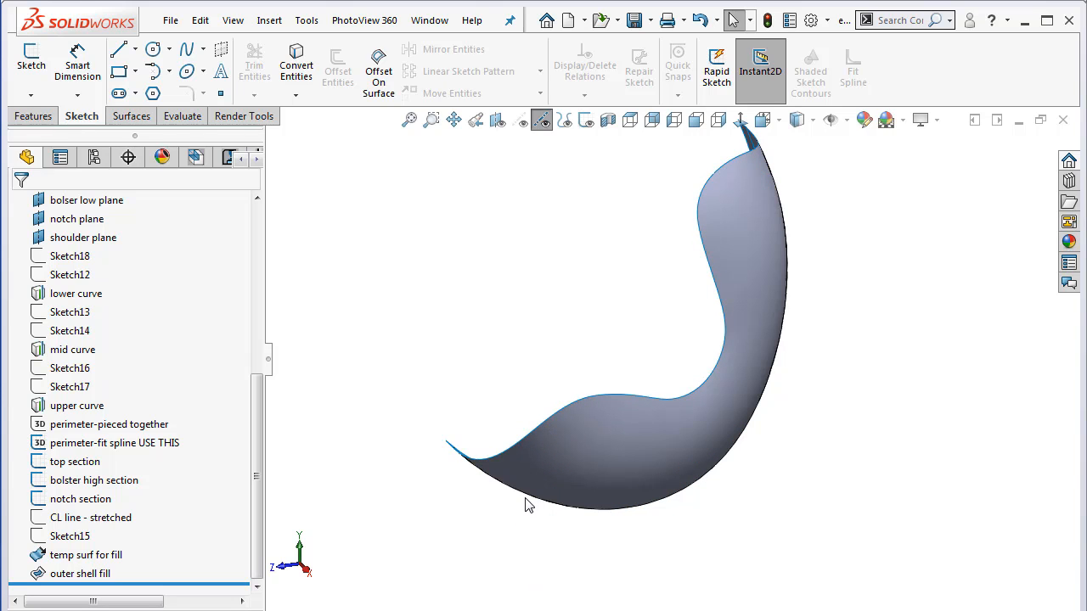
{"action": "left_click", "coordinate": [537, 501]}
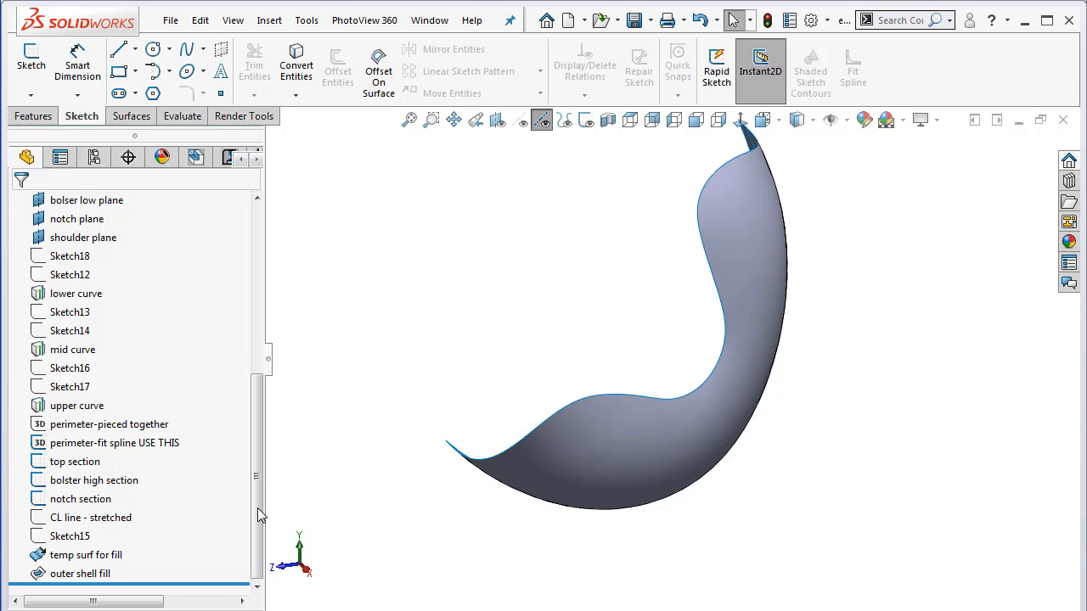
{"action": "left_click", "coordinate": [613, 465]}
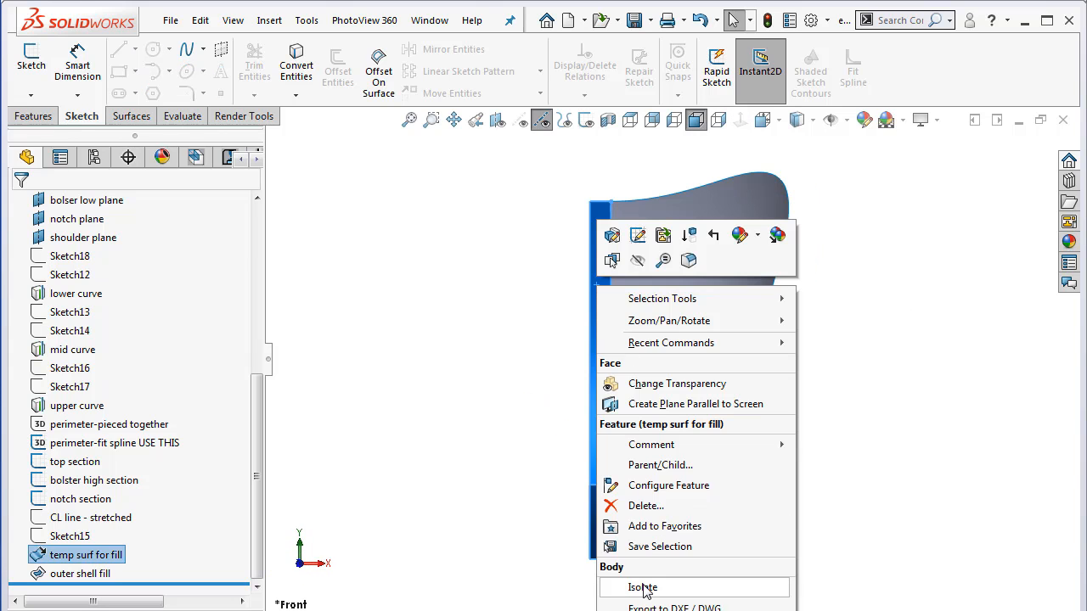
Isolate the temporary fill surface to check it alone, then exit isolate.
{"action": "left_click", "coordinate": [642, 588]}
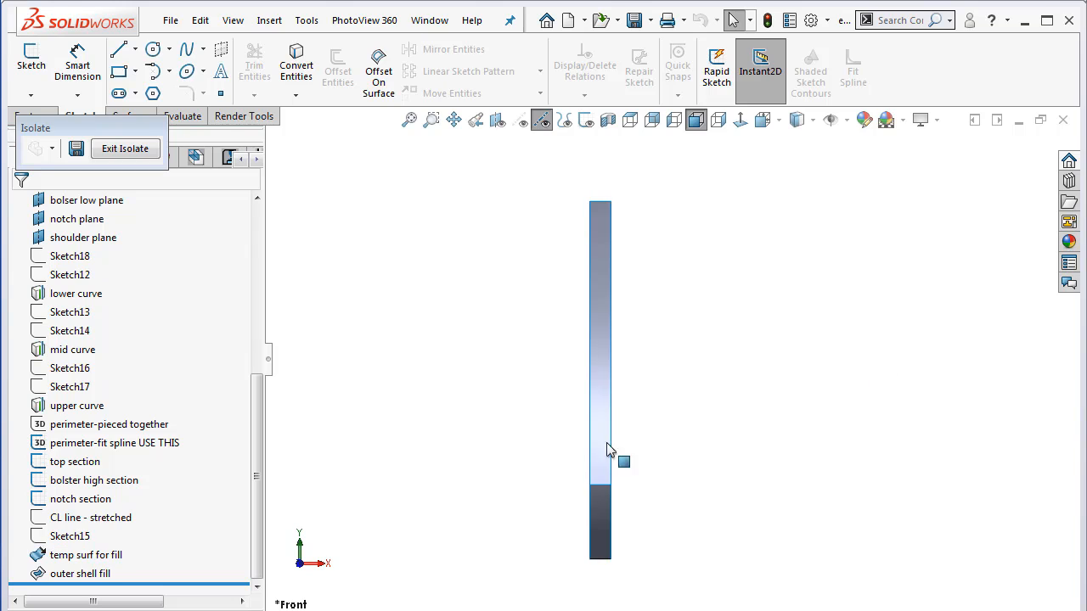
{"action": "left_click", "coordinate": [601, 381]}
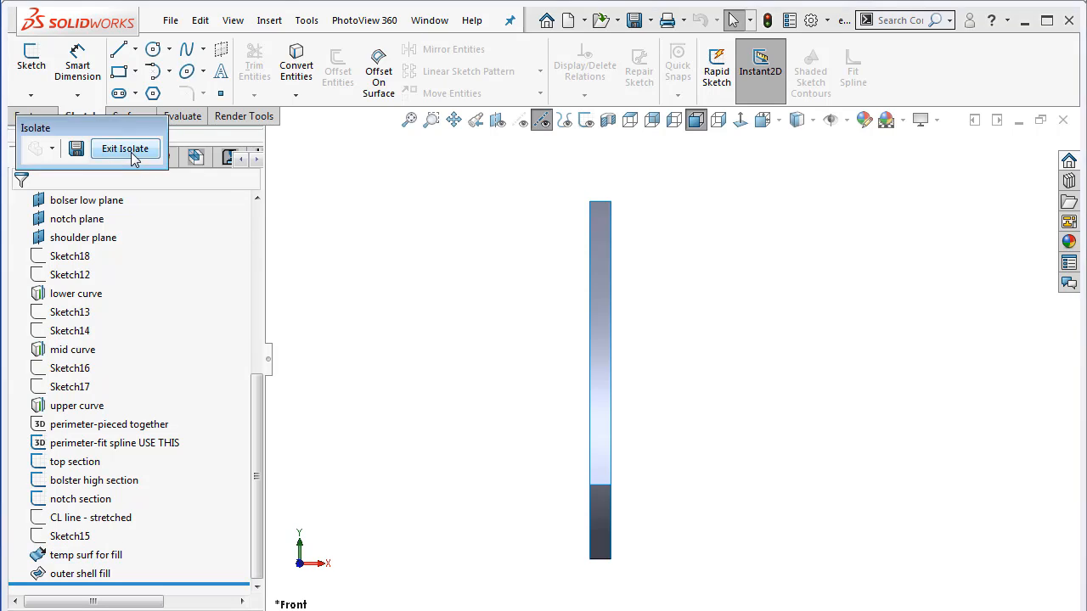
{"action": "left_click", "coordinate": [126, 149]}
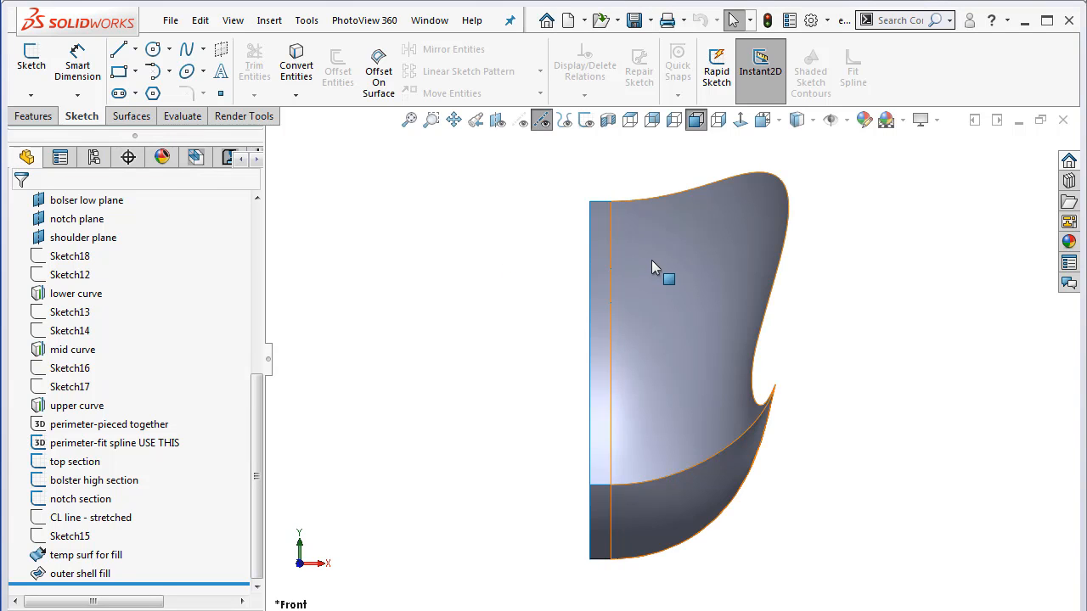
Isolate the outer shell fill surface so it shows by itself.
{"action": "right_click", "coordinate": [654, 269]}
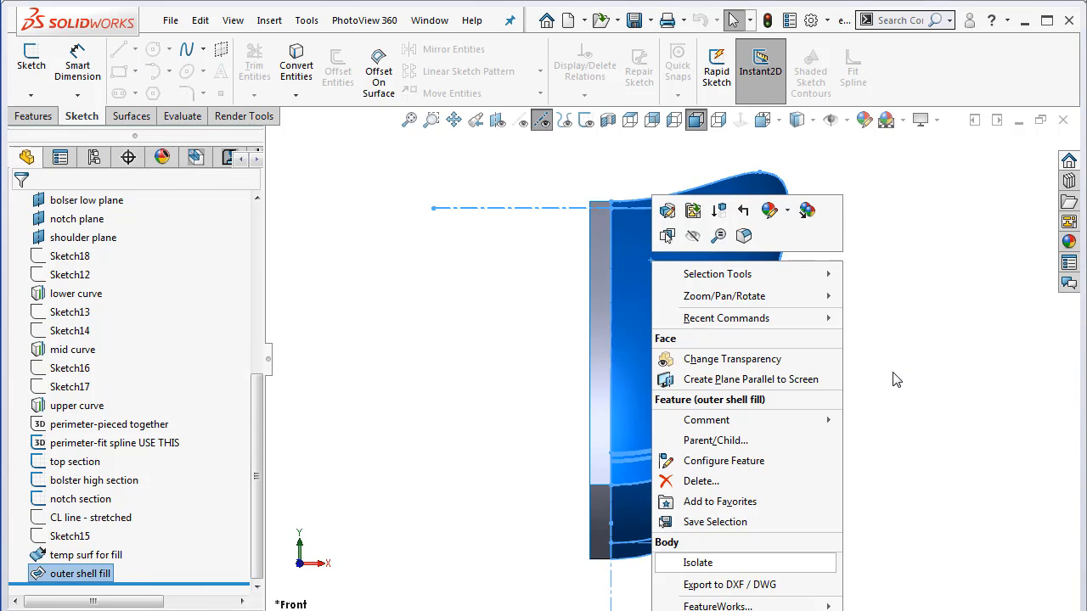
{"action": "left_click", "coordinate": [696, 562]}
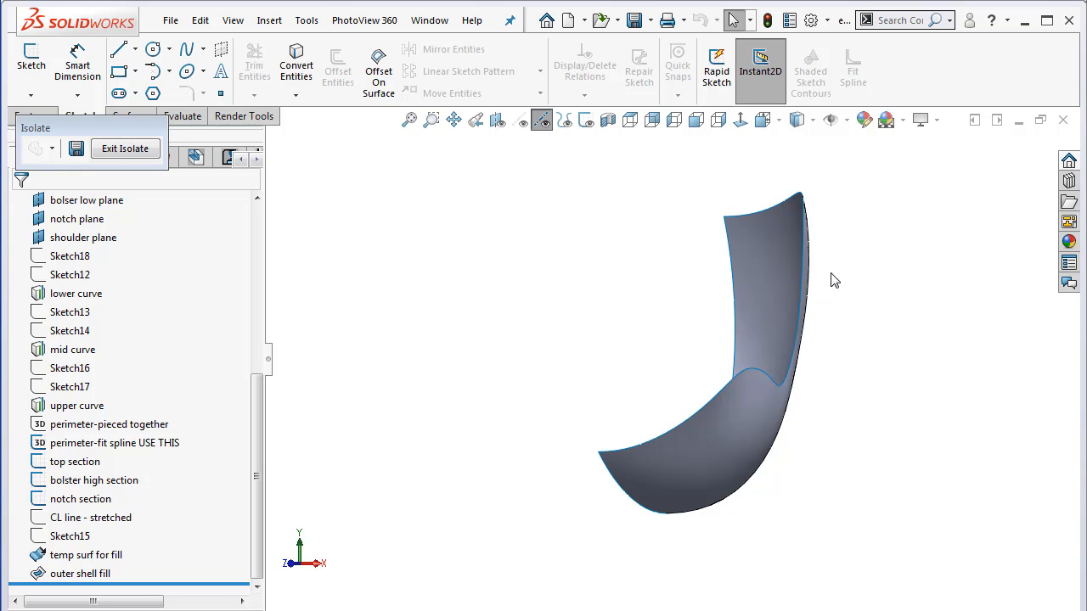
{"action": "mouse_move", "coordinate": [832, 309]}
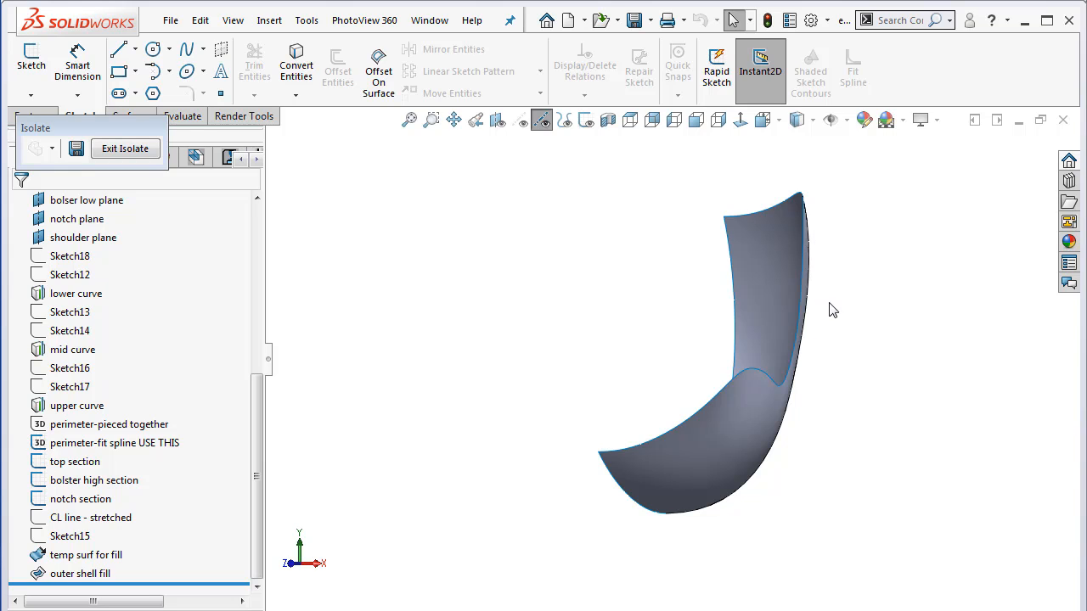
{"action": "mouse_move", "coordinate": [899, 214]}
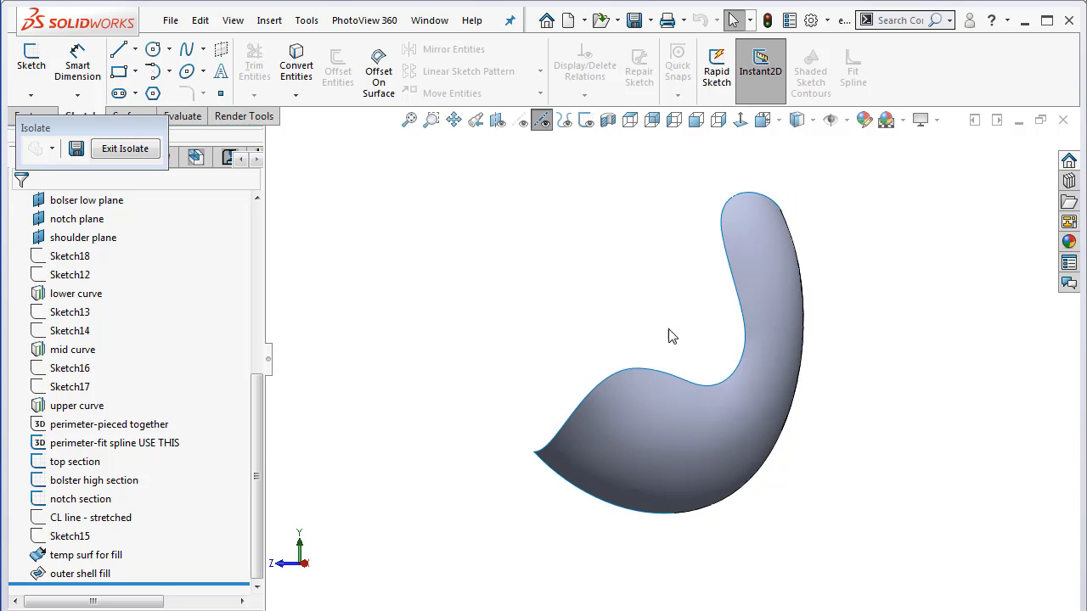
{"action": "left_click_drag", "start_coordinate": [679, 340], "coordinate": [611, 340]}
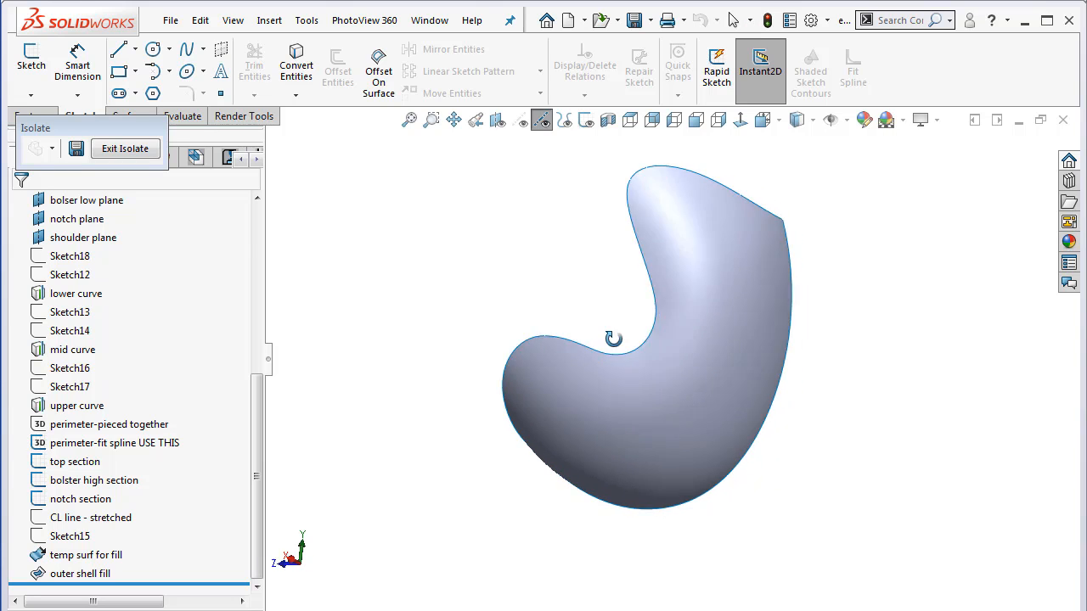
{"action": "left_click_drag", "start_coordinate": [612, 339], "coordinate": [581, 374]}
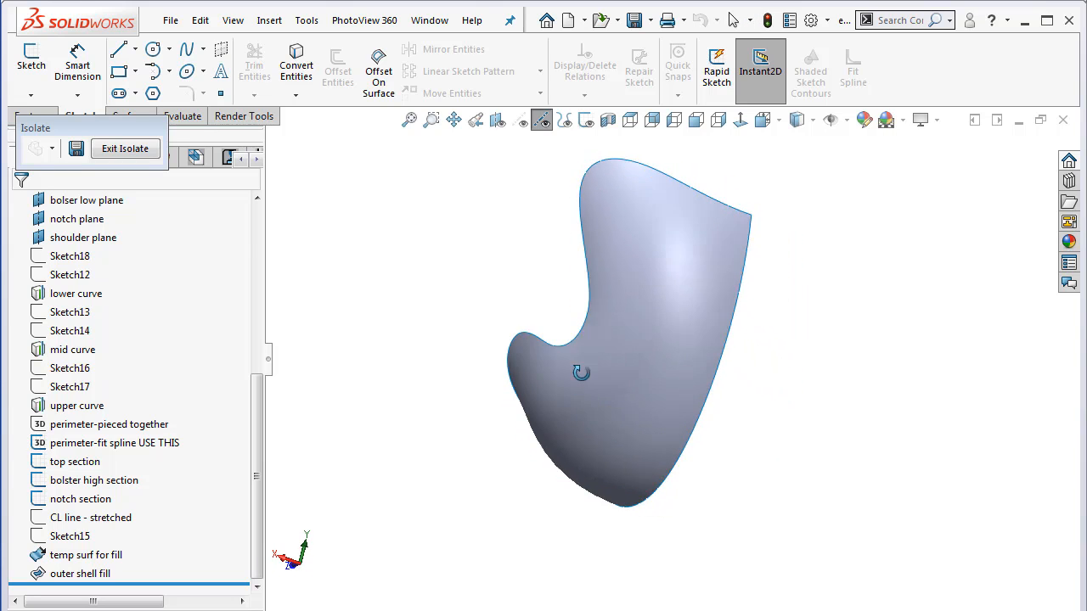
{"action": "left_click_drag", "start_coordinate": [581, 372], "coordinate": [564, 360]}
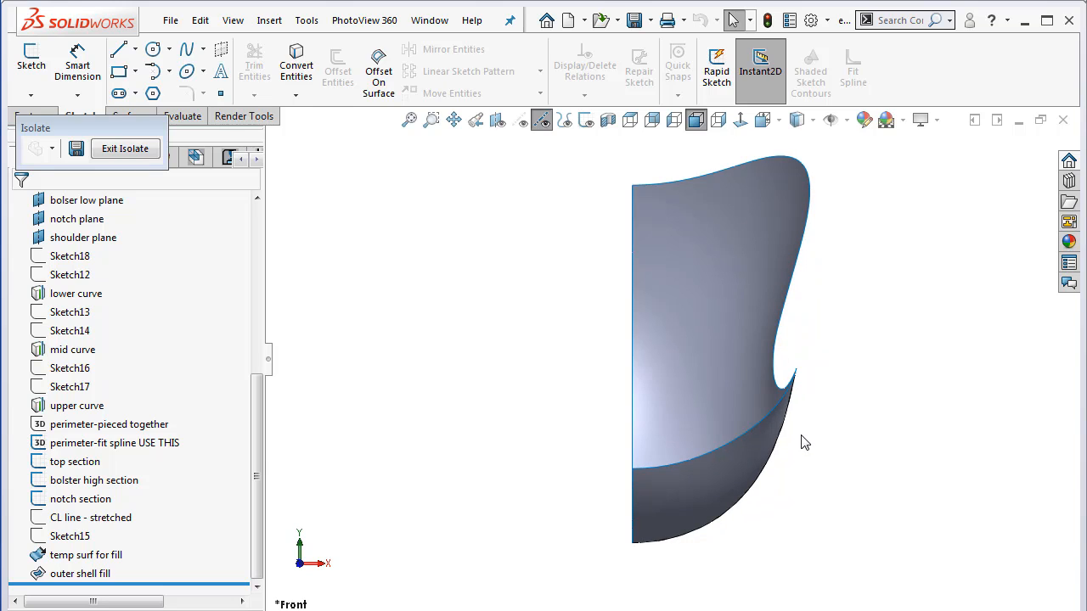
{"action": "mouse_move", "coordinate": [780, 408]}
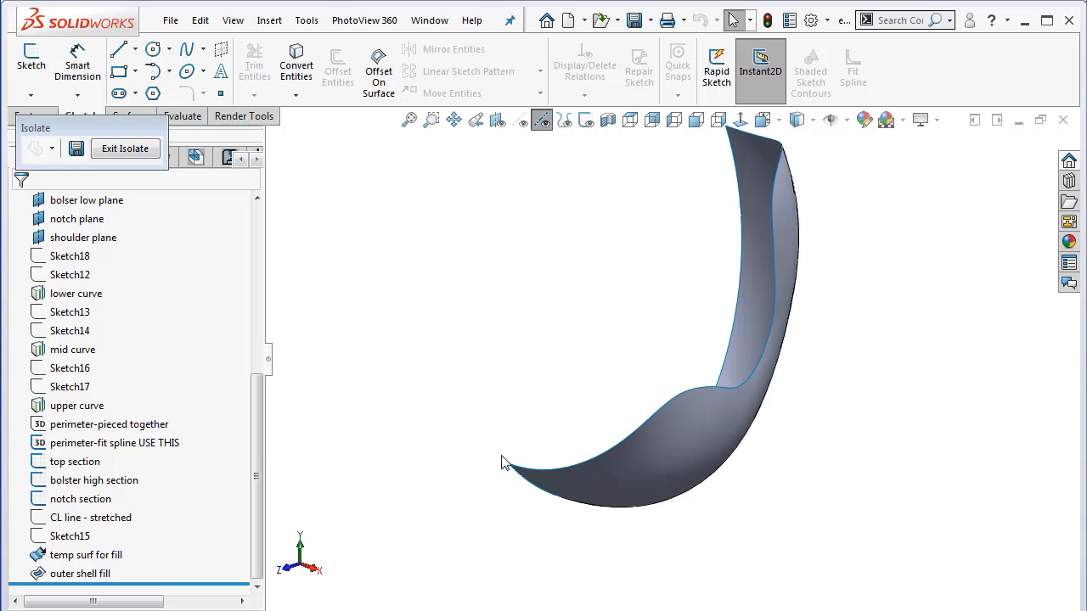
{"action": "mouse_move", "coordinate": [649, 396]}
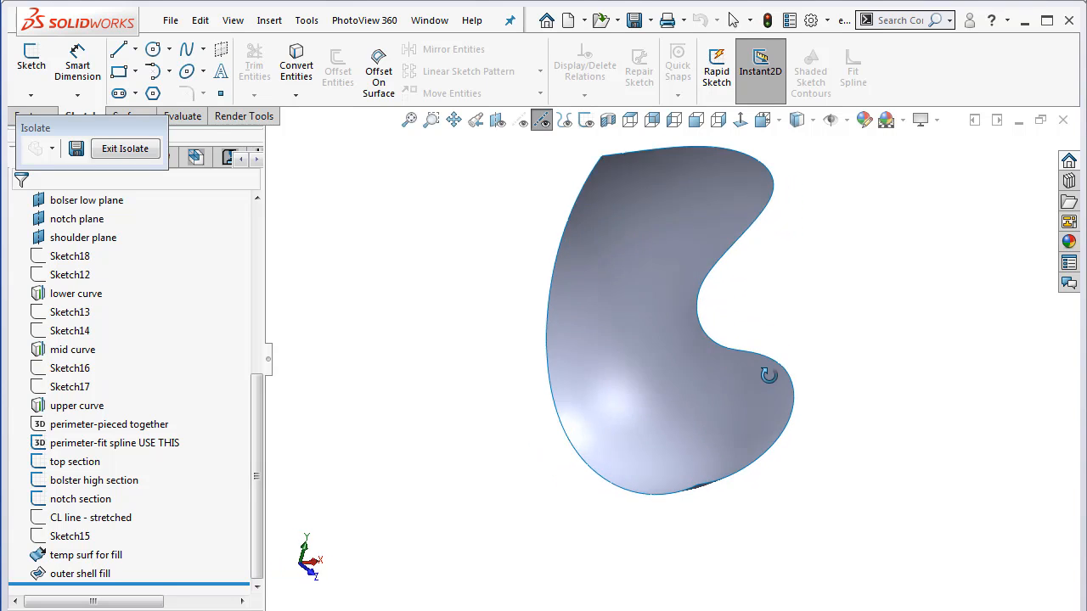
{"action": "left_click_drag", "start_coordinate": [768, 376], "coordinate": [723, 285]}
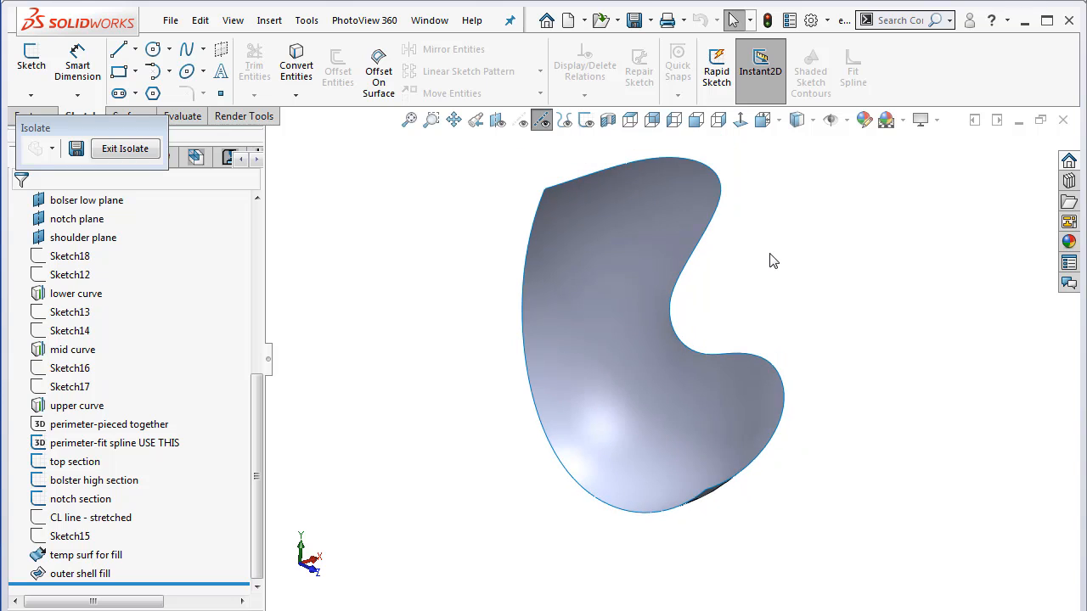
{"action": "left_click_drag", "start_coordinate": [773, 261], "coordinate": [581, 188]}
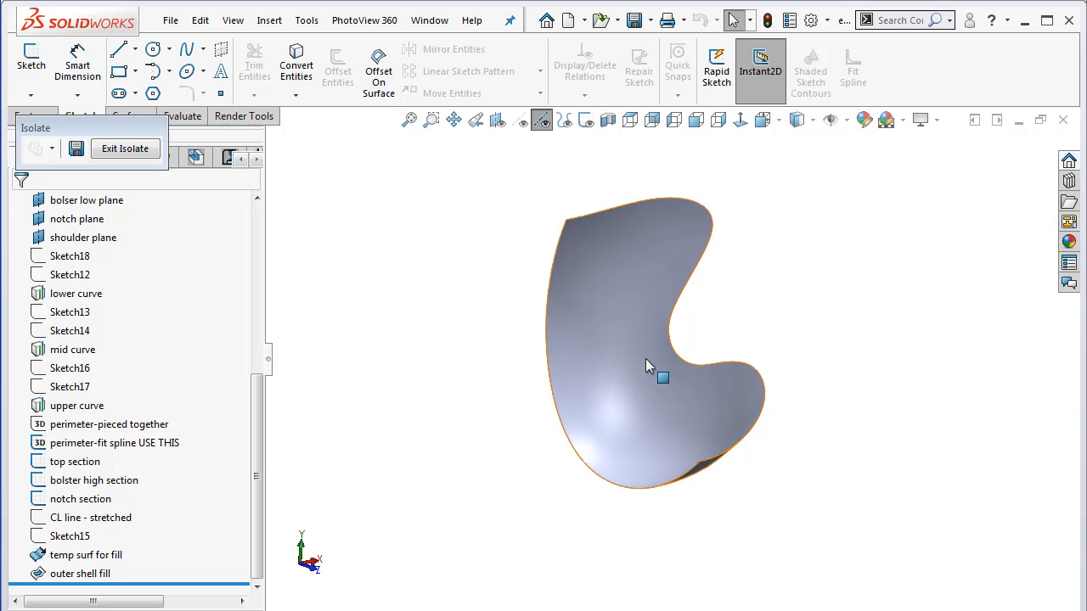
{"action": "left_click", "coordinate": [788, 251]}
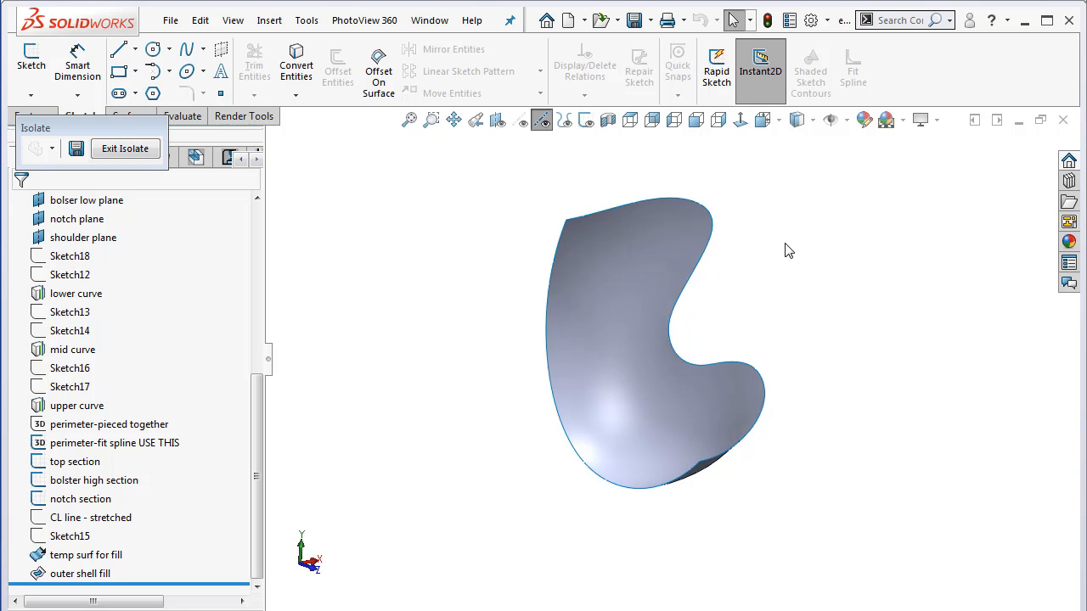
{"action": "mouse_move", "coordinate": [823, 280]}
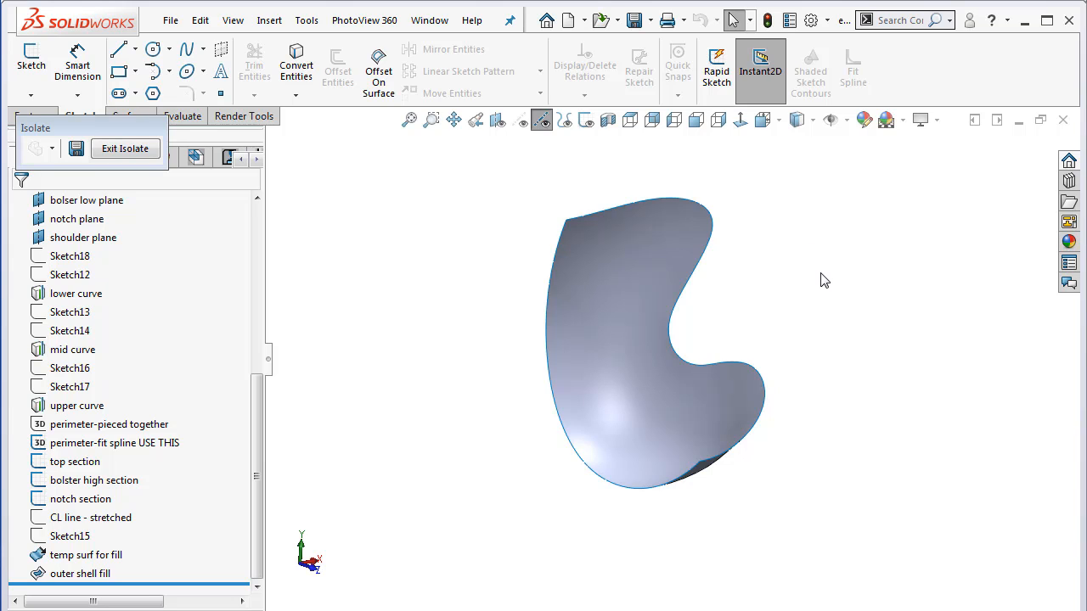